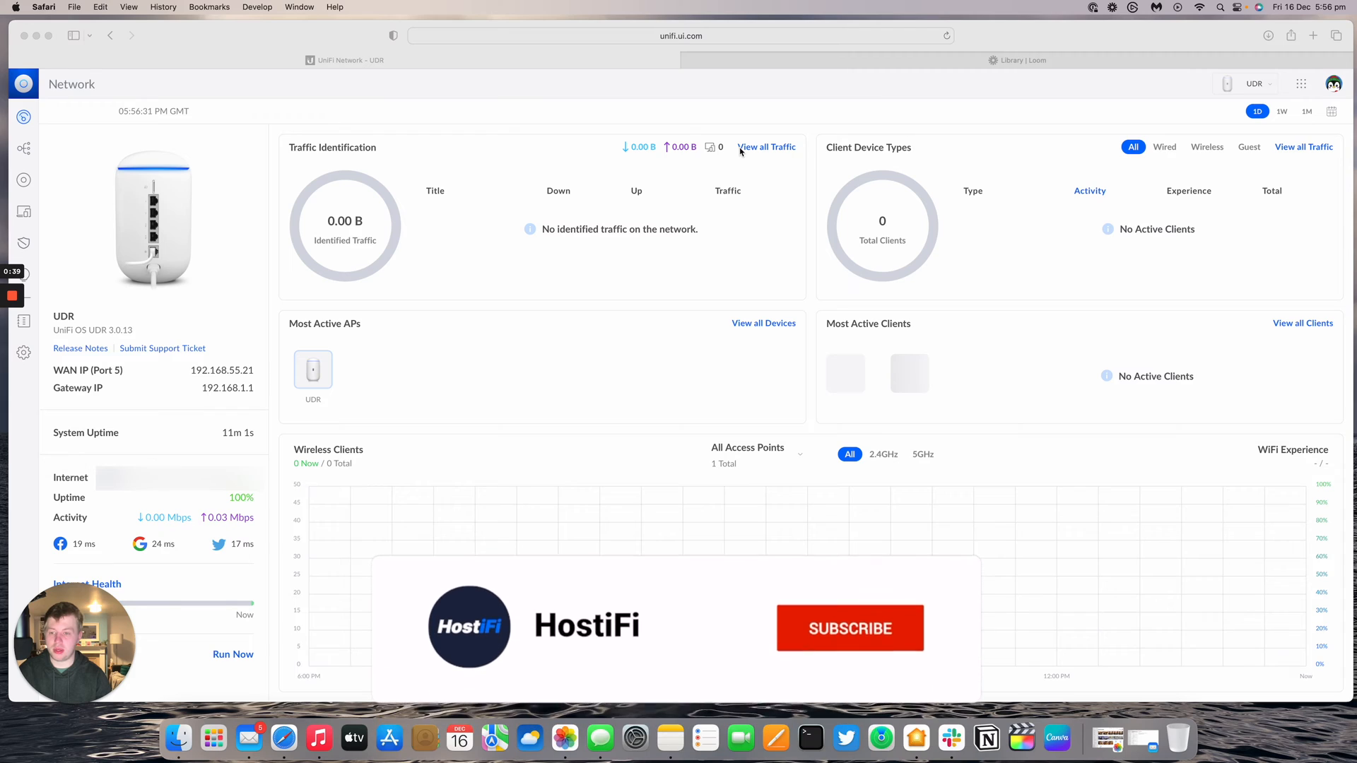
Go to Settings > Networks, listing the Default network 192.168.1.0/24
click(850, 628)
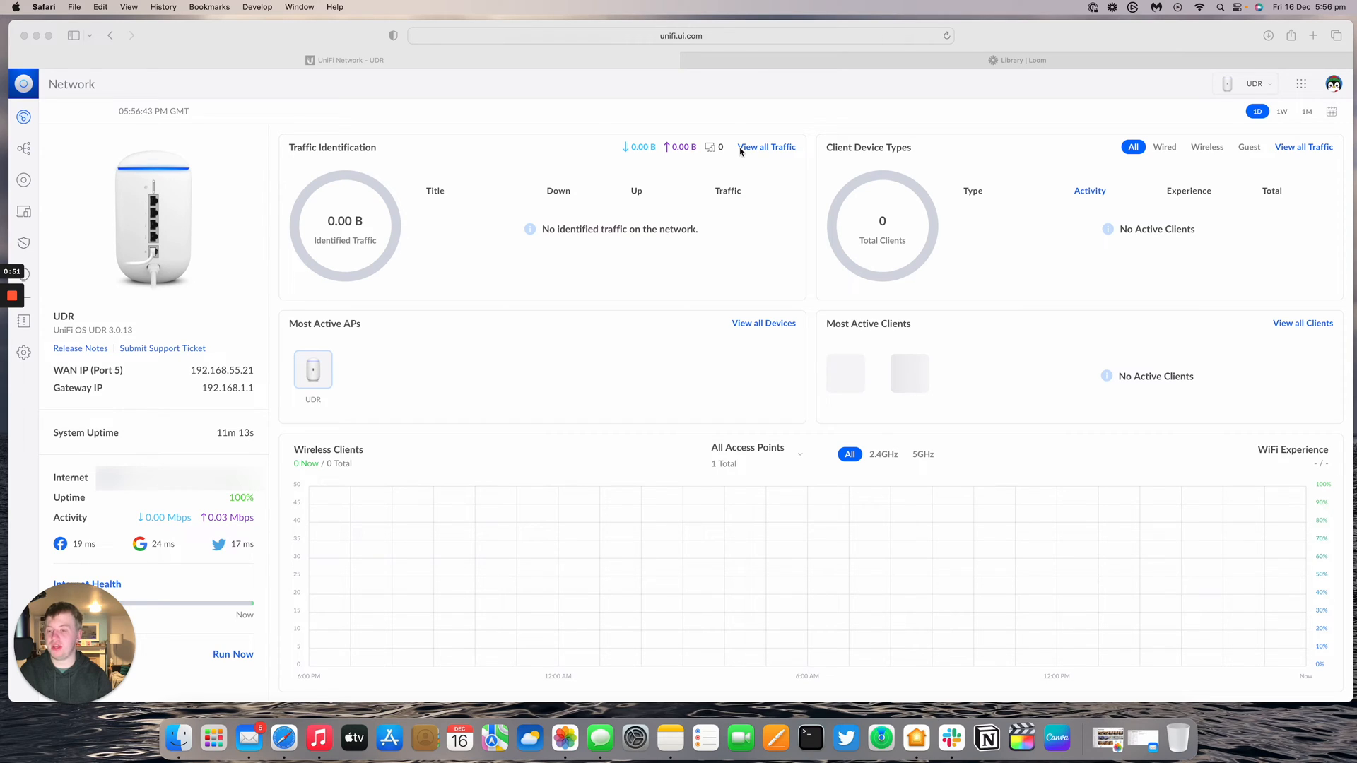
mouse_move(277, 273)
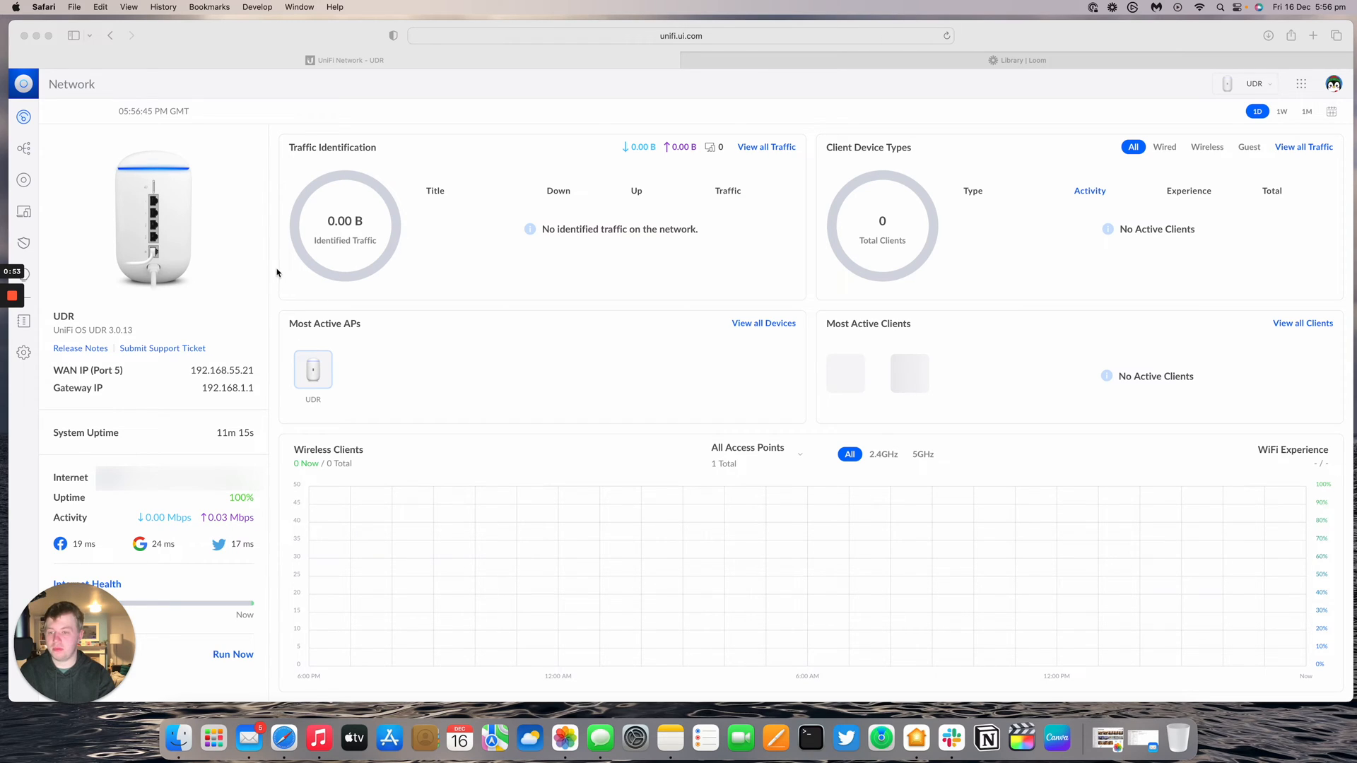
mouse_move(153, 240)
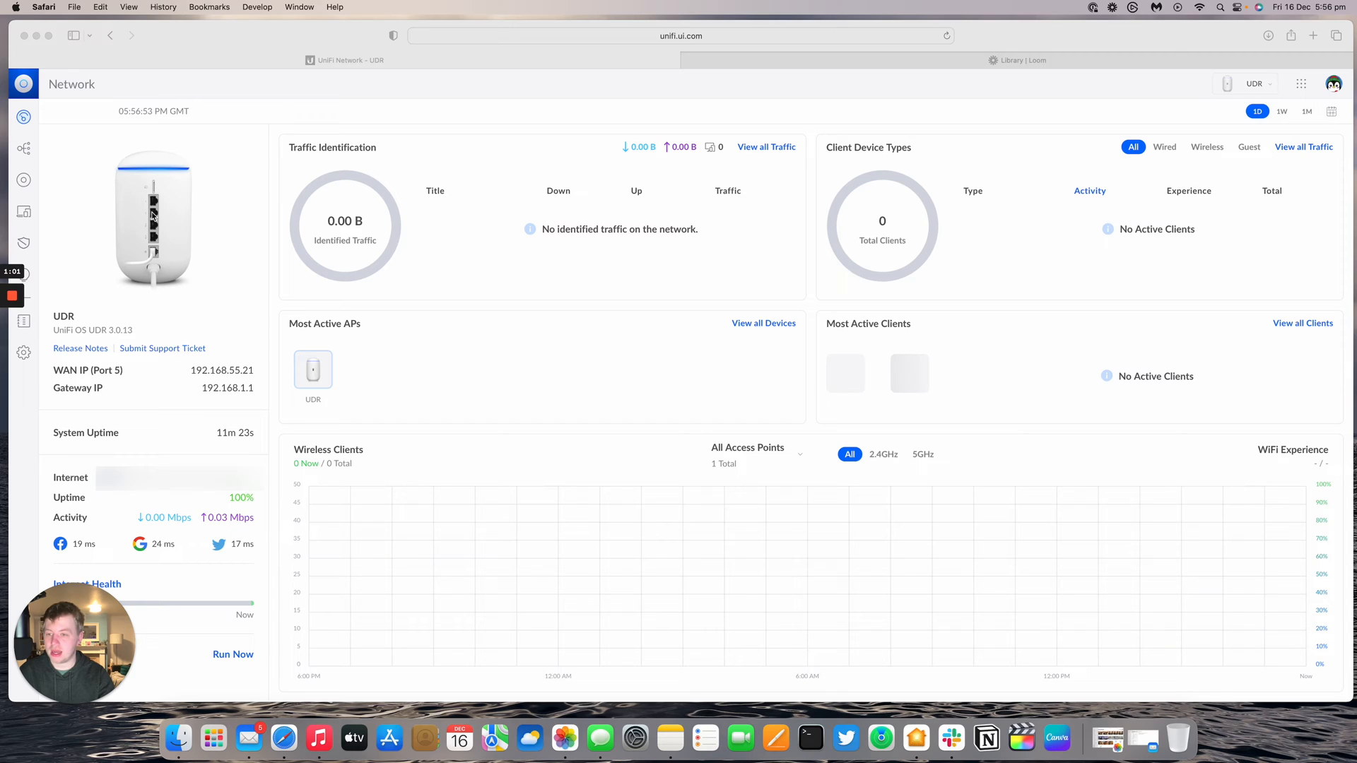
mouse_move(144, 260)
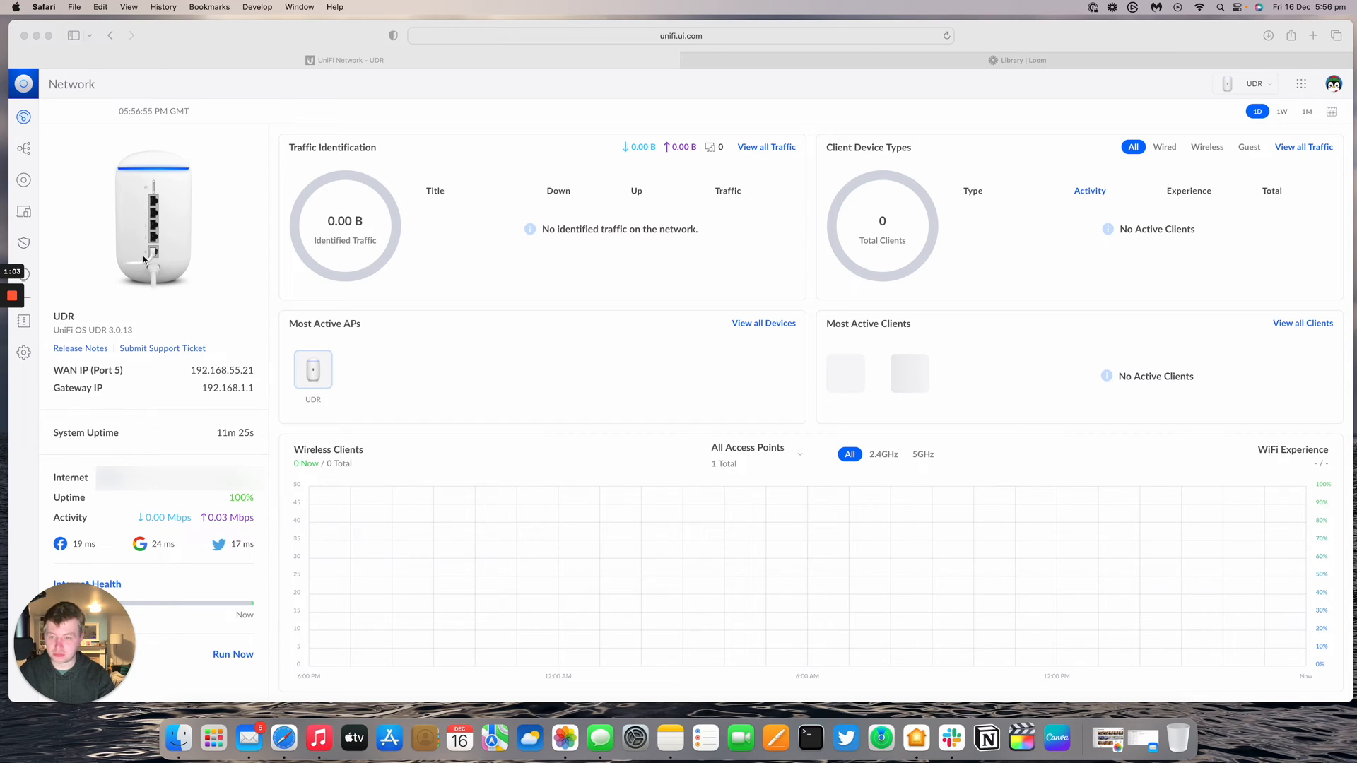
mouse_move(36, 363)
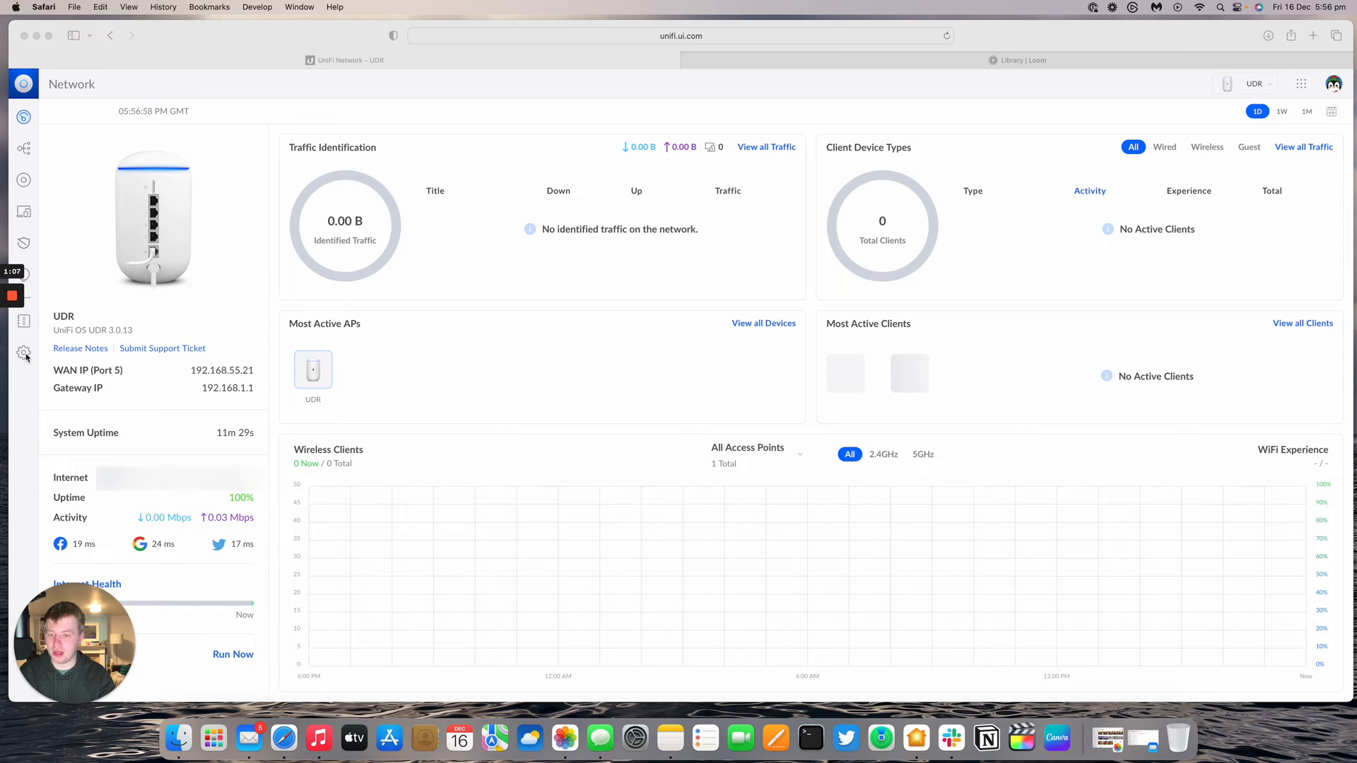
mouse_move(24, 352)
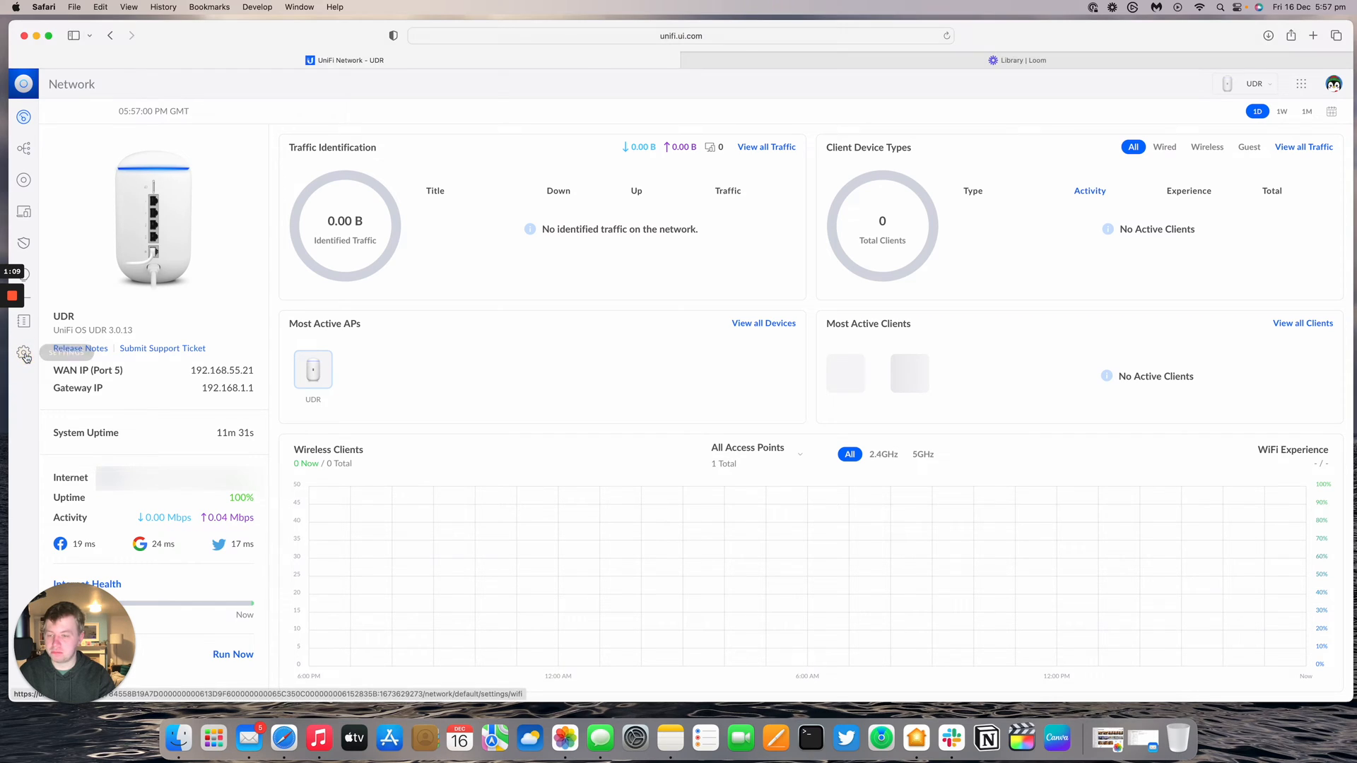
click(24, 353)
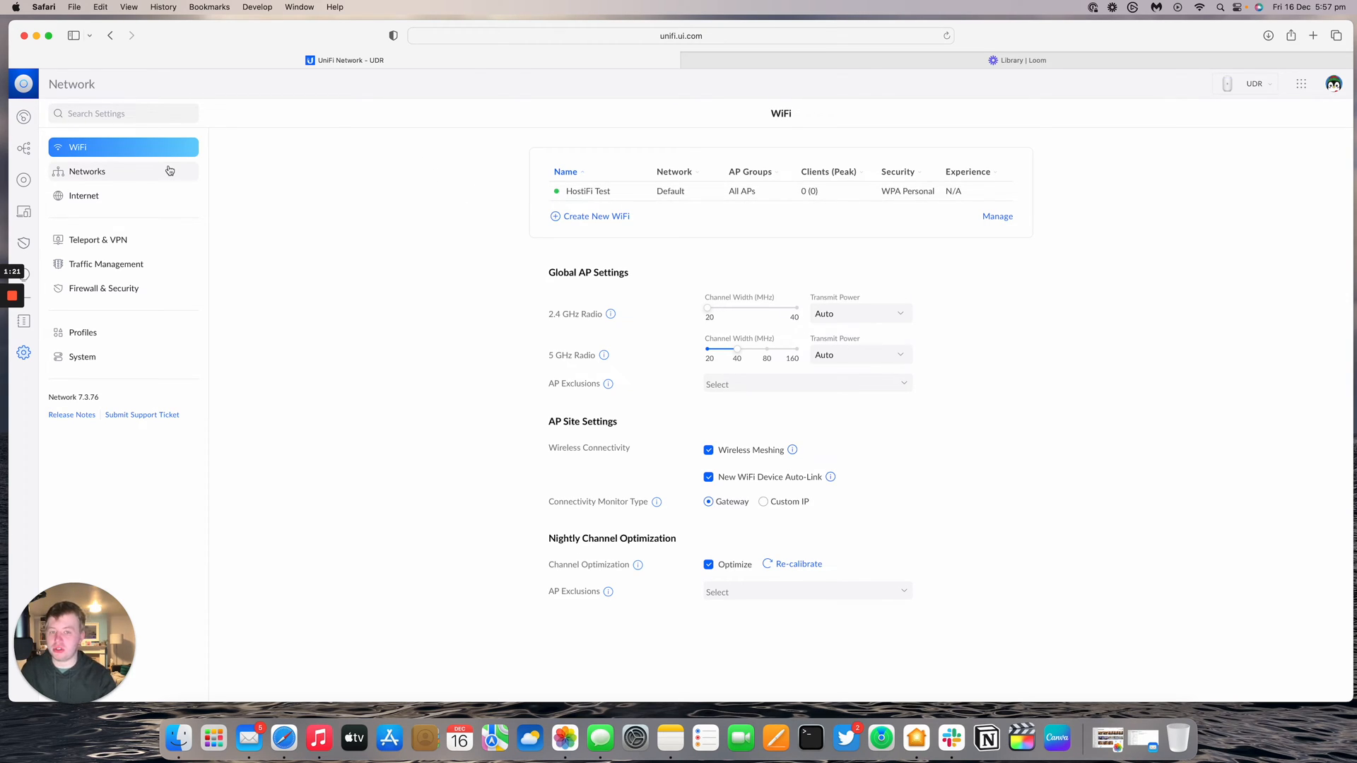
click(86, 171)
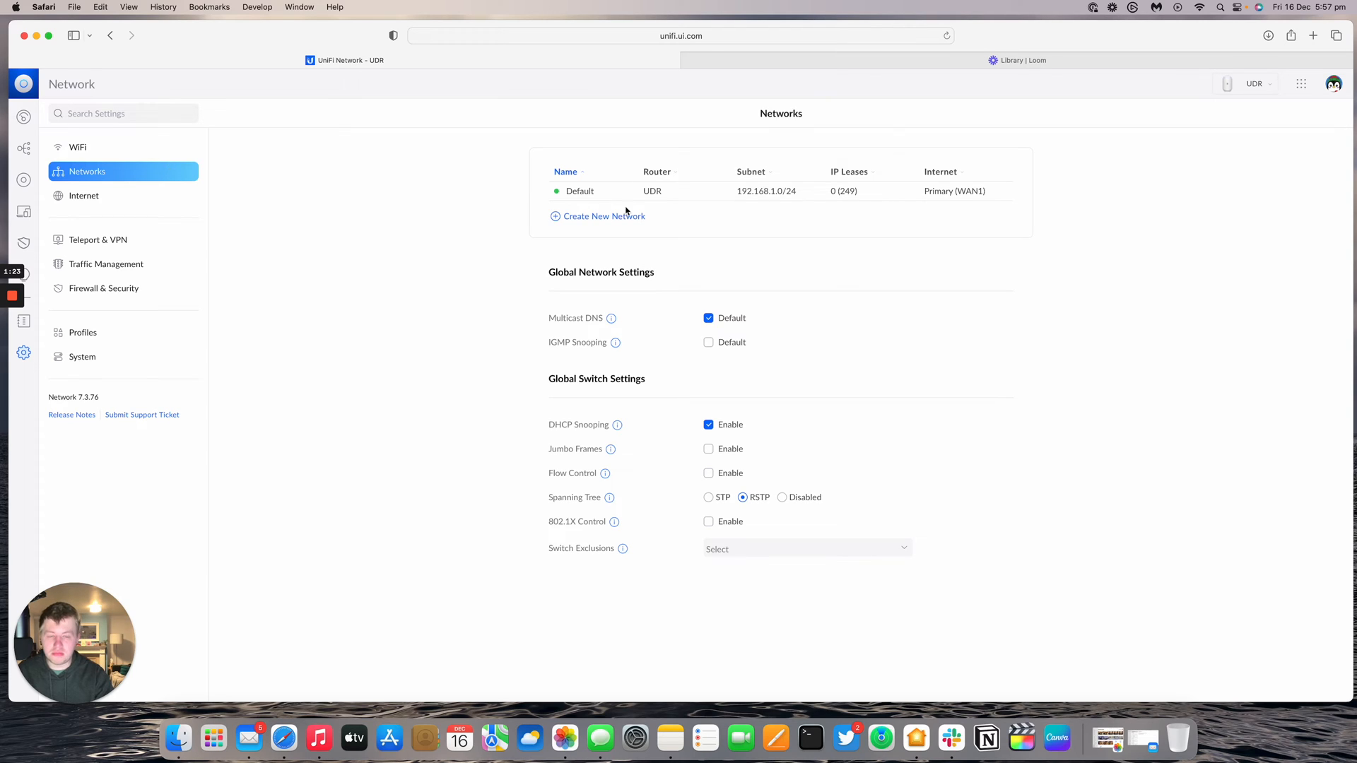
mouse_move(715, 201)
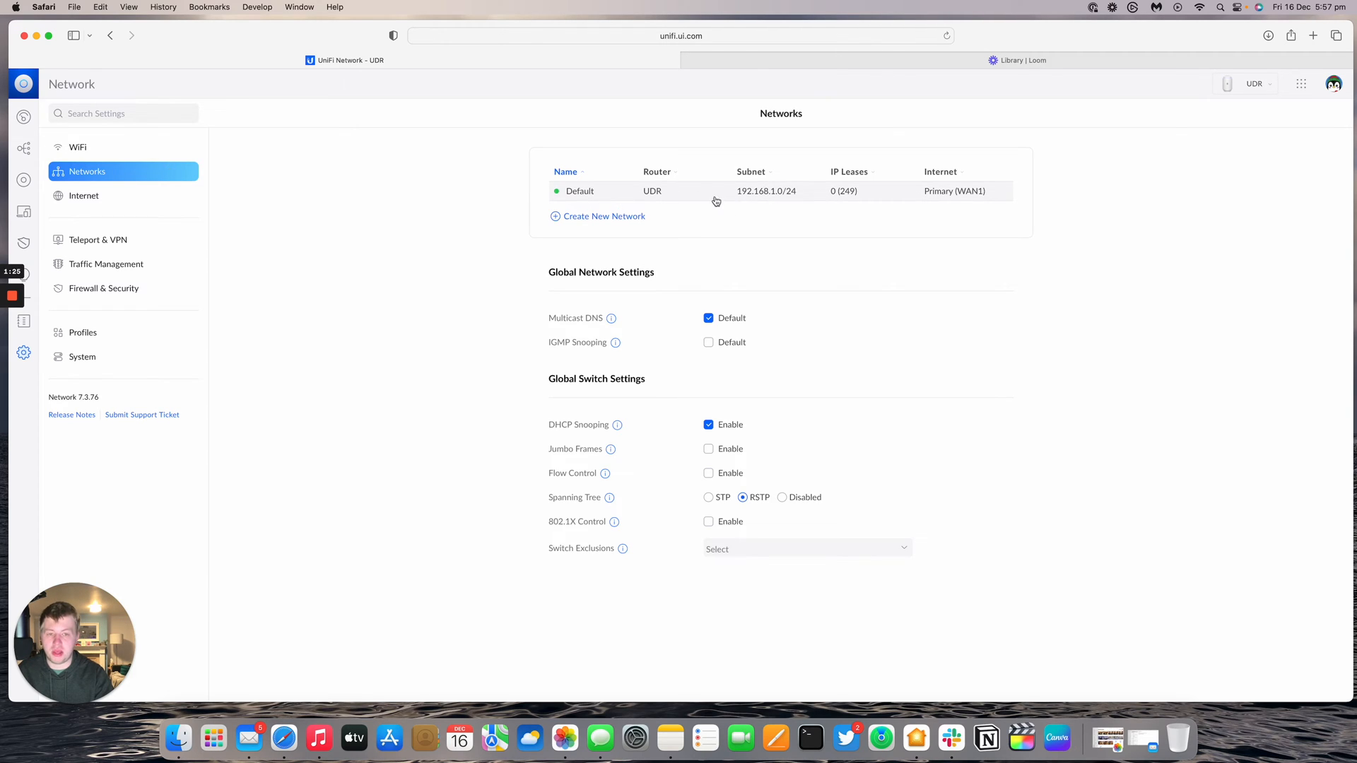
Create network 'WAN Bridge' on a Third-party Gateway with VLAN ID 55 and add it
click(604, 215)
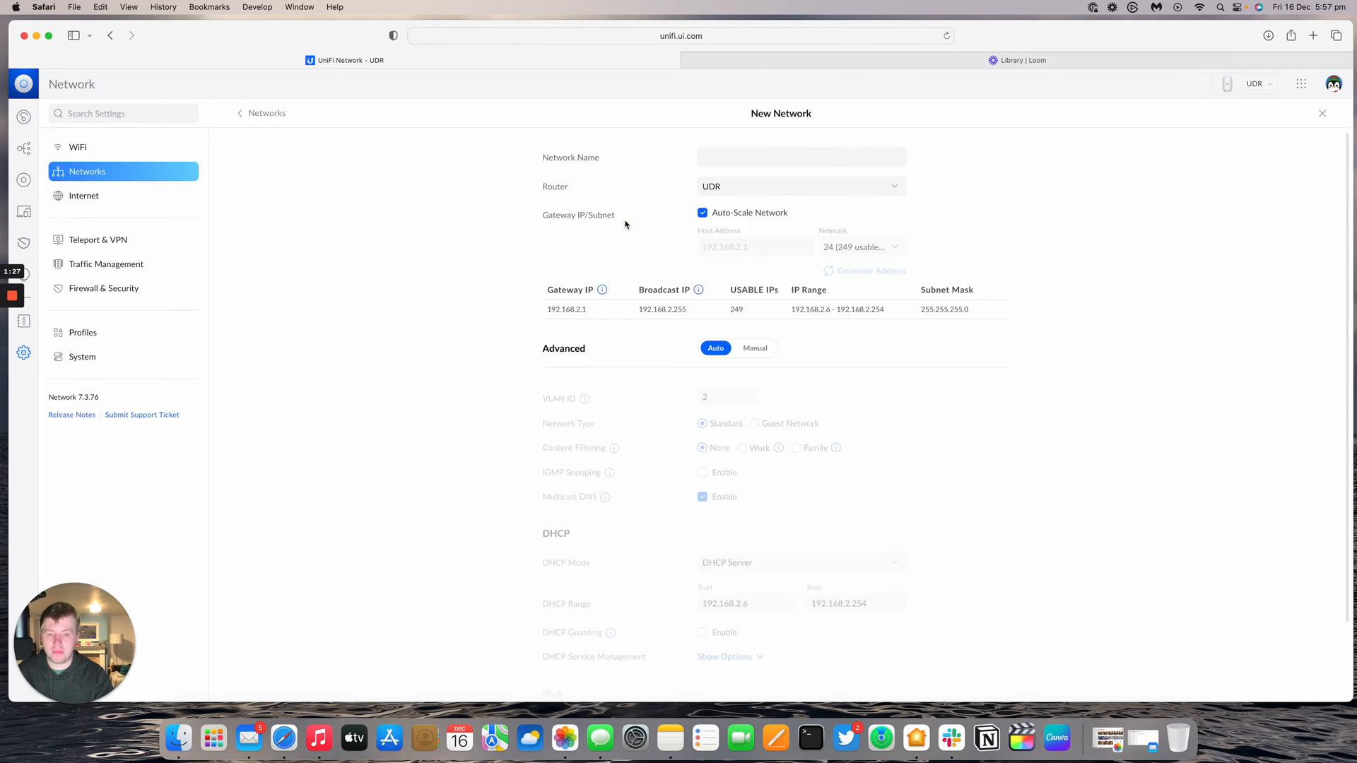
click(800, 187)
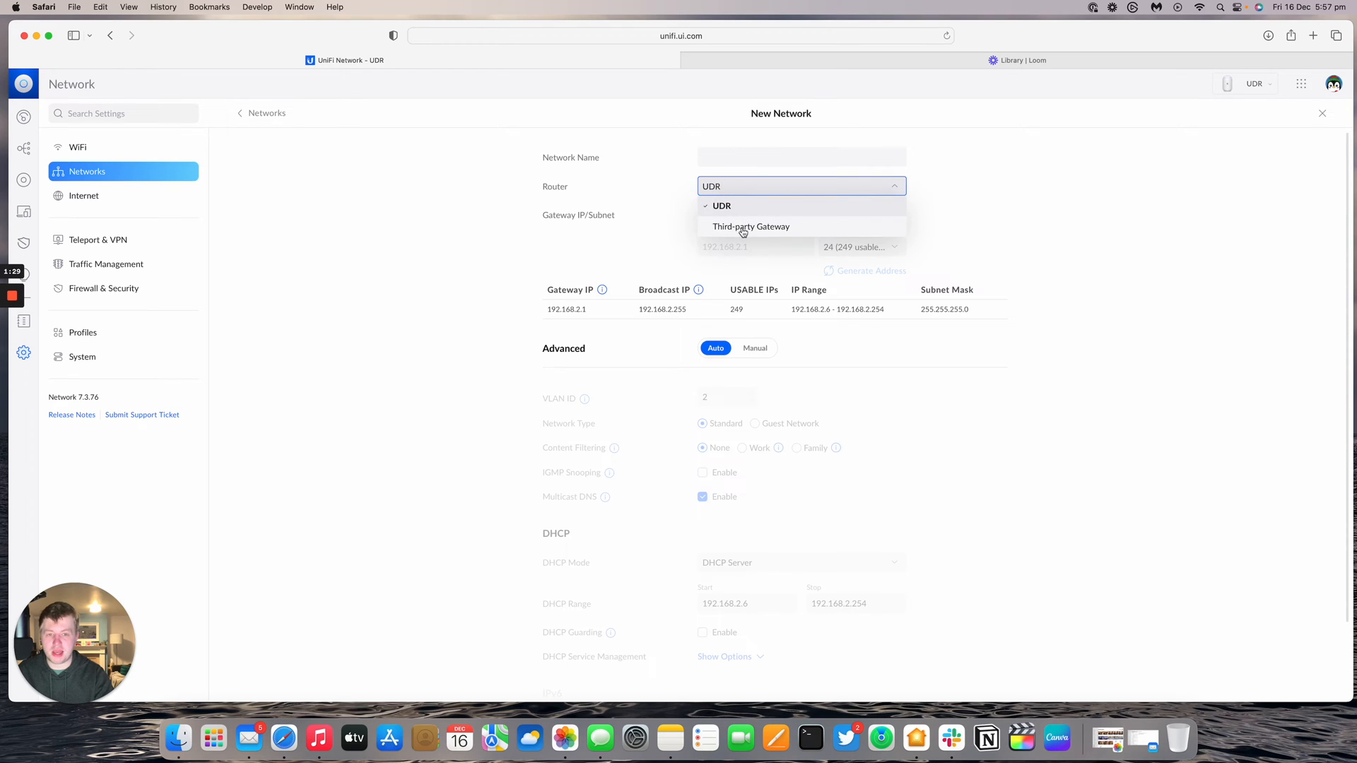
click(750, 226)
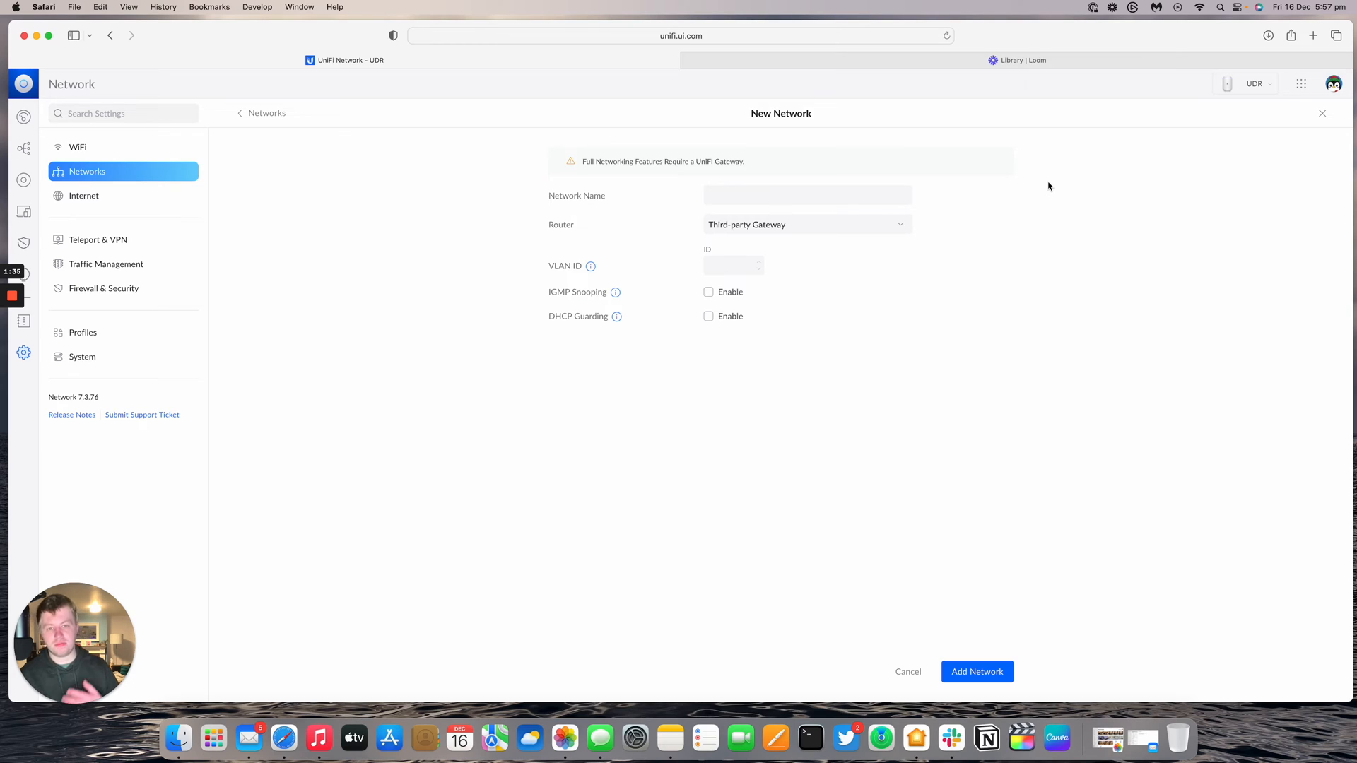
mouse_move(711, 219)
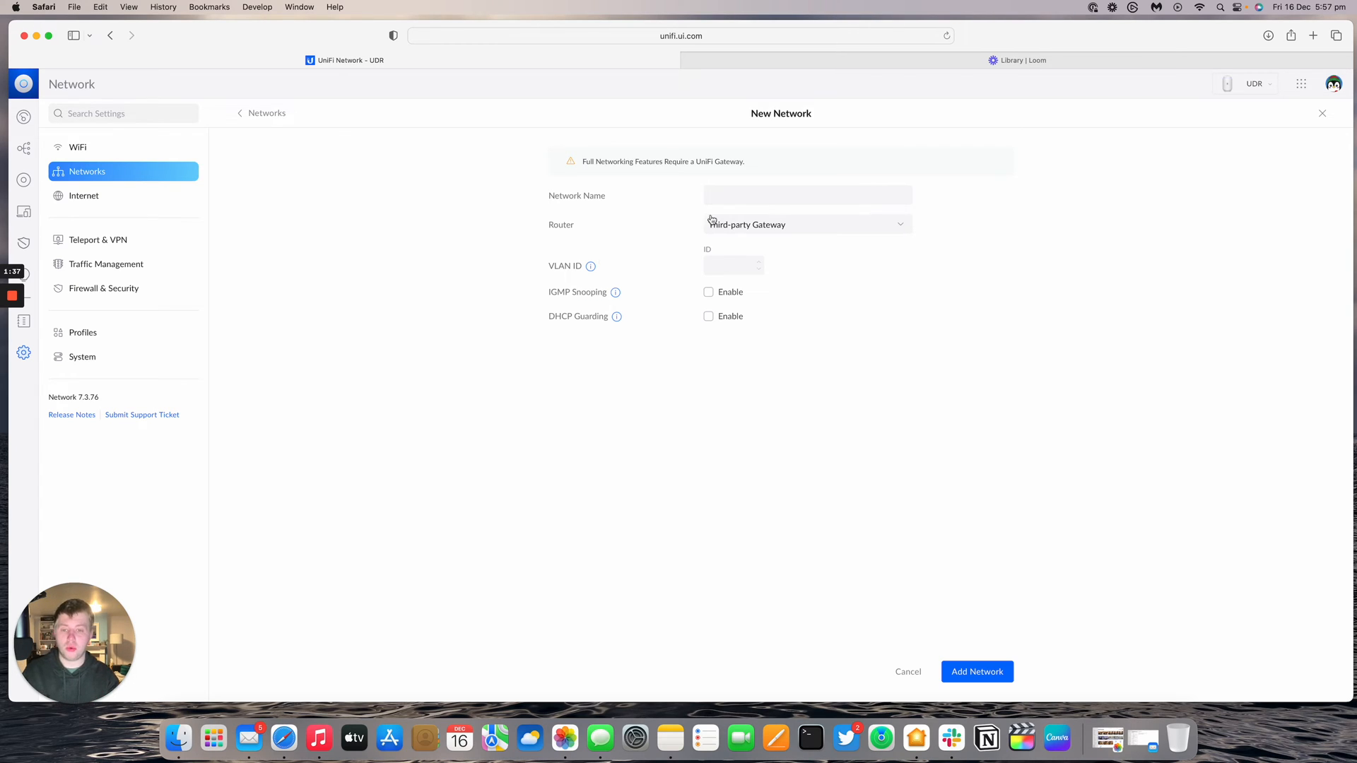
text(55)
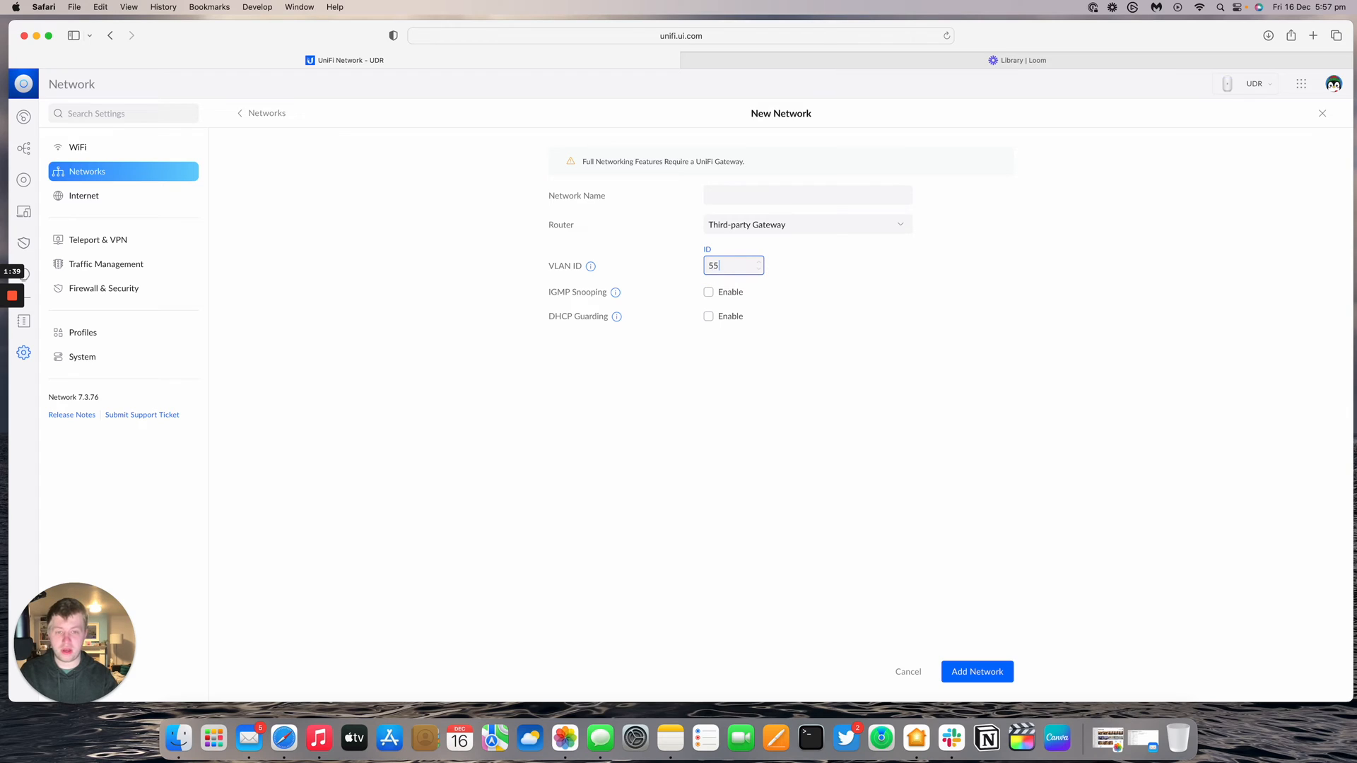
text(WAN)
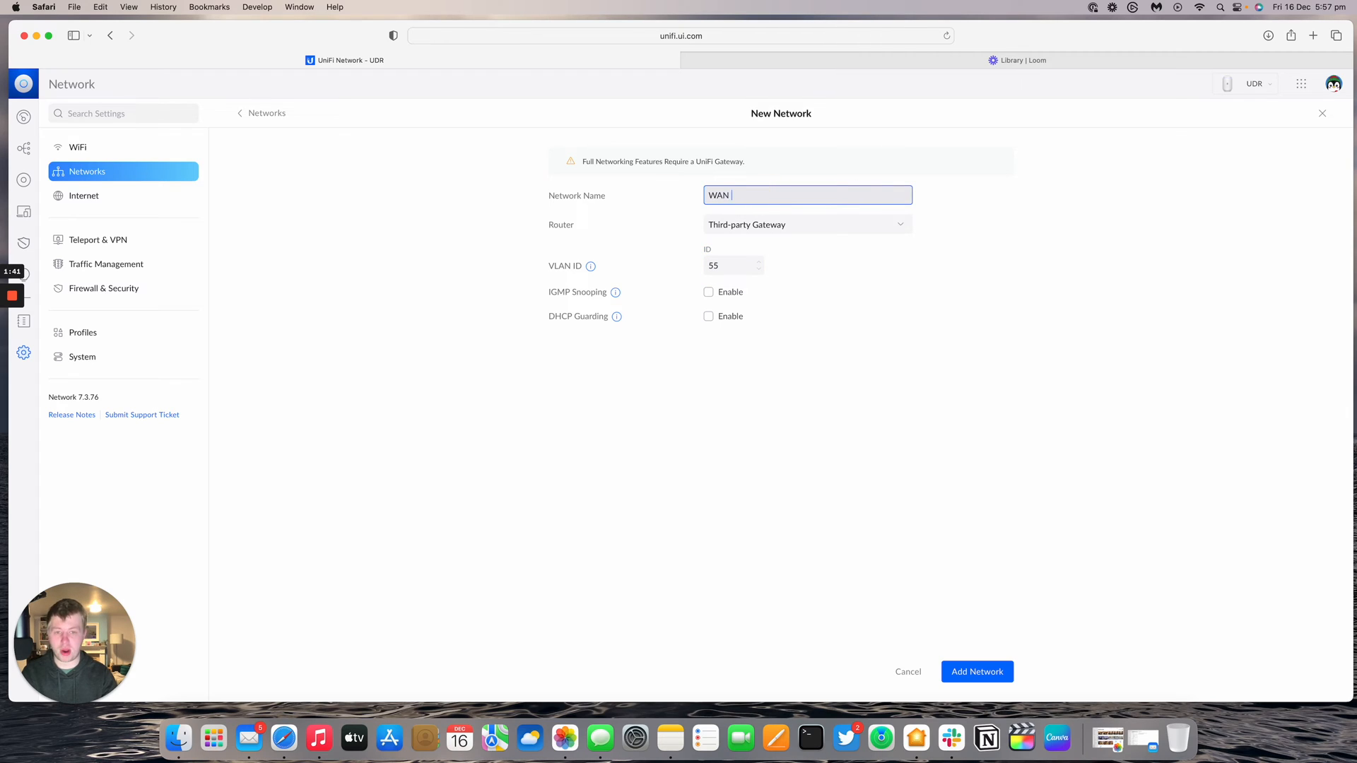
text(Bridge)
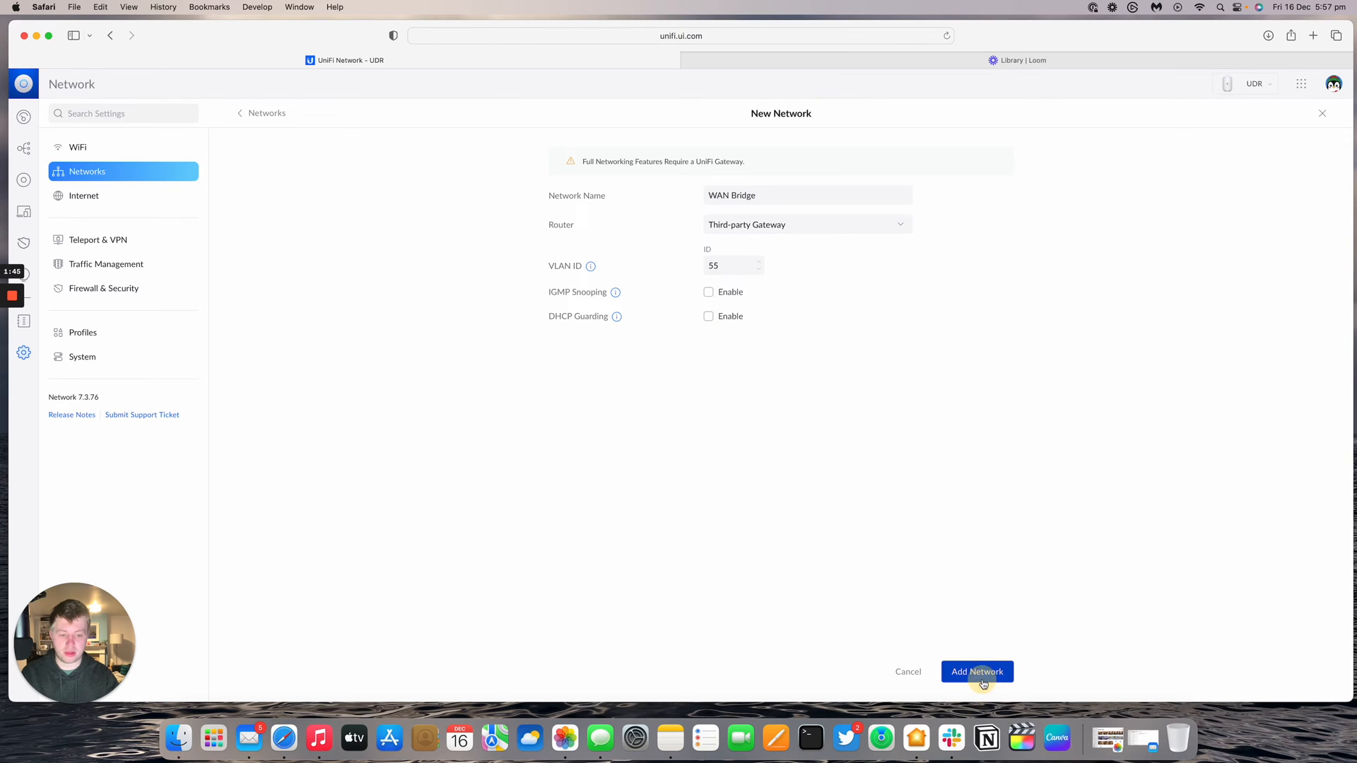
click(977, 671)
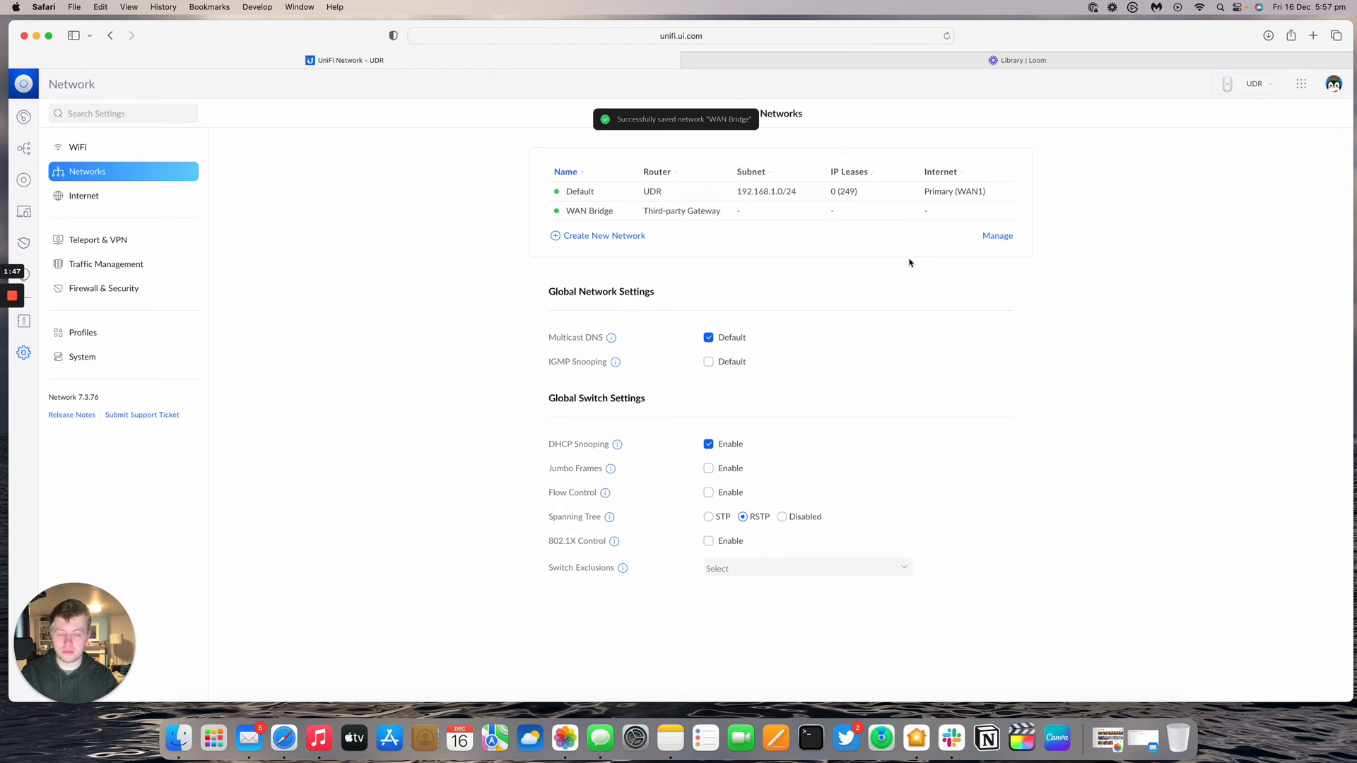
From UniFi Devices, select the UDR and show its Ports overview
click(24, 179)
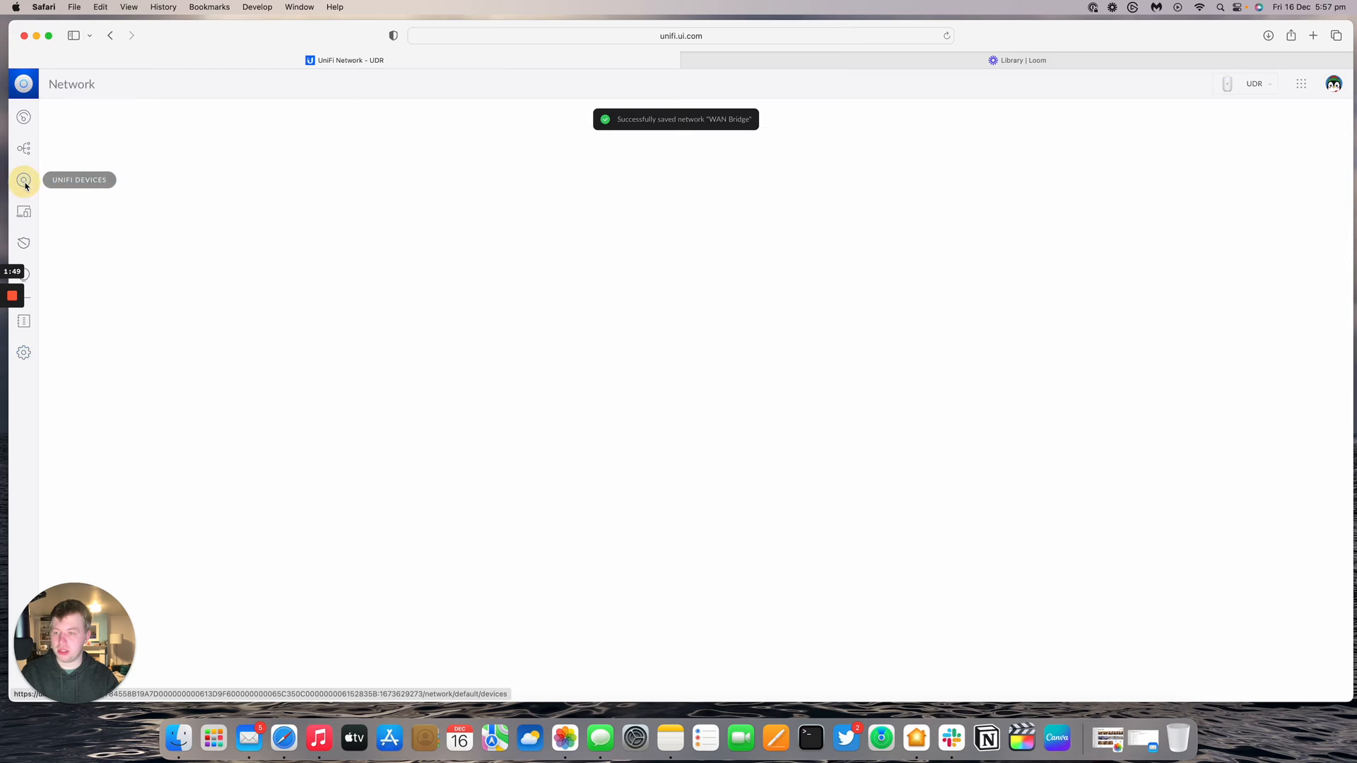
click(24, 179)
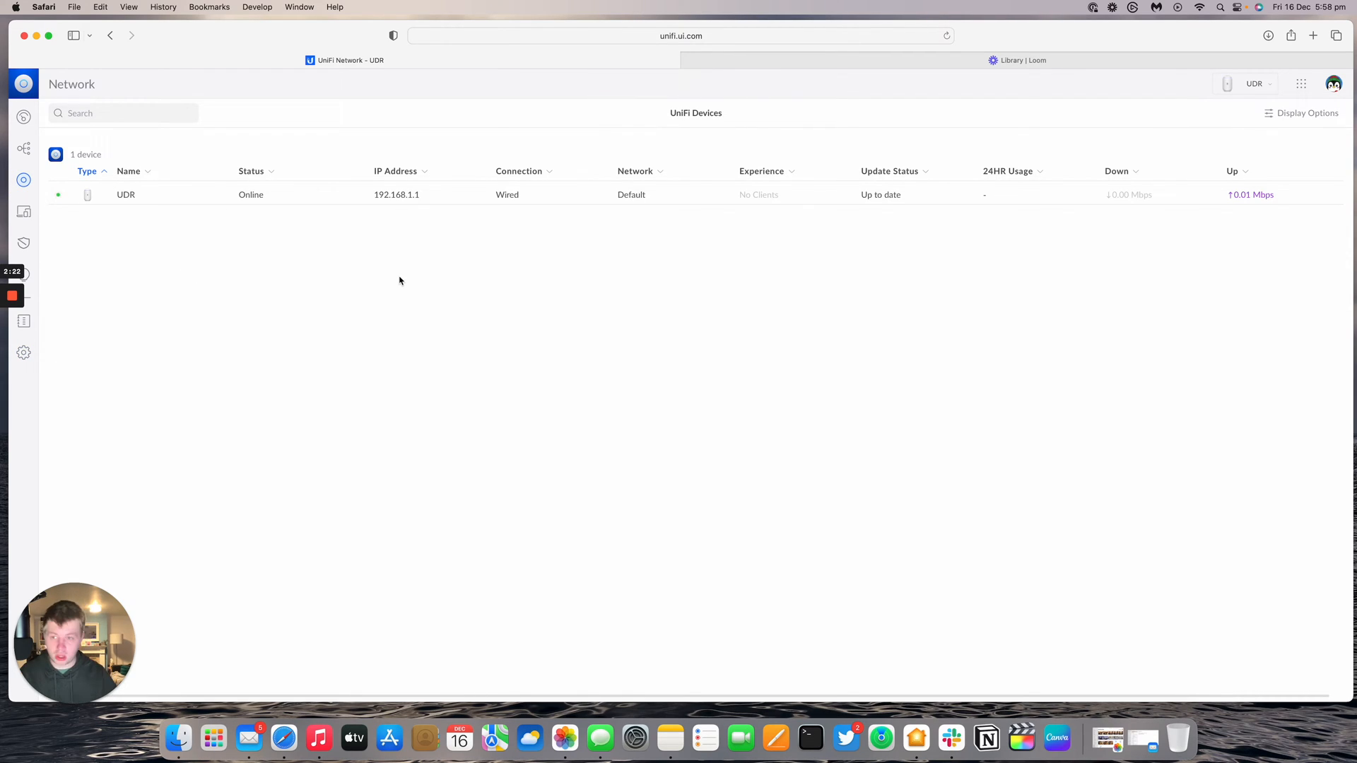
mouse_move(425, 245)
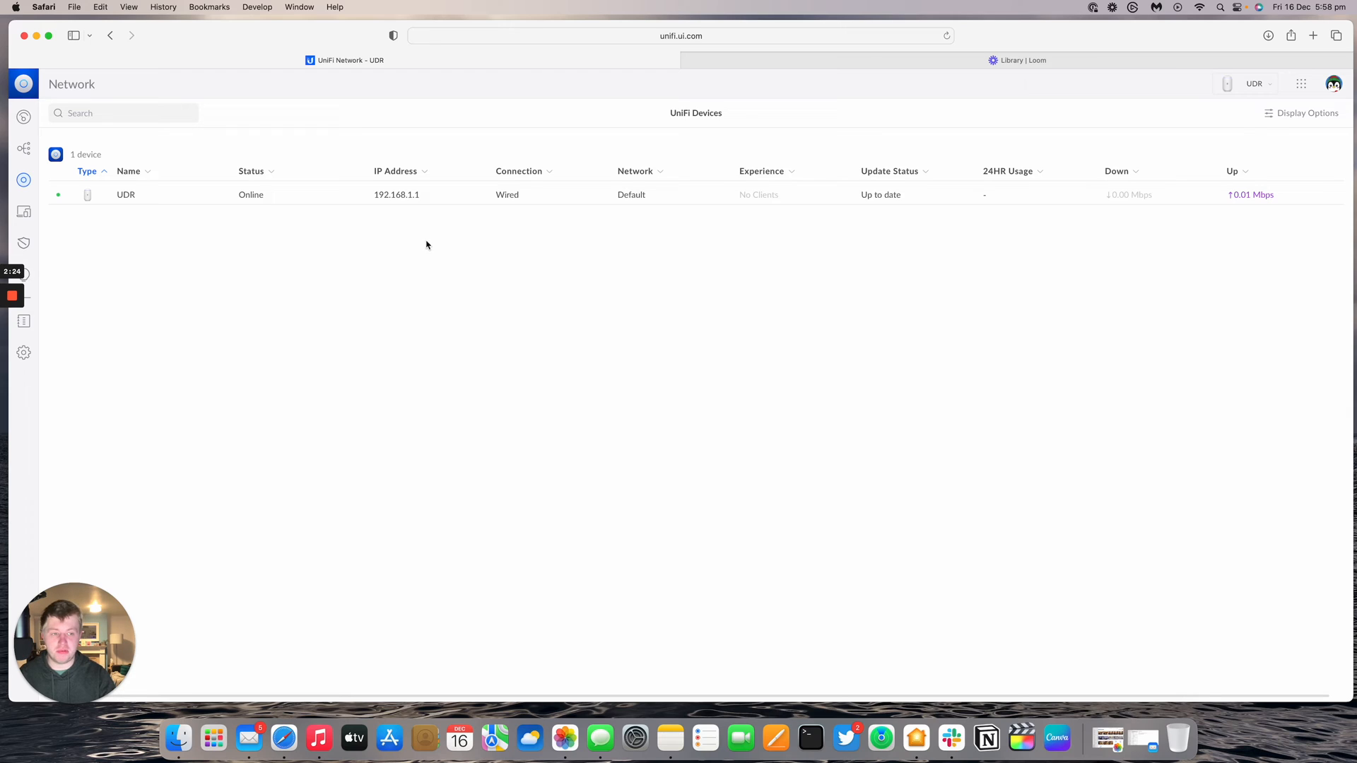
click(125, 194)
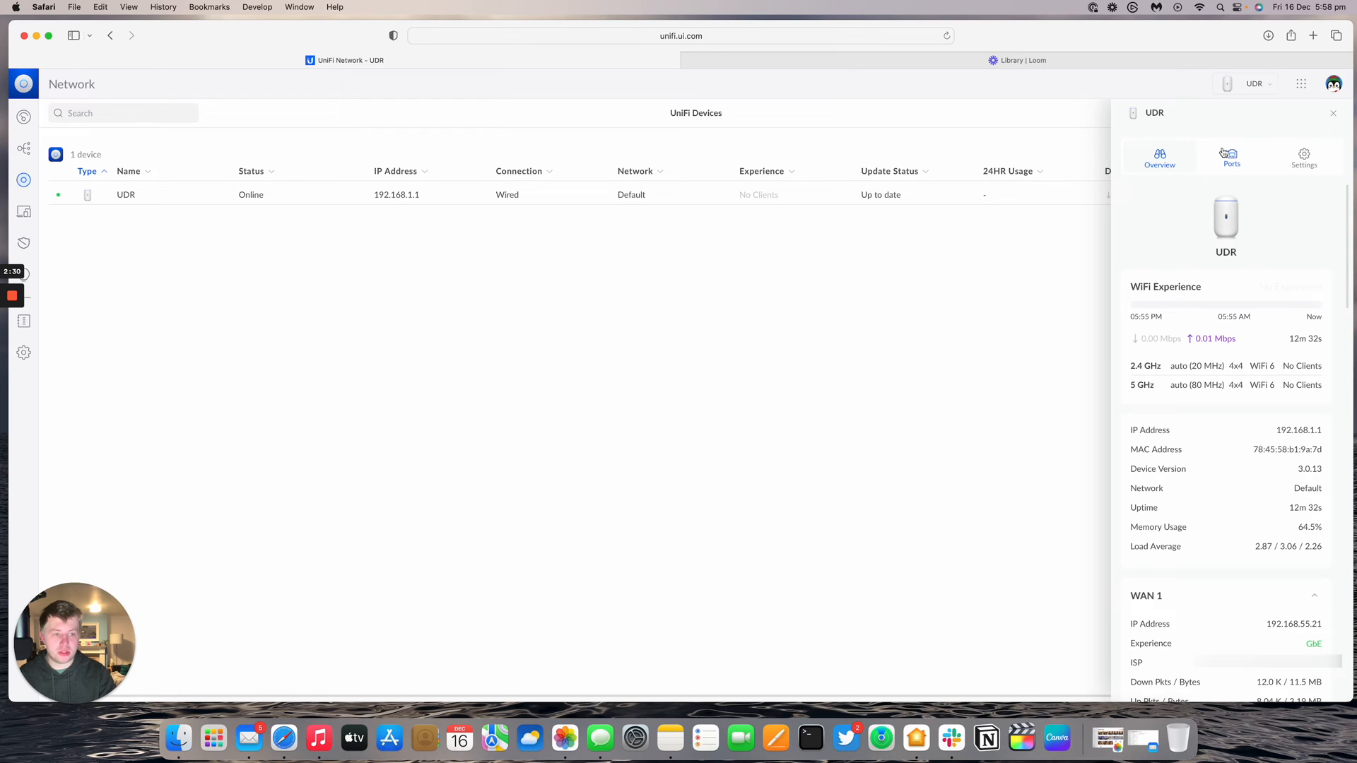
click(1231, 157)
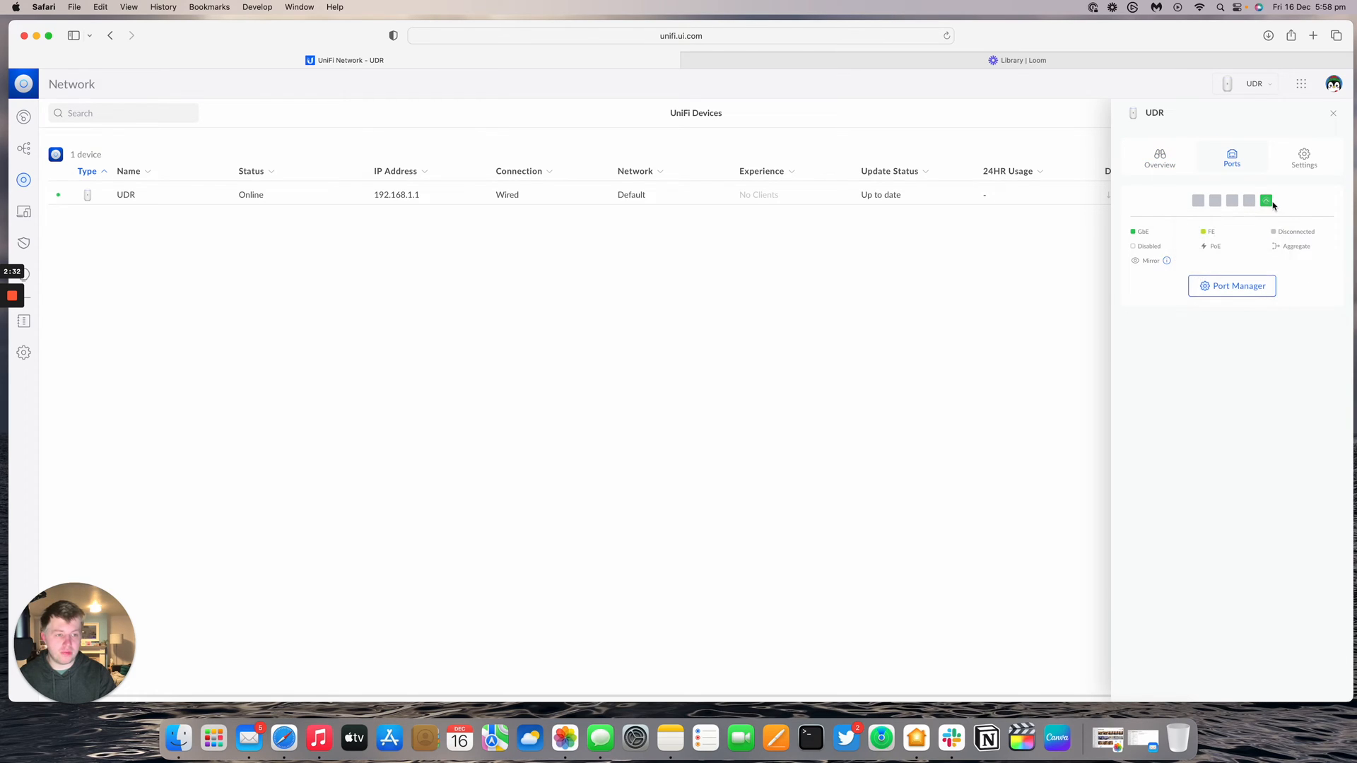
mouse_move(1266, 199)
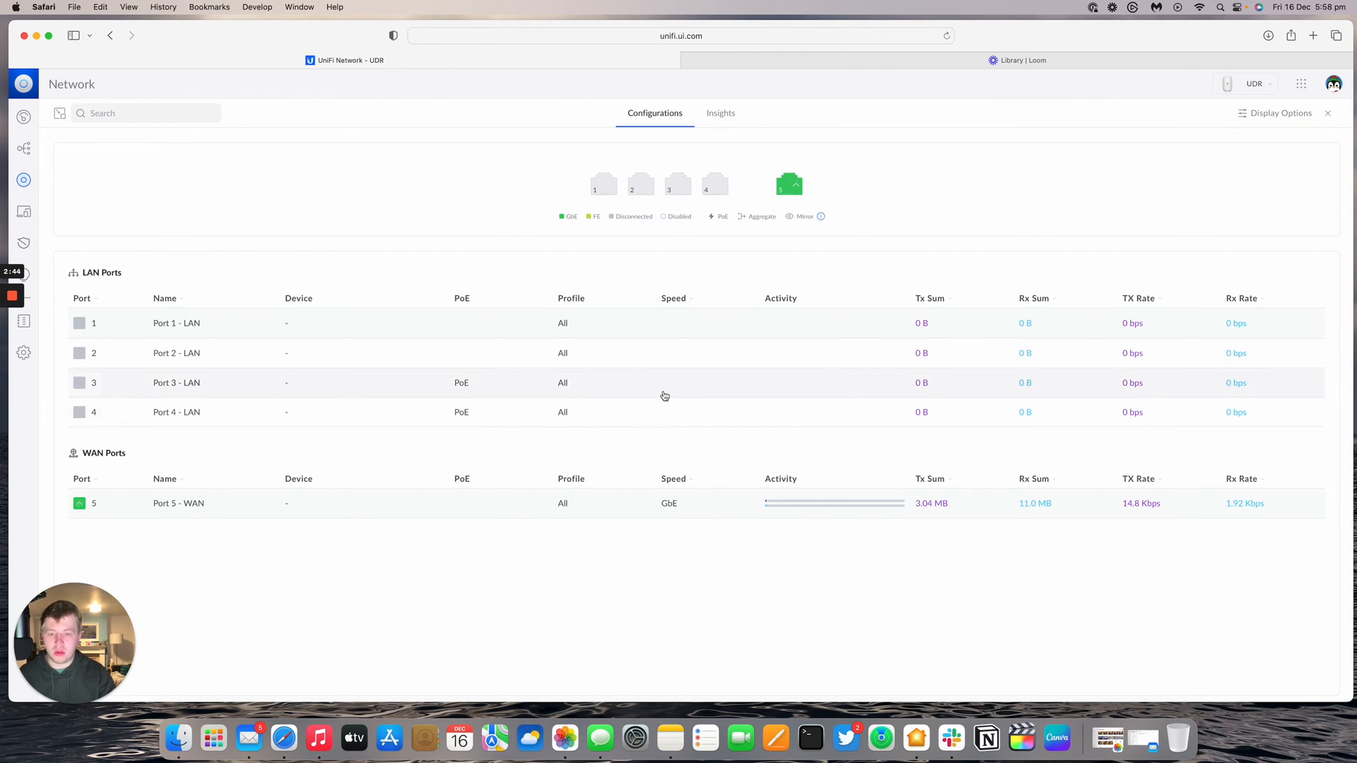
mouse_move(557, 411)
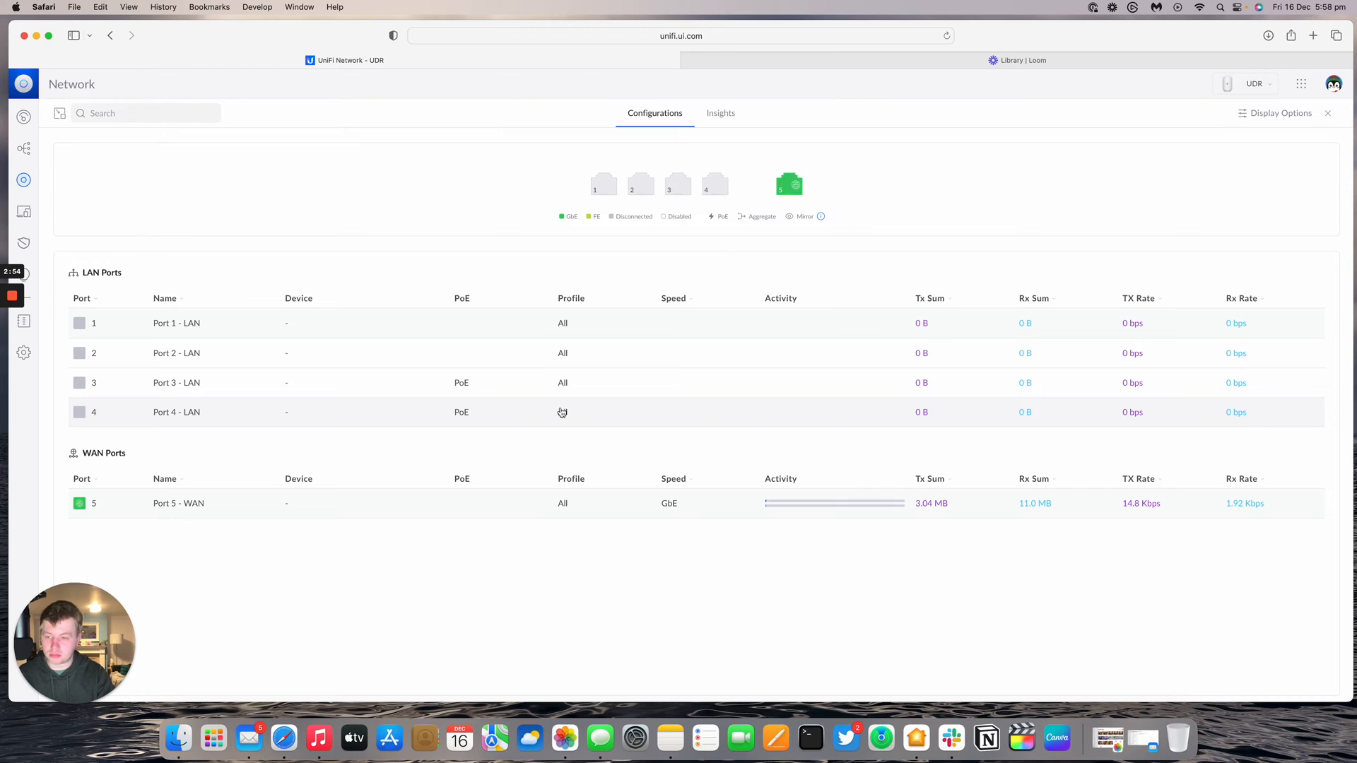
Name port 4 'NanoStation', give it the WAN Bridge port profile and apply
click(175, 411)
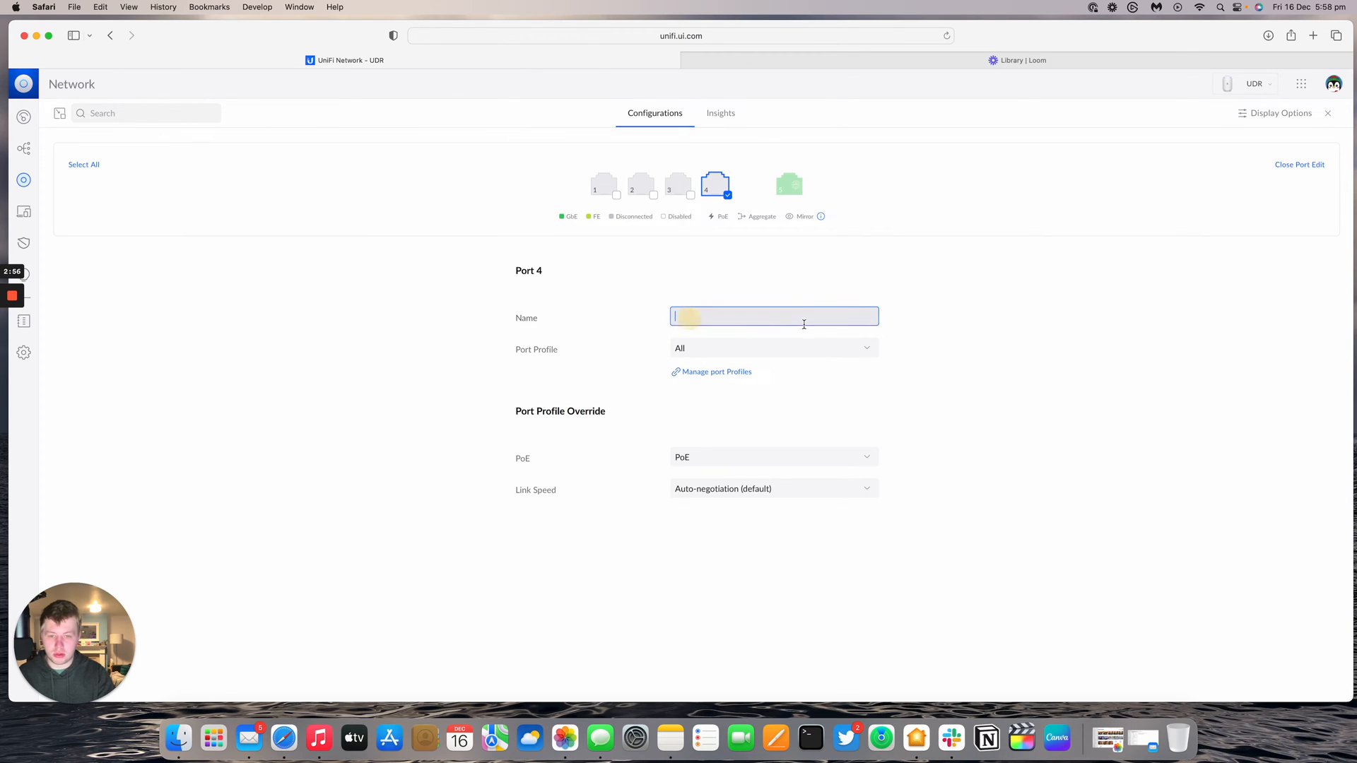
text(NanoS)
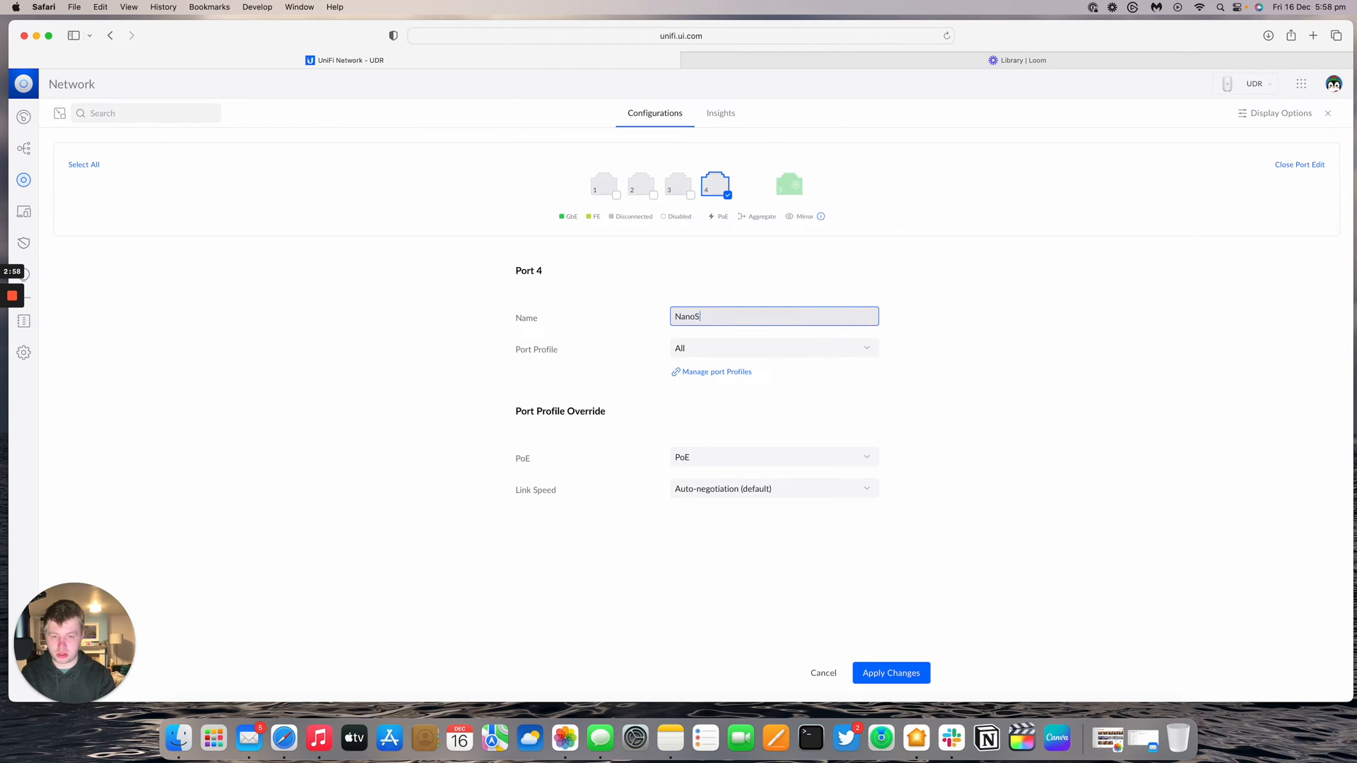
text(tation)
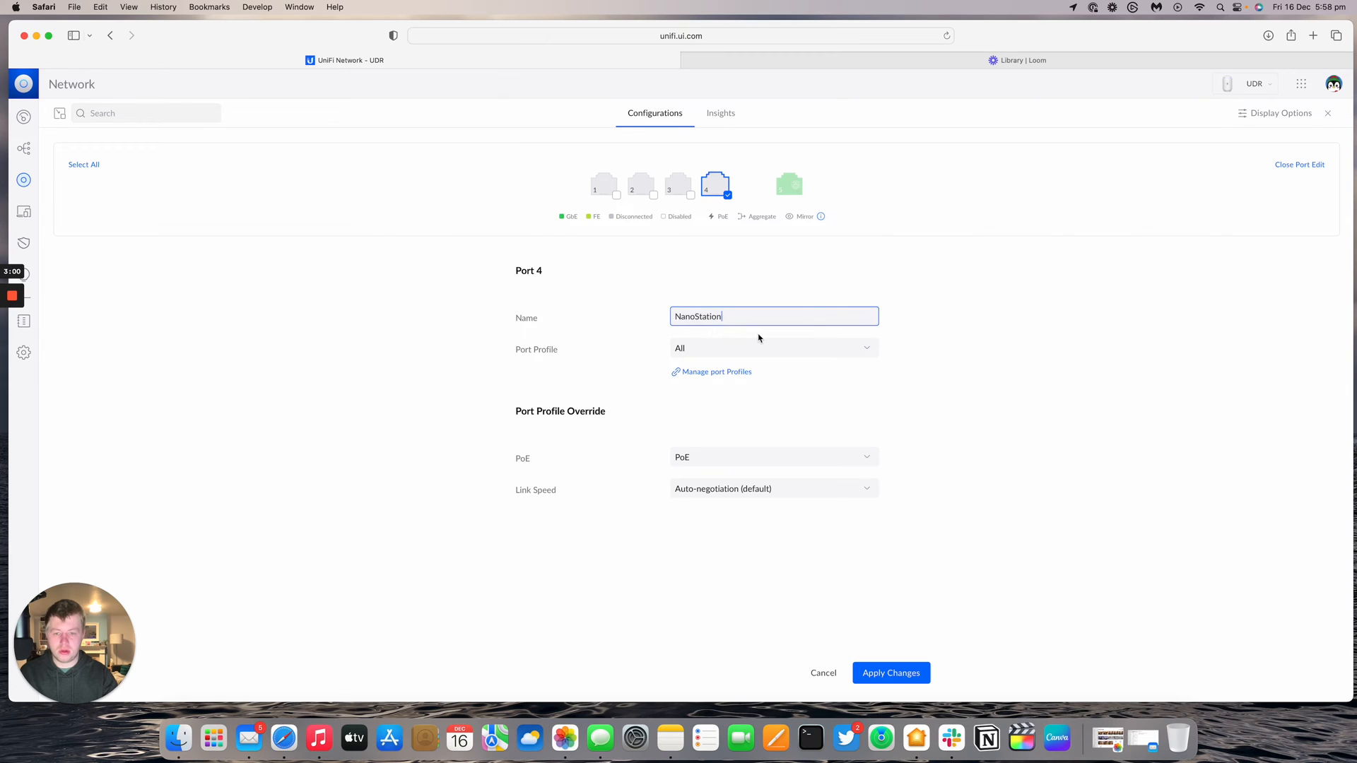
click(771, 348)
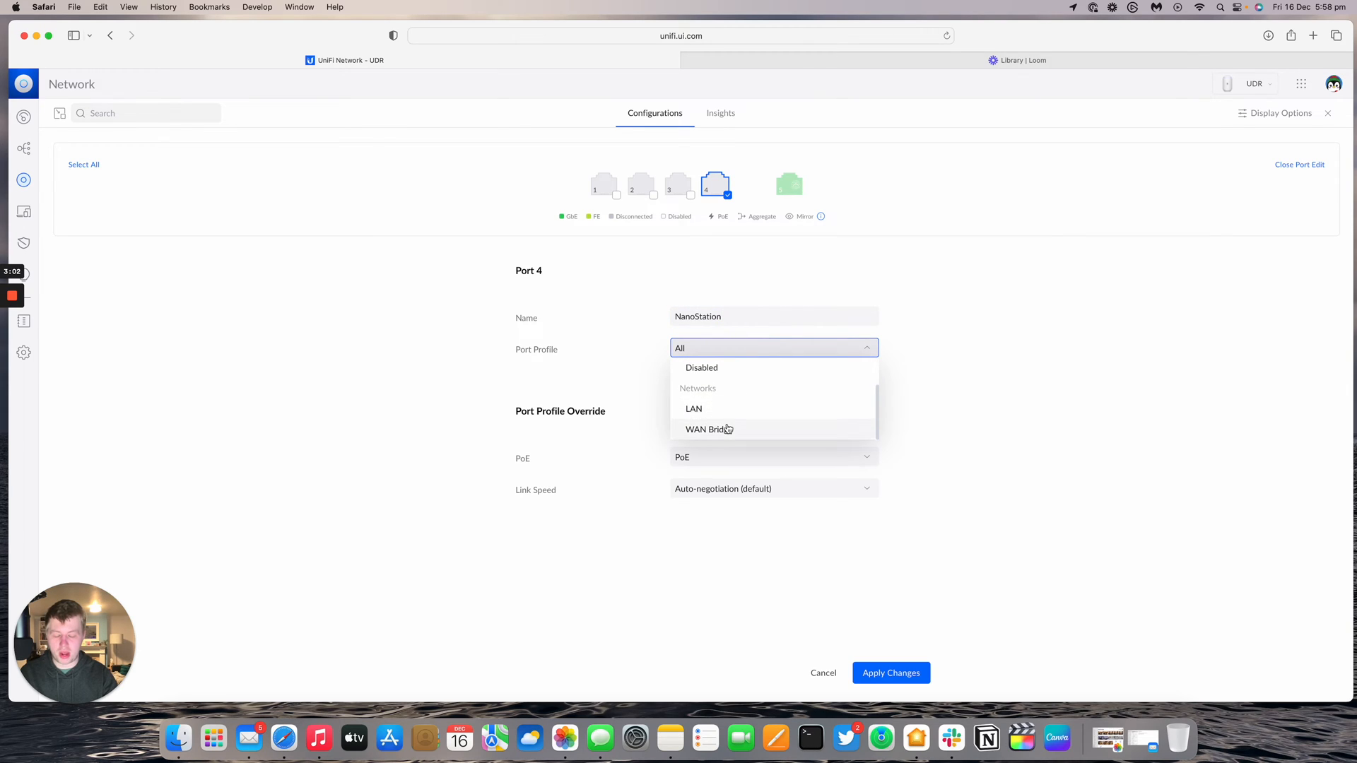
click(708, 430)
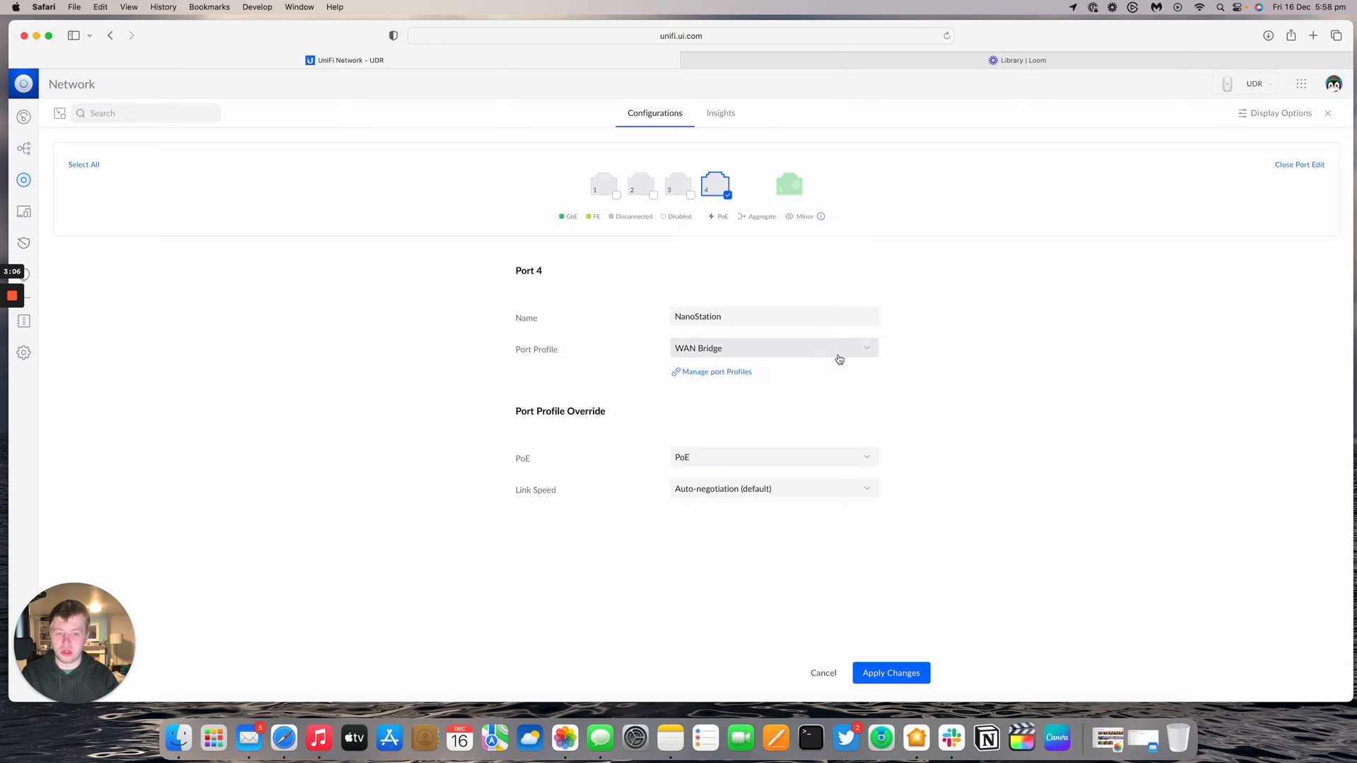
click(889, 673)
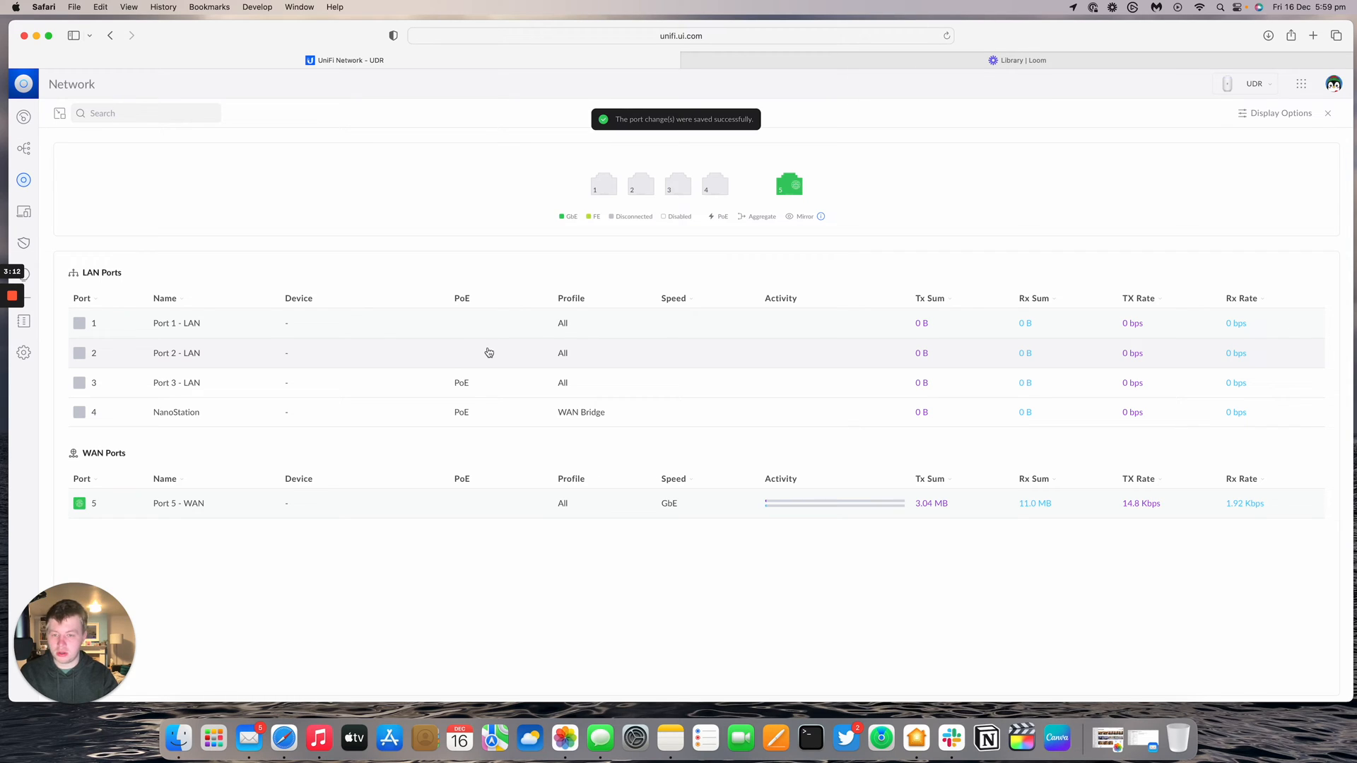
Name port 2 'Link to WAN', give it the WAN Bridge port profile and apply
click(640, 184)
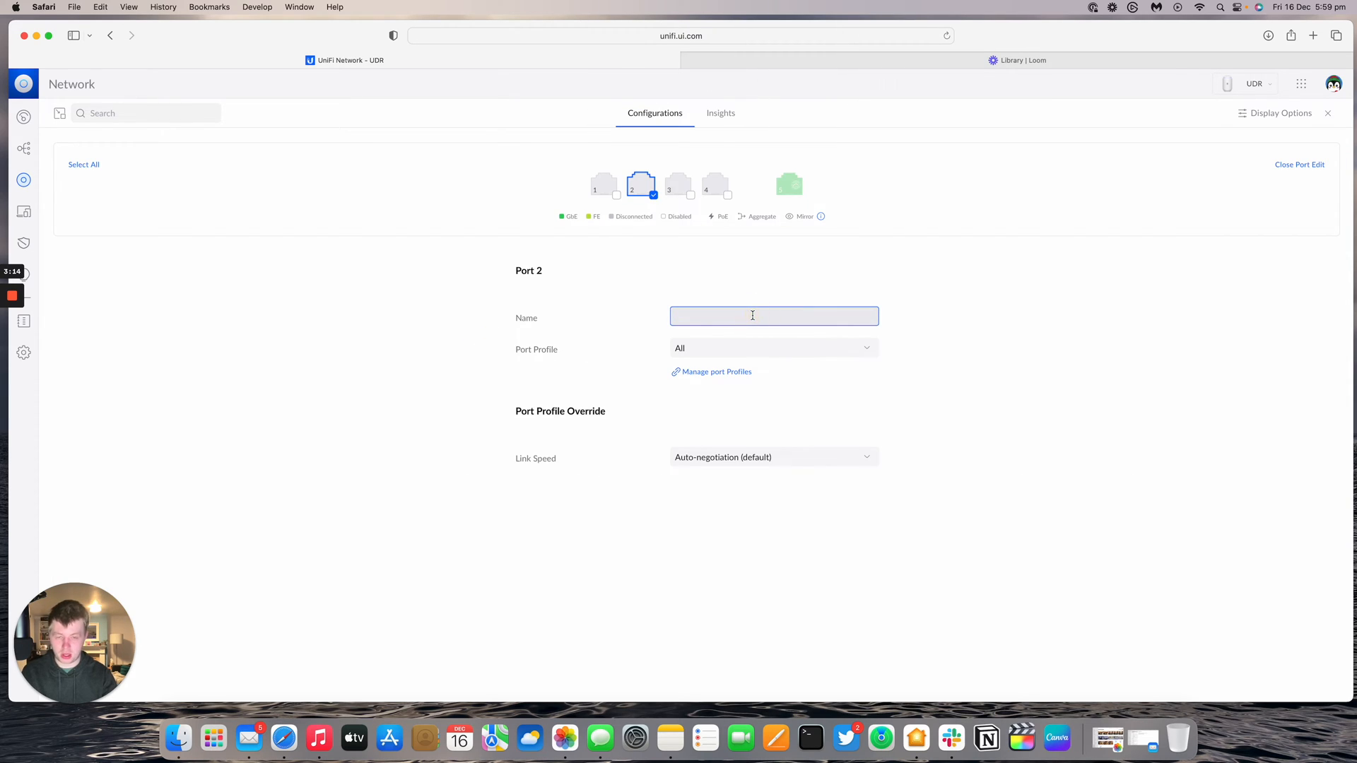
text(Link to W)
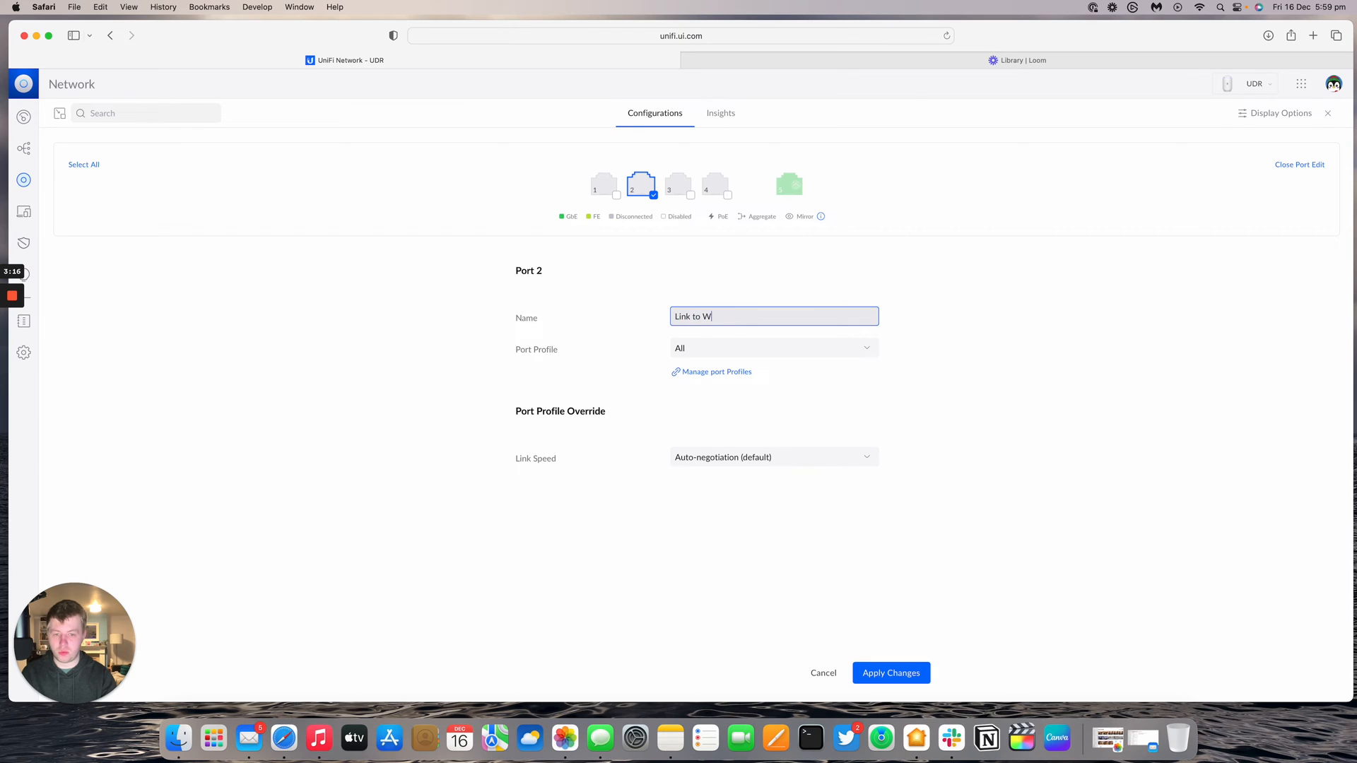
click(773, 348)
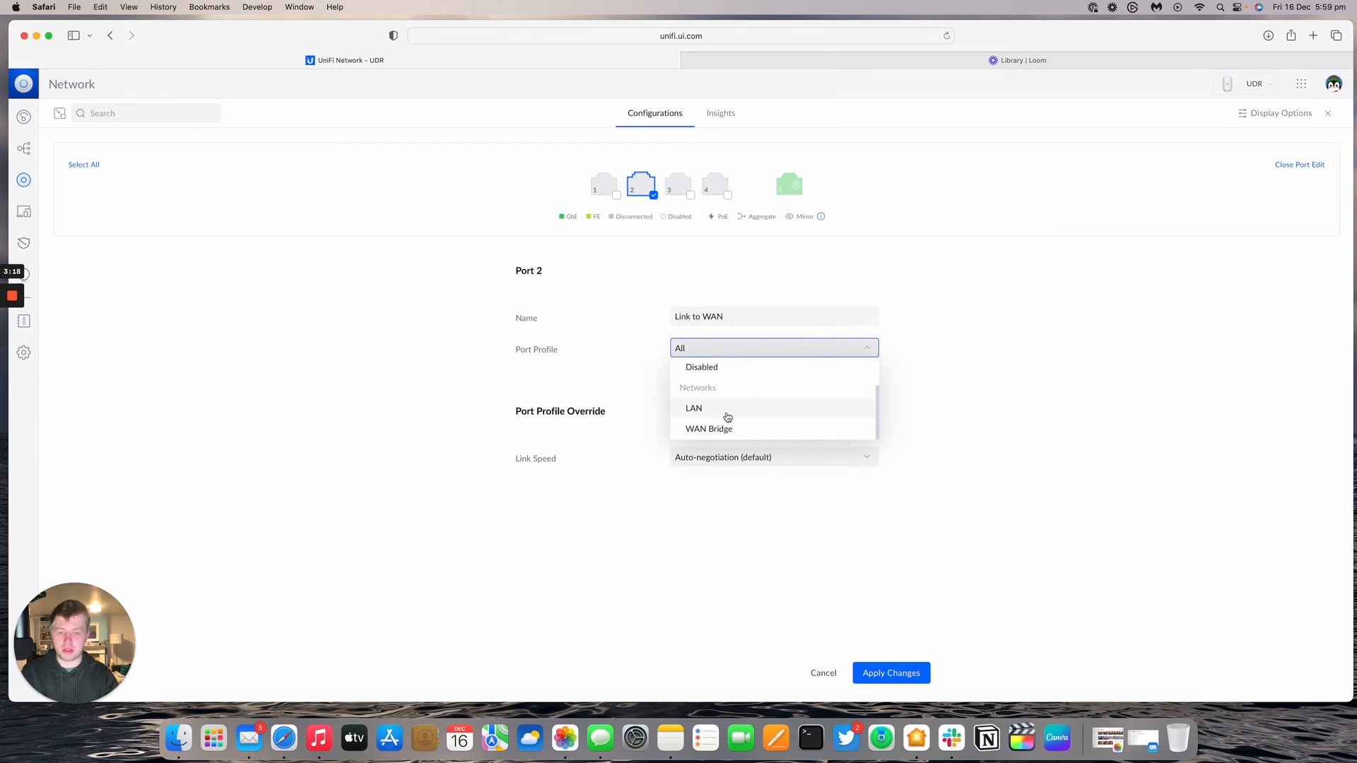
click(708, 428)
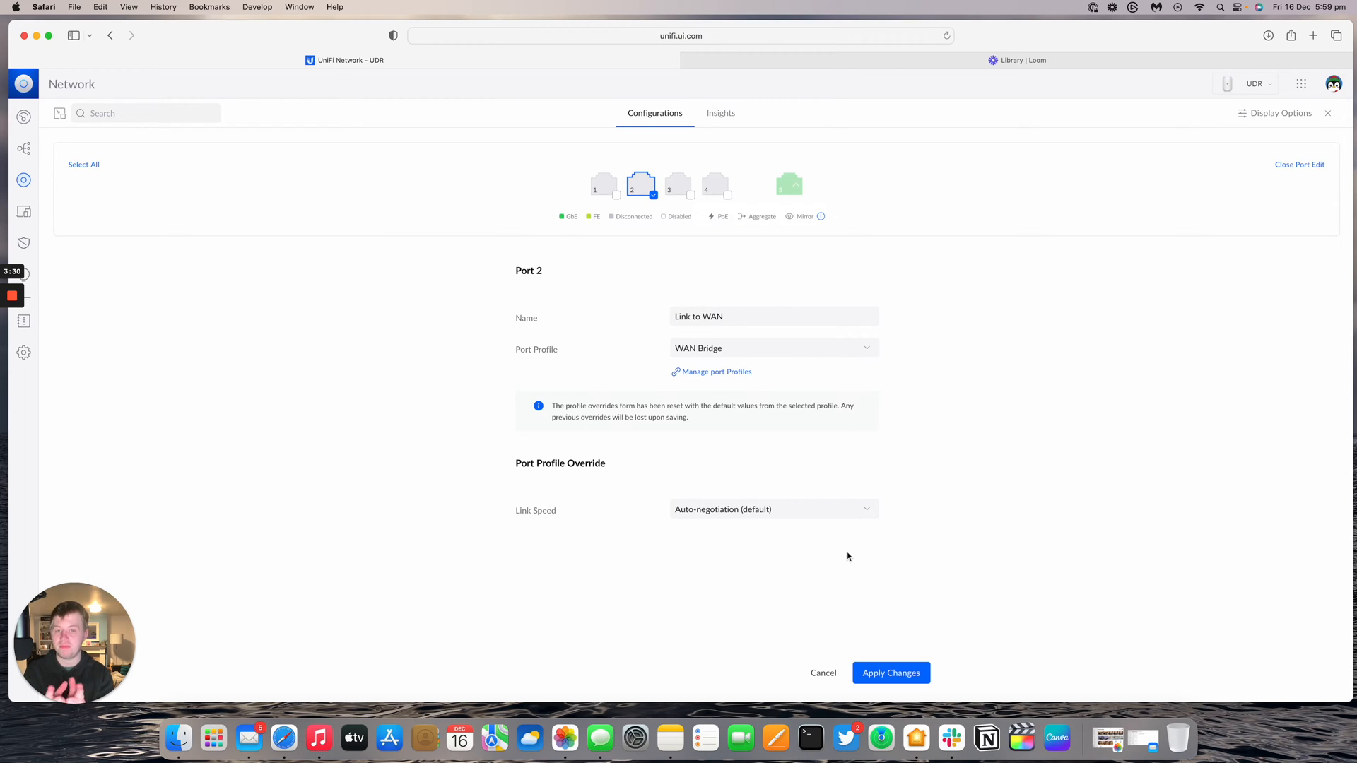
mouse_move(765, 424)
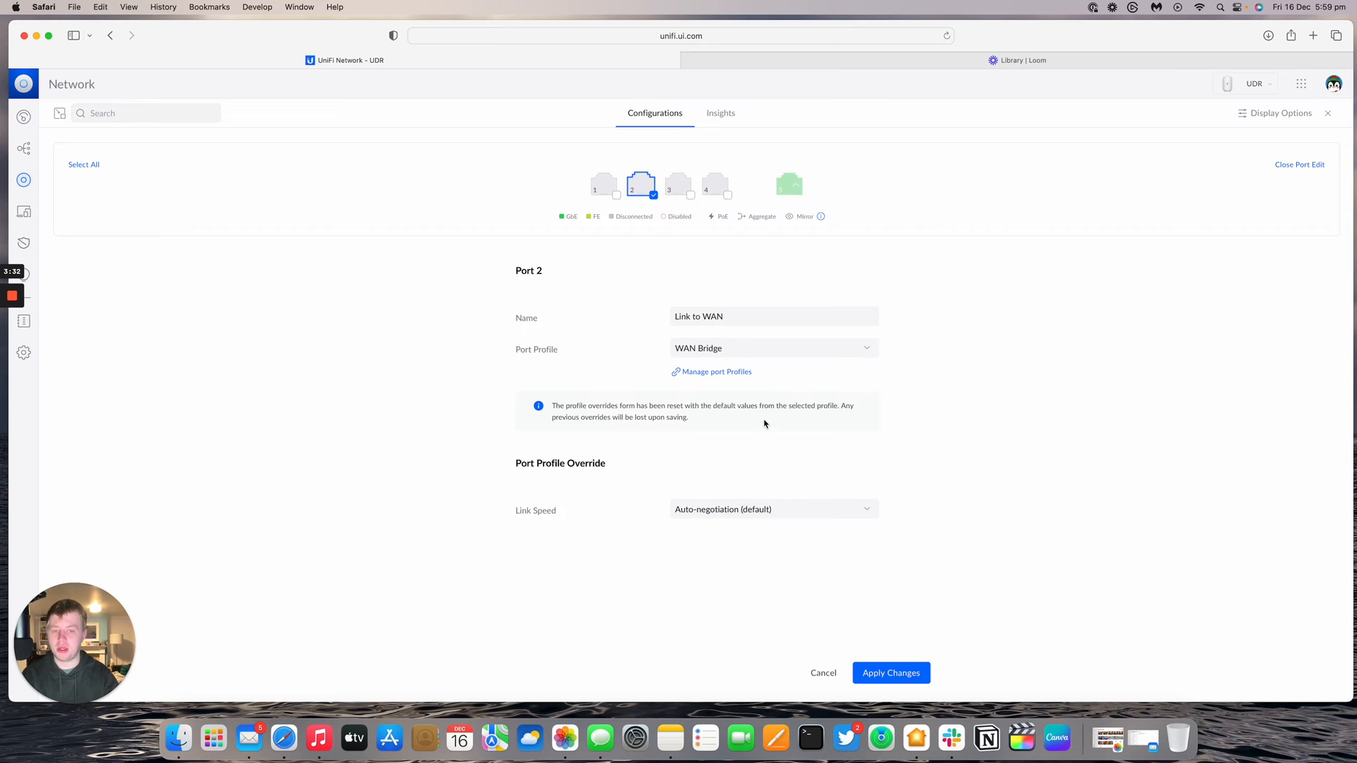
mouse_move(970, 616)
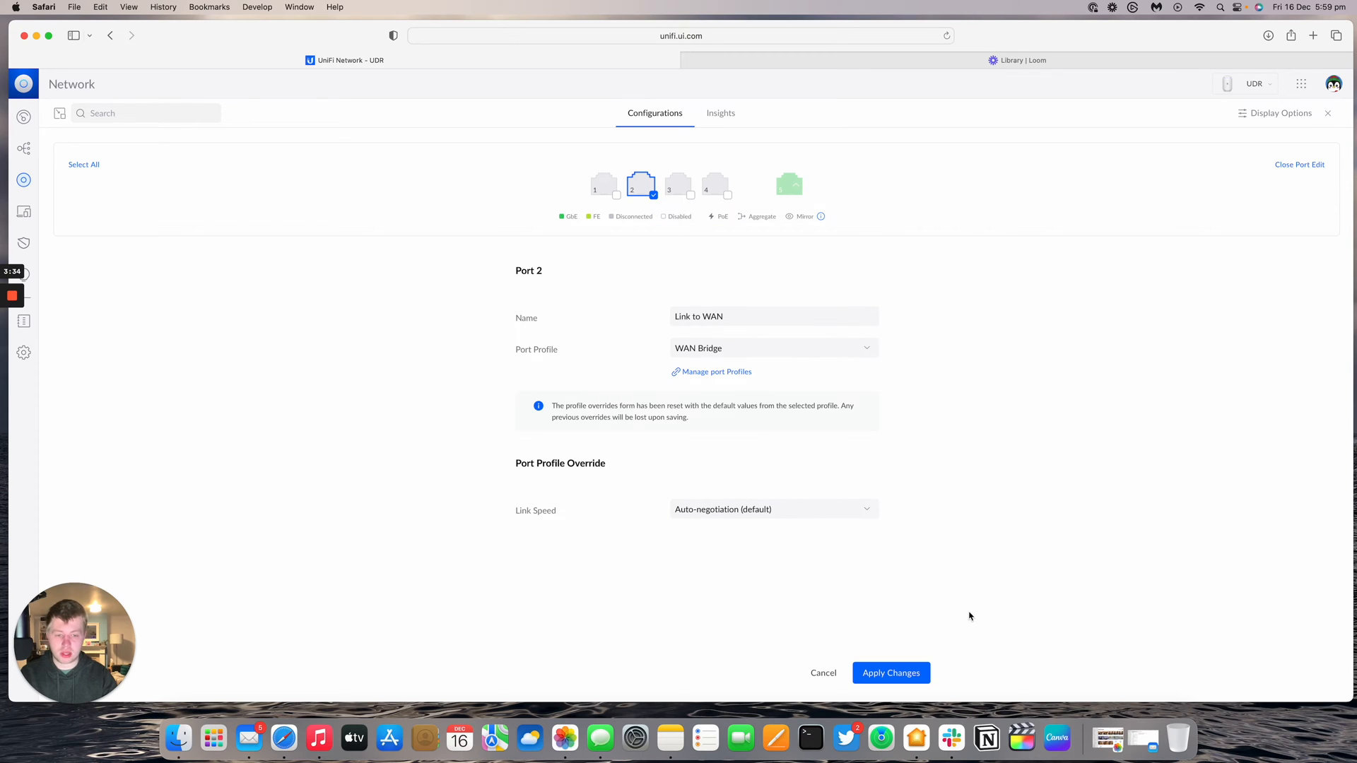
click(891, 672)
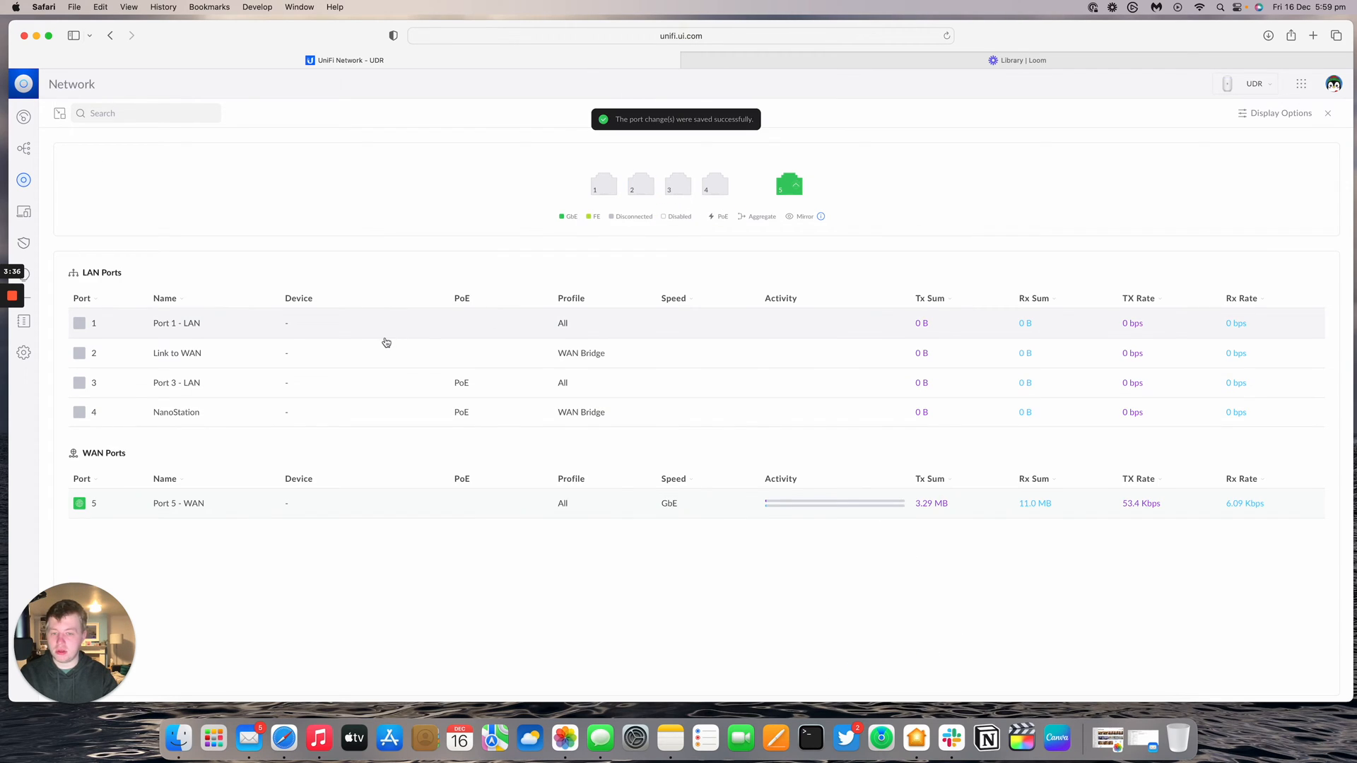
mouse_move(356, 357)
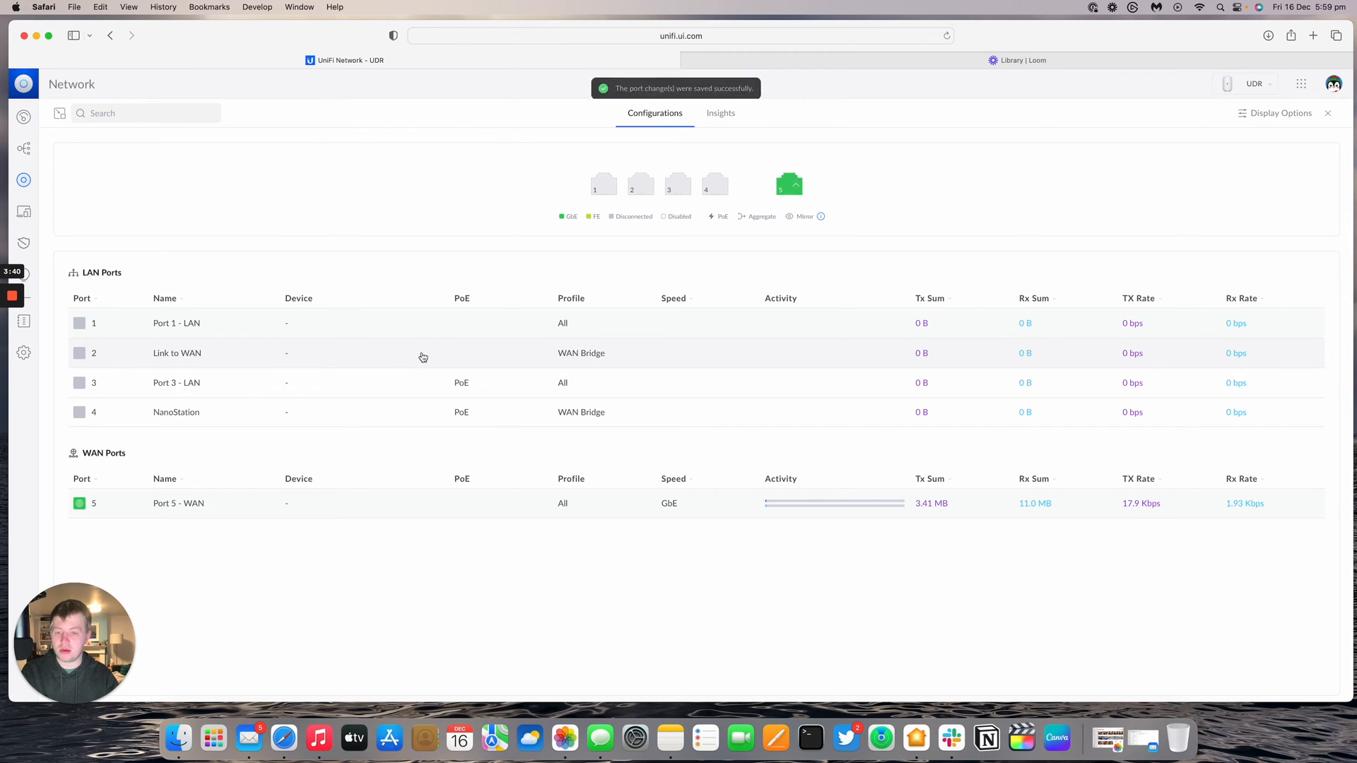
mouse_move(454, 501)
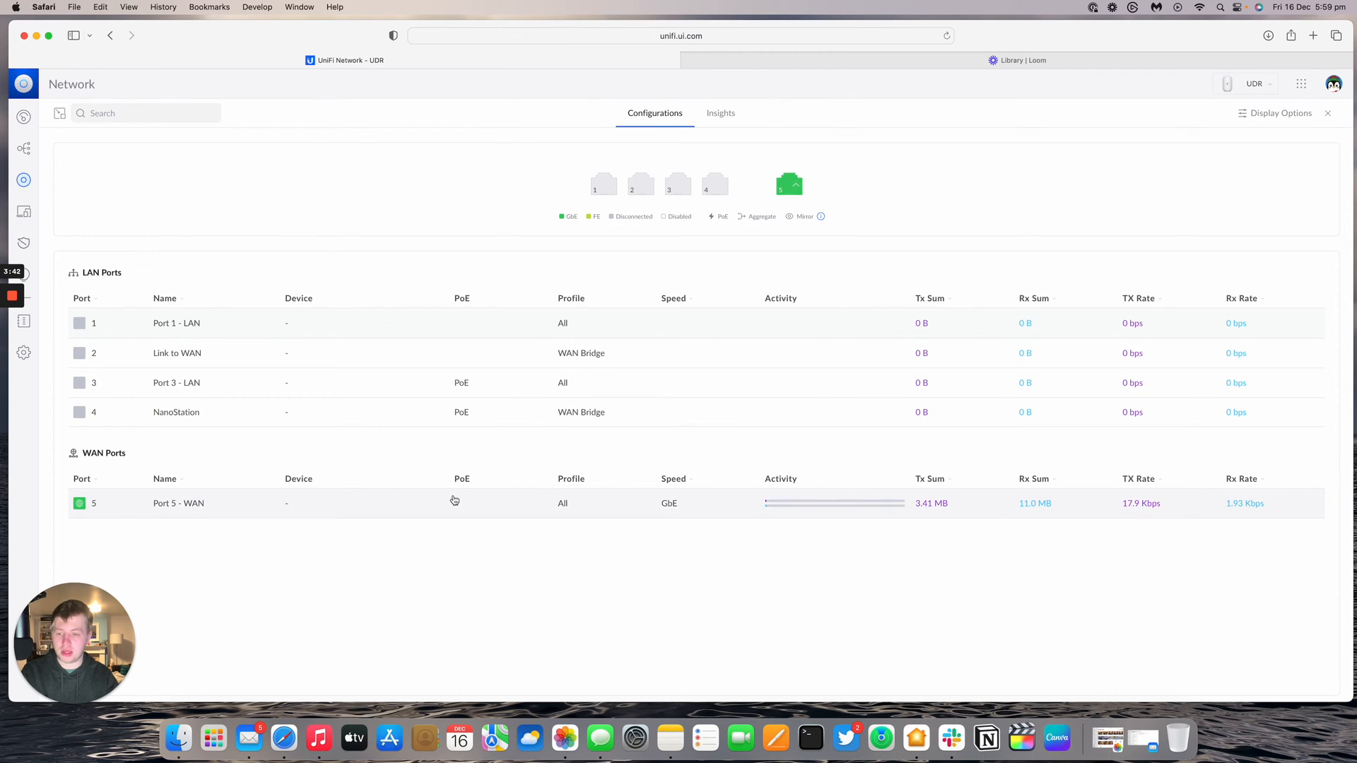
mouse_move(410, 505)
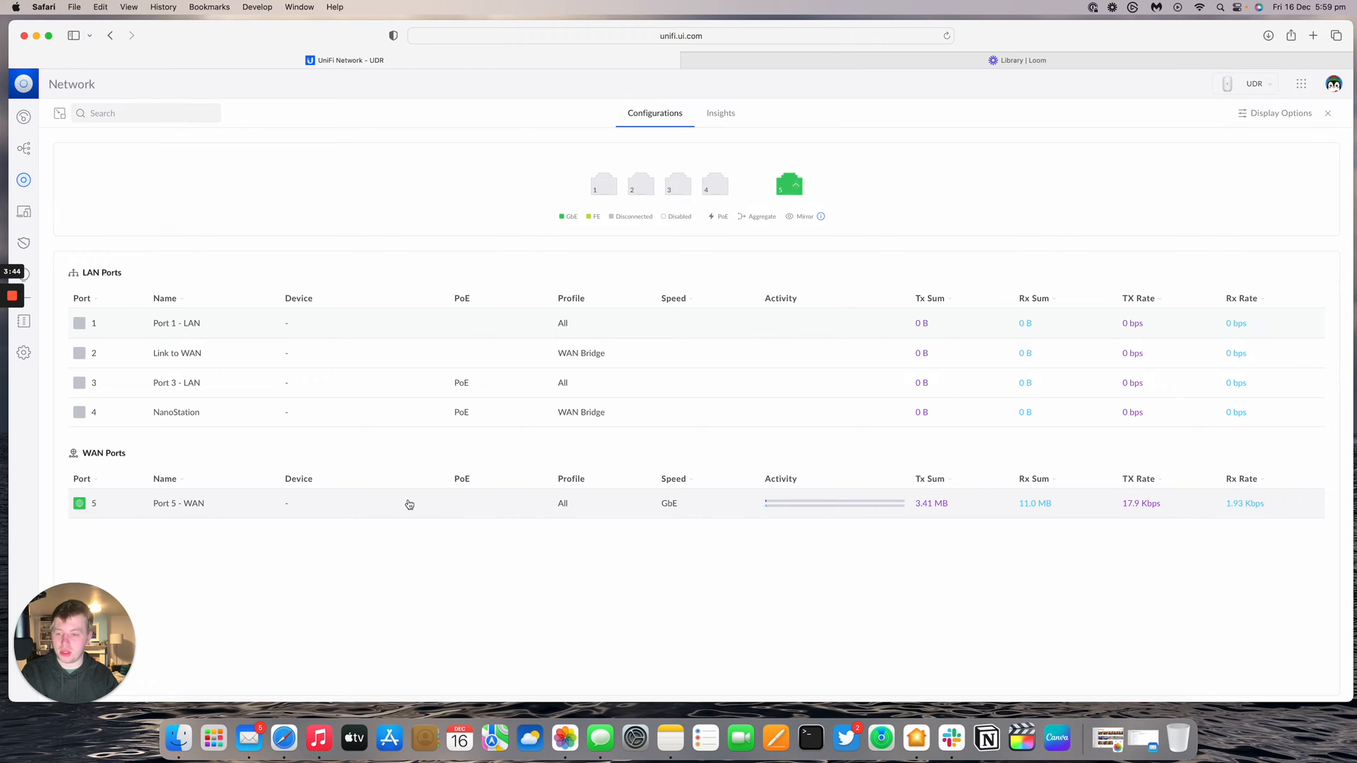
mouse_move(544, 540)
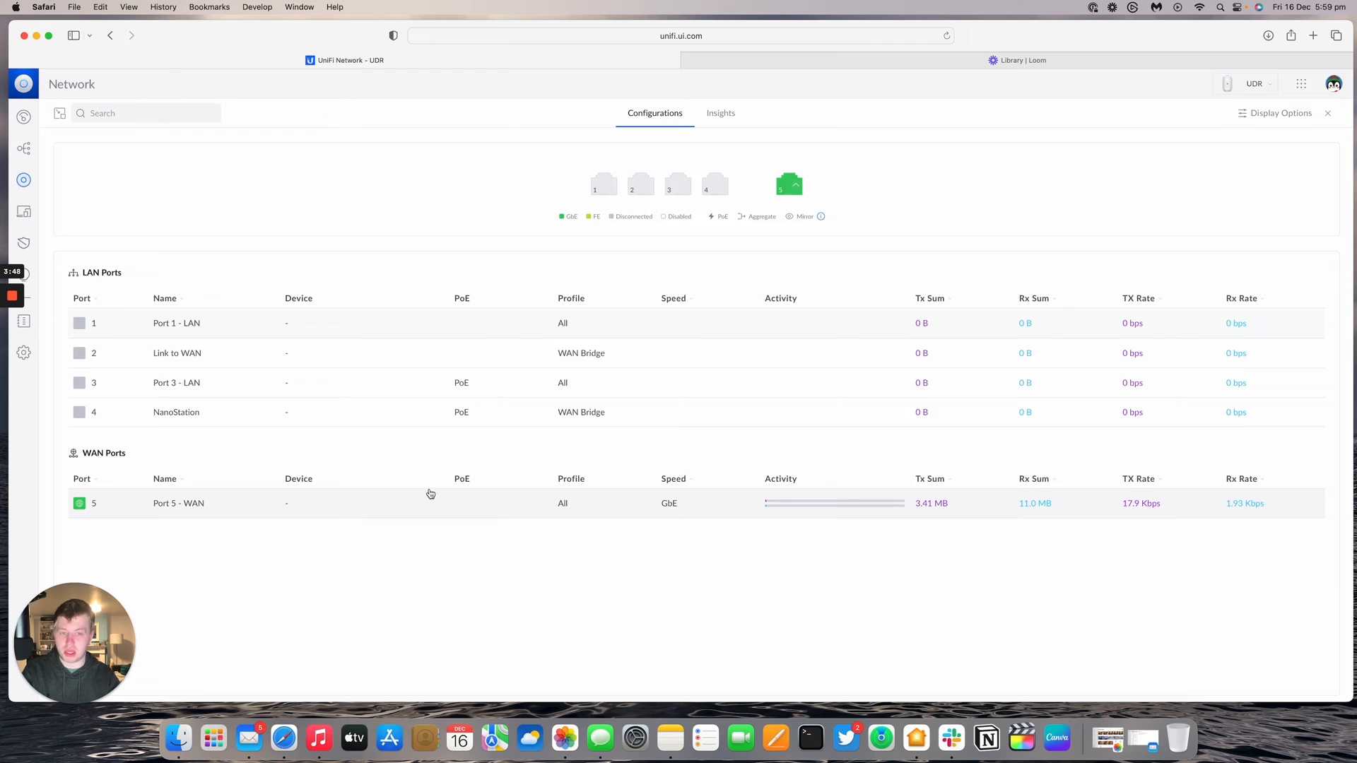
mouse_move(432, 353)
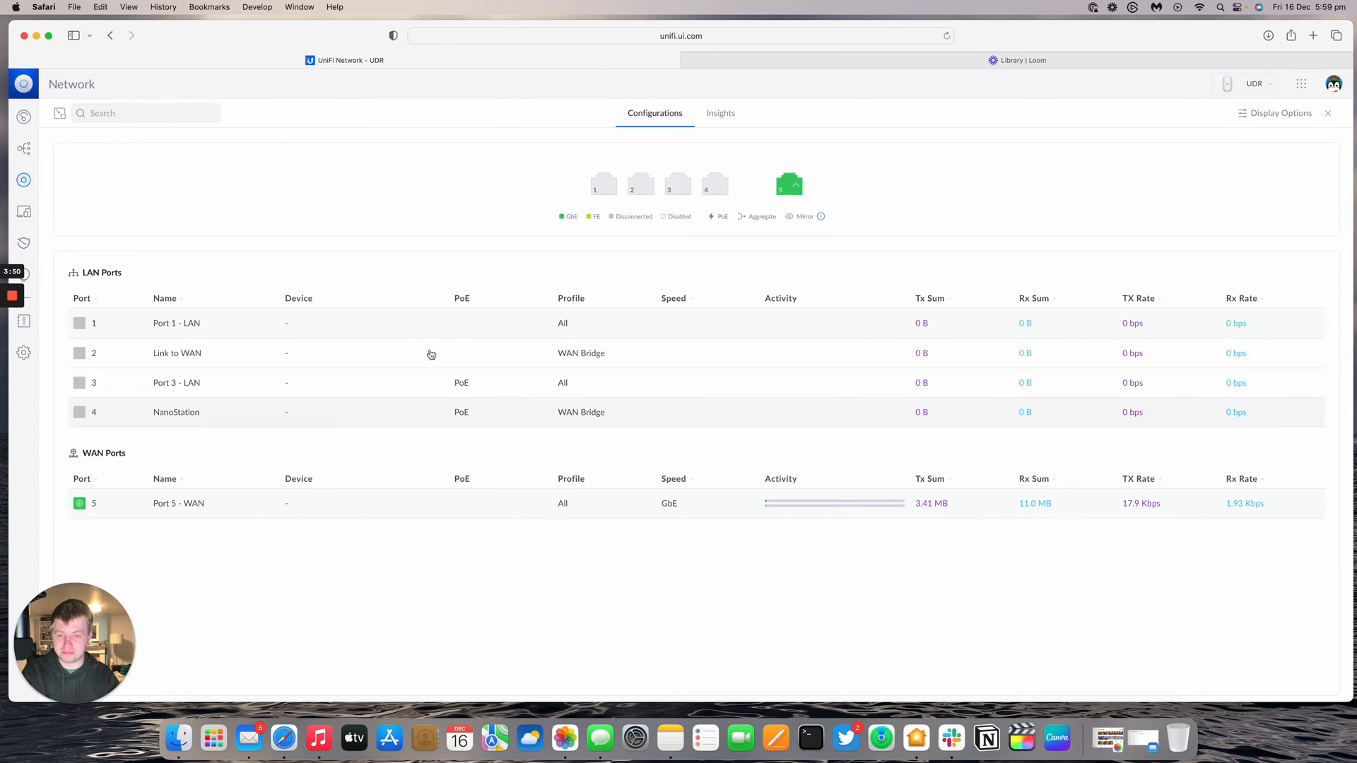
mouse_move(24, 352)
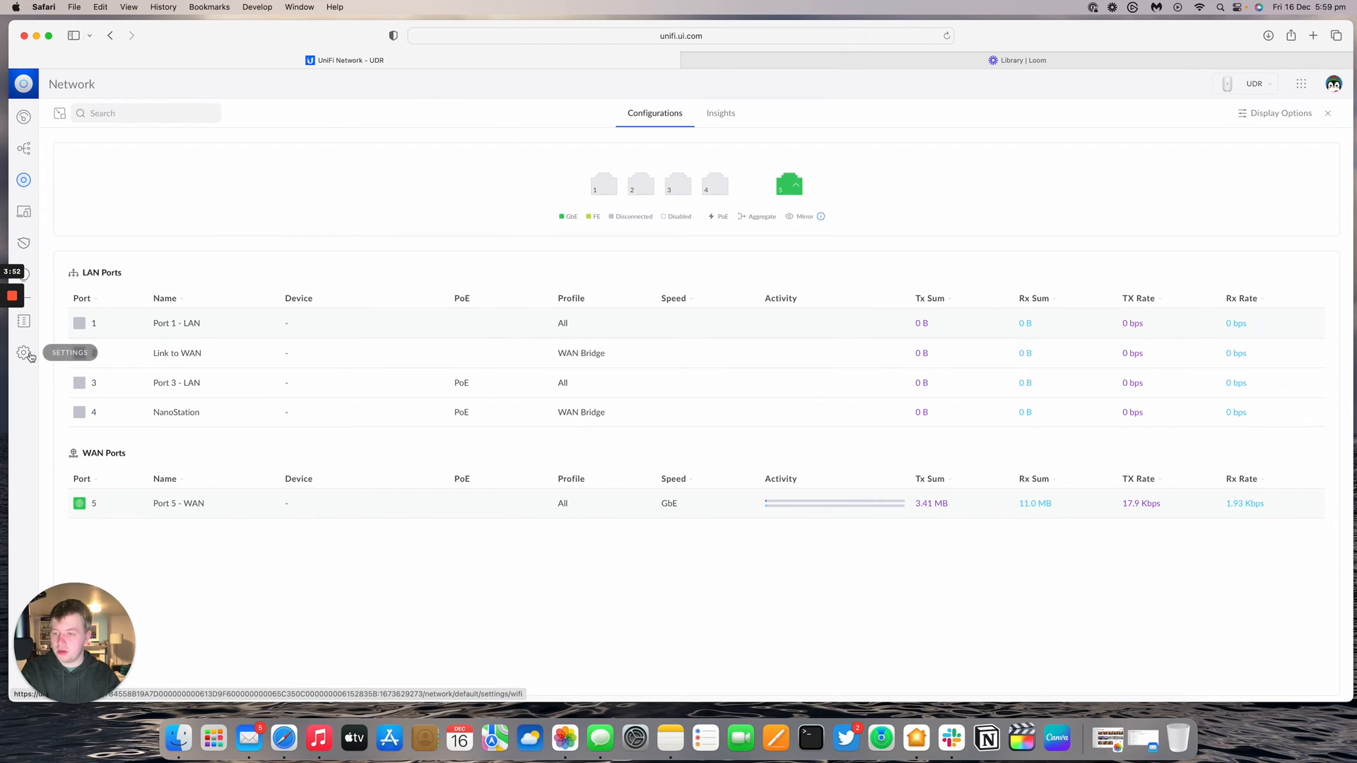
click(24, 352)
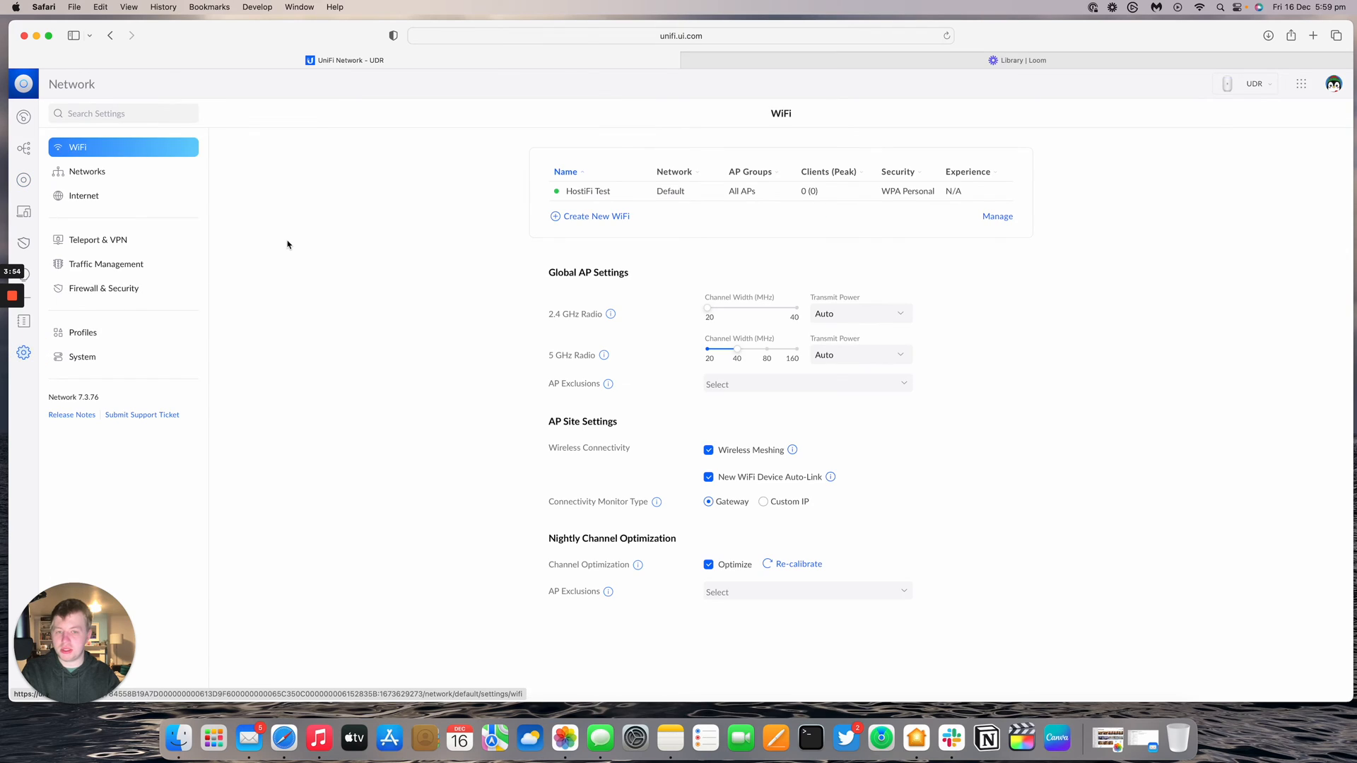
mouse_move(140, 195)
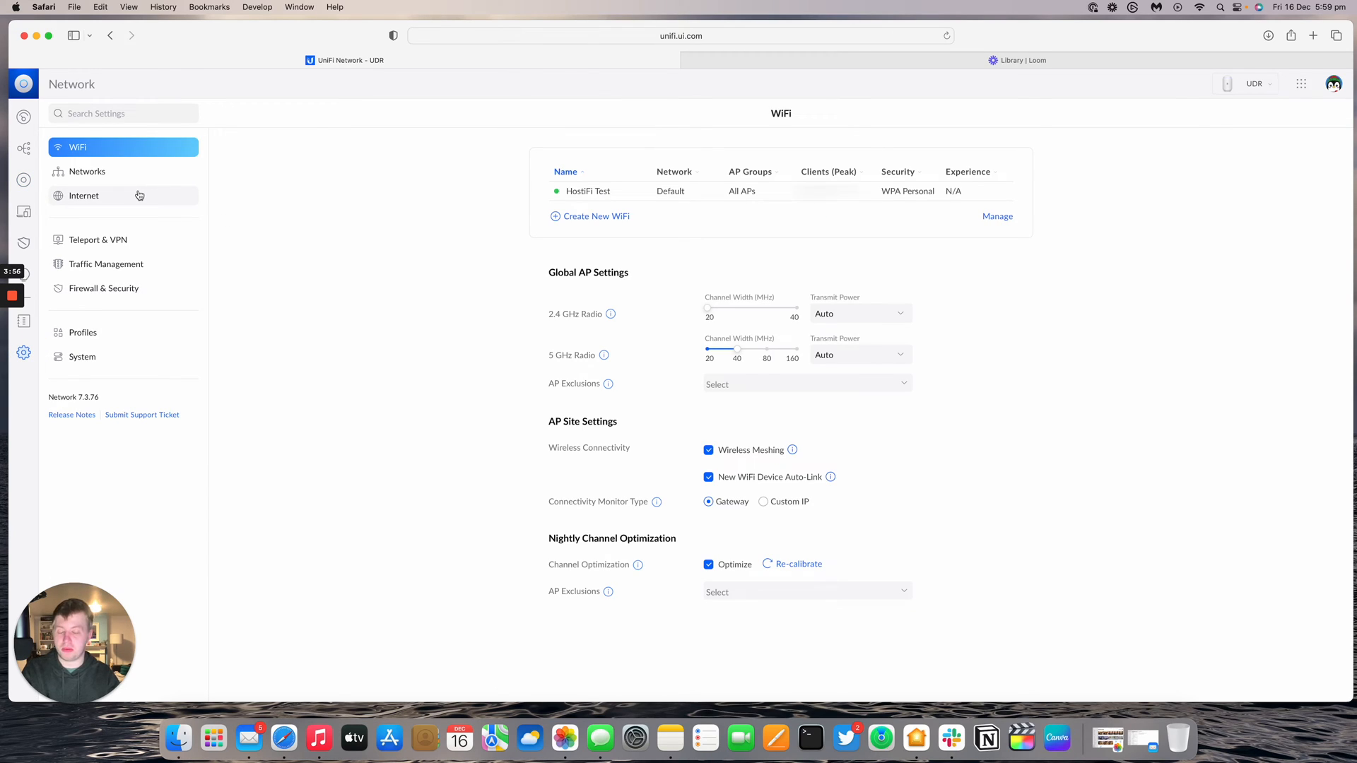
Set Primary (WAN1) IPv4 to manual PPPoE with username user001 and a password, and apply
click(84, 195)
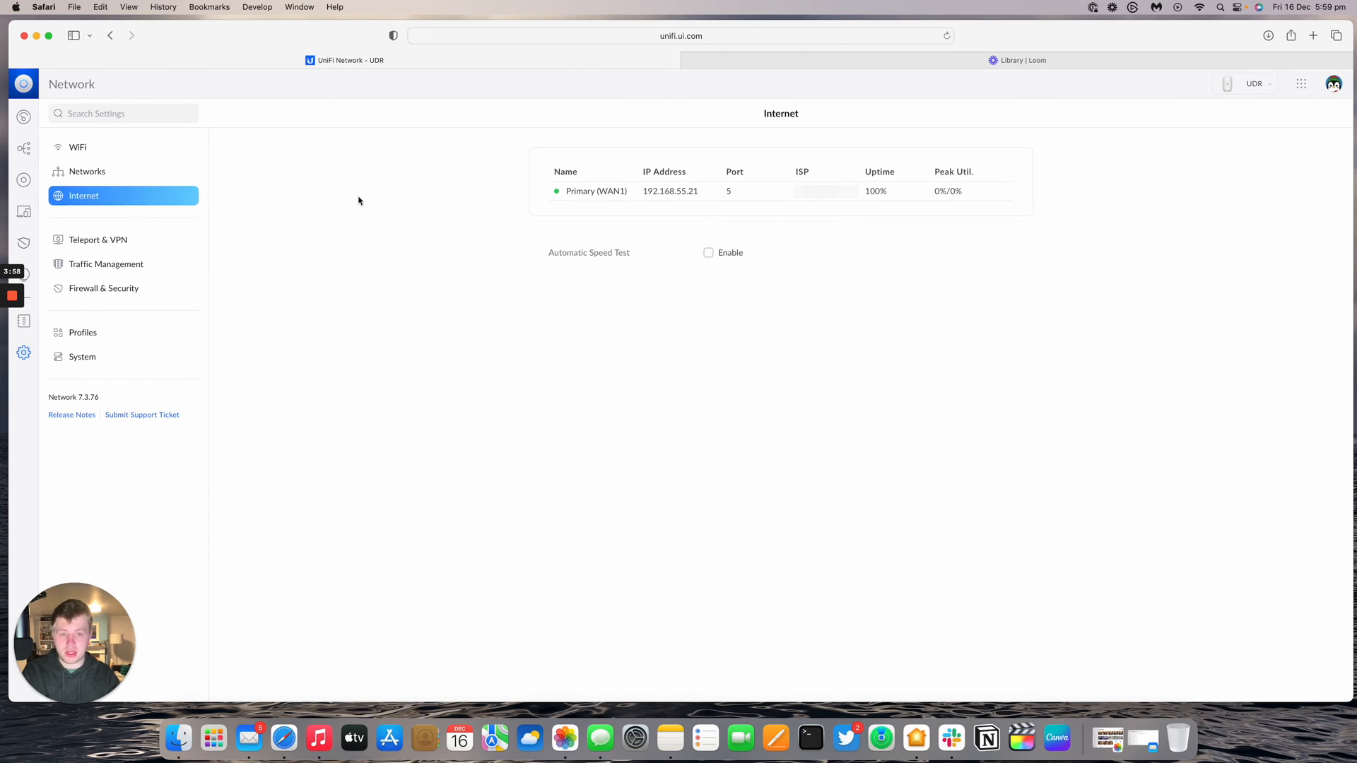
click(596, 191)
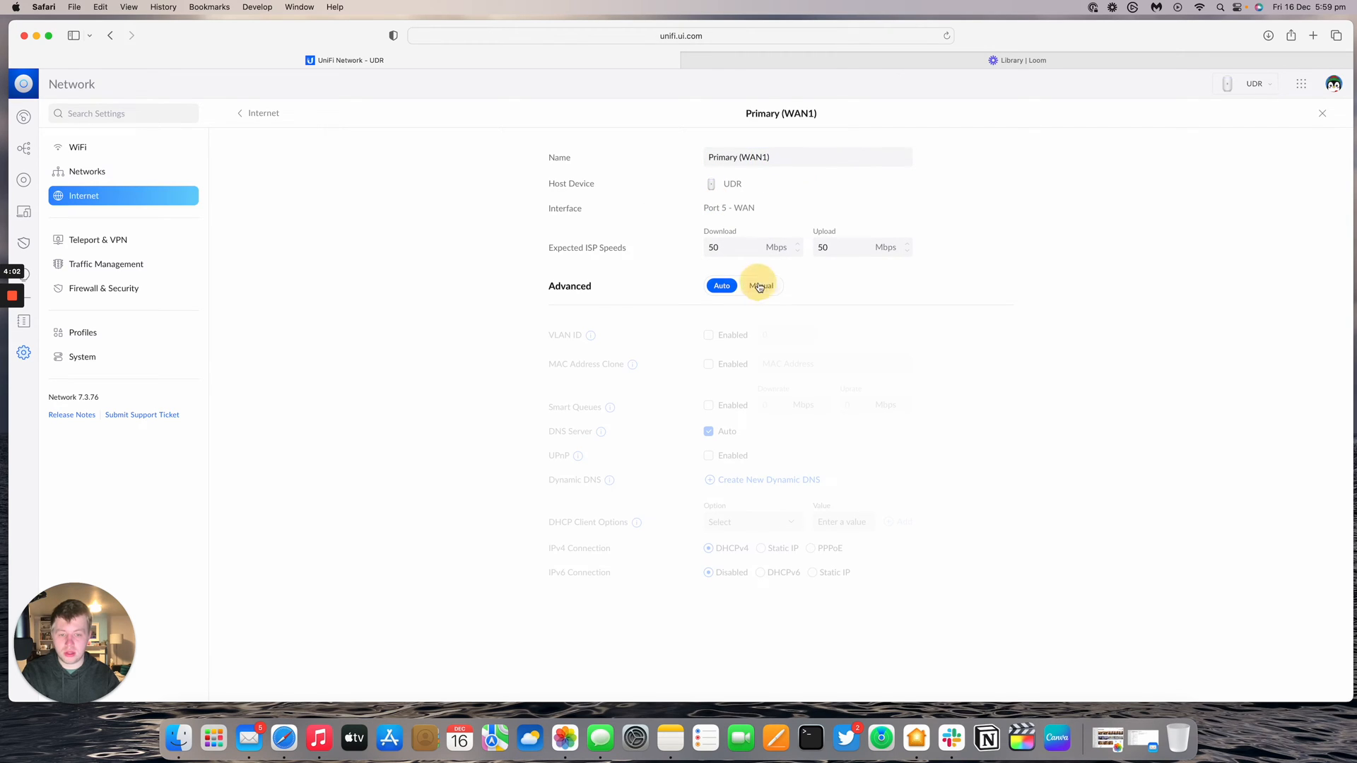
click(761, 286)
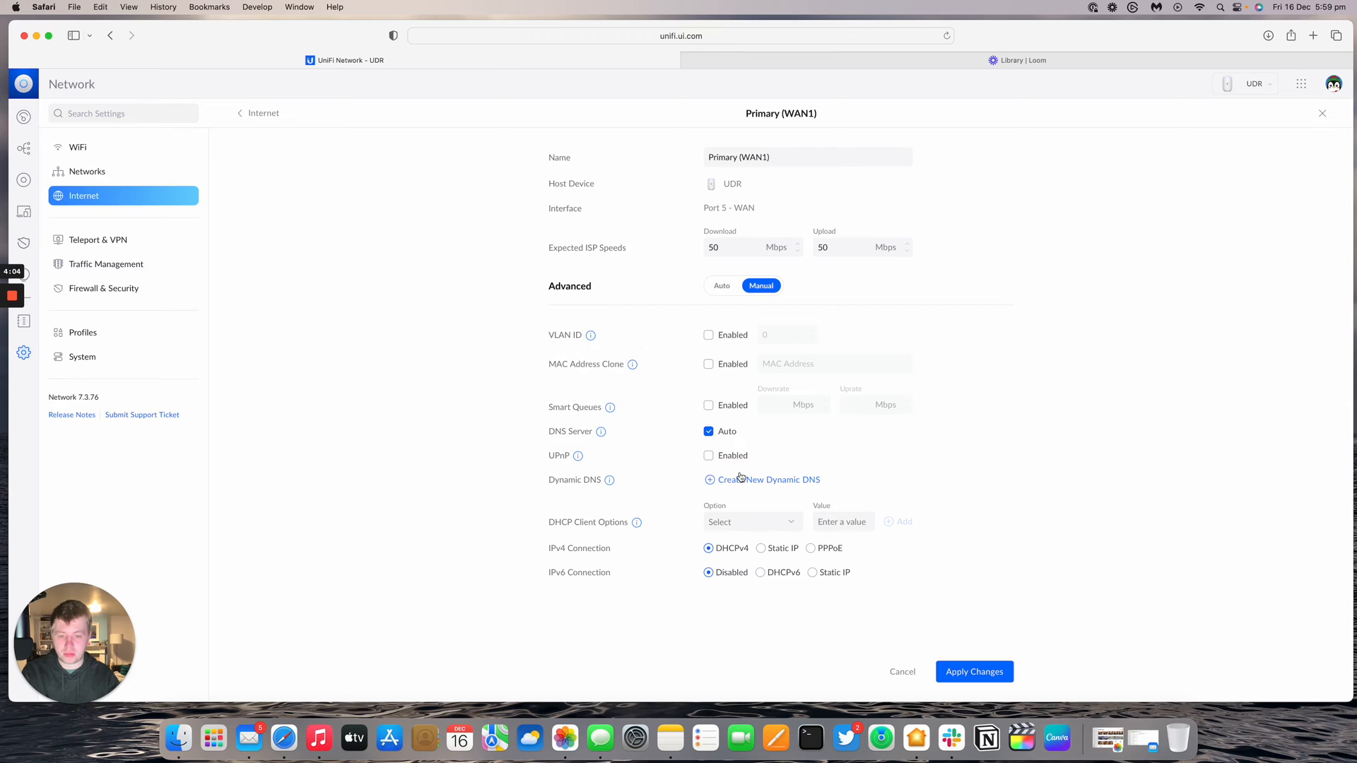
click(810, 549)
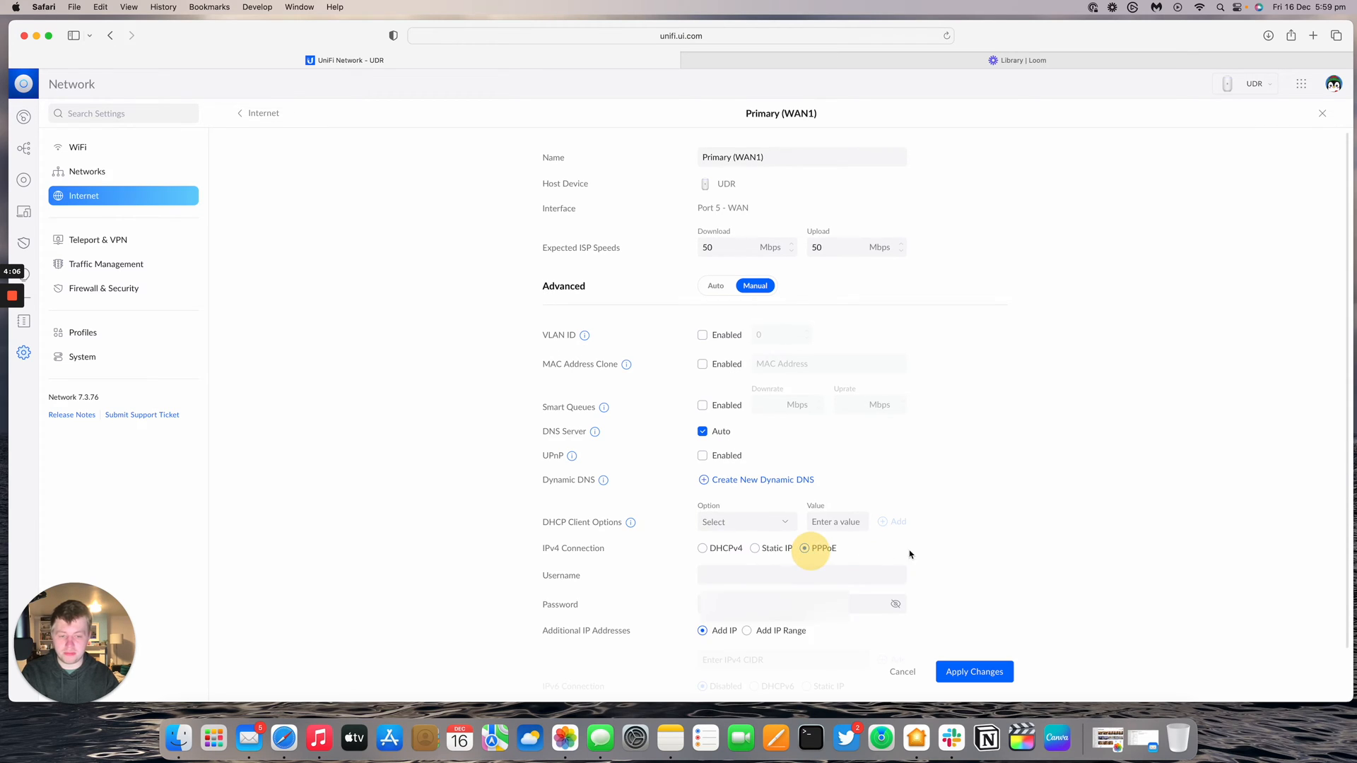
text(user001)
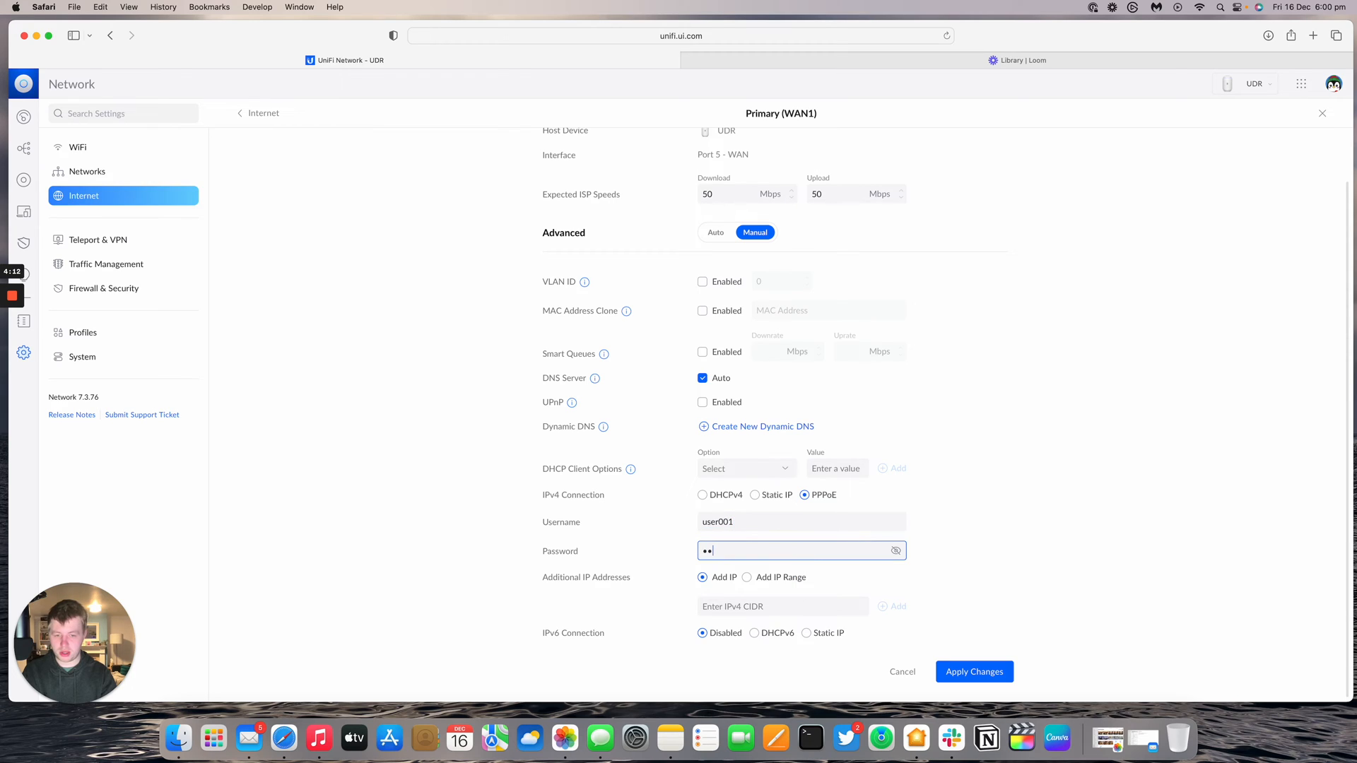
click(896, 552)
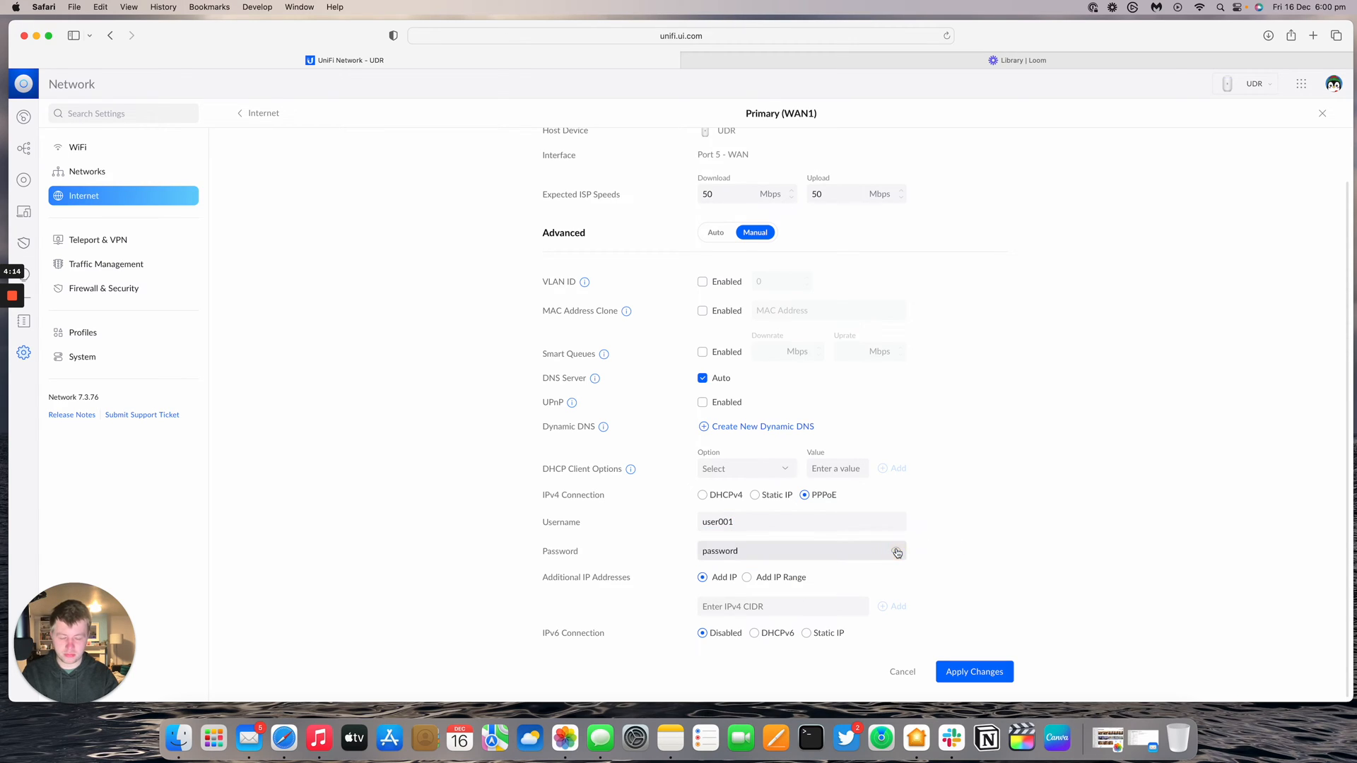
click(897, 551)
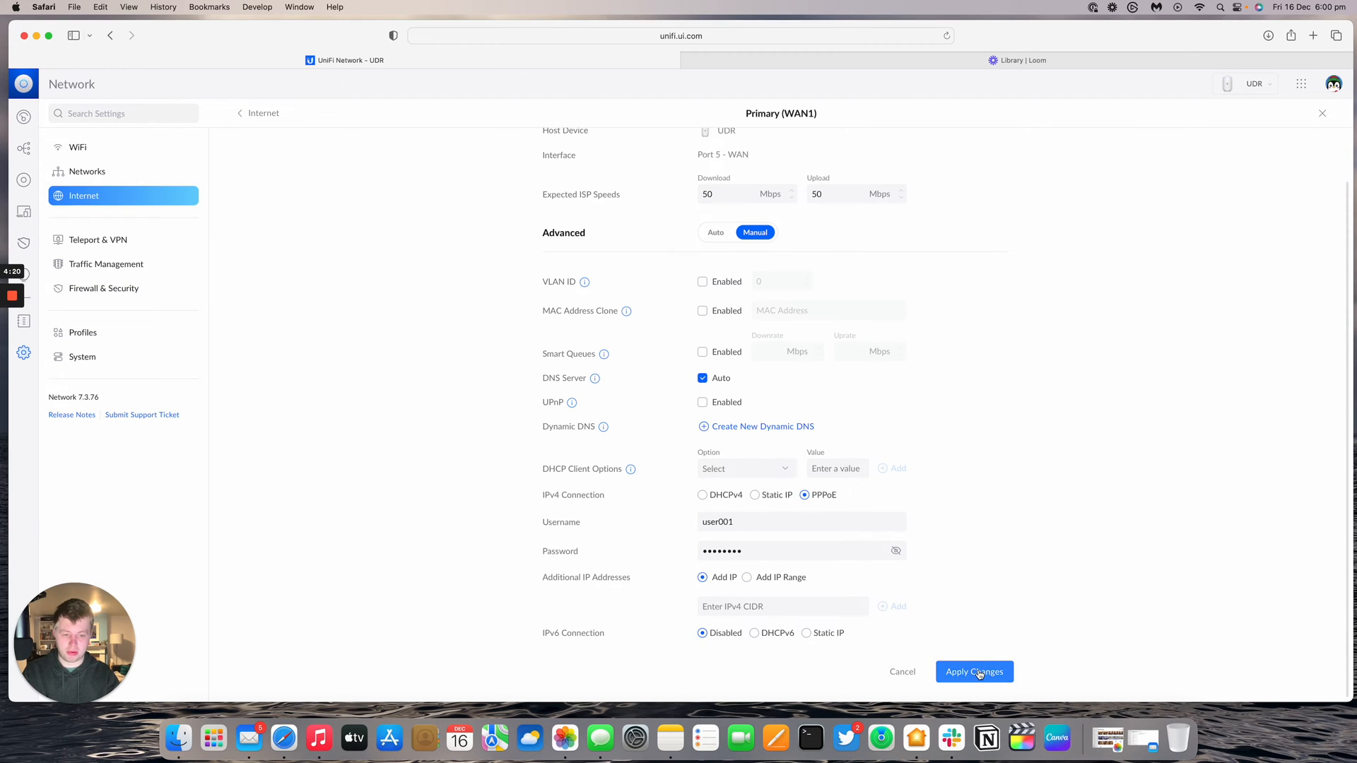
click(974, 671)
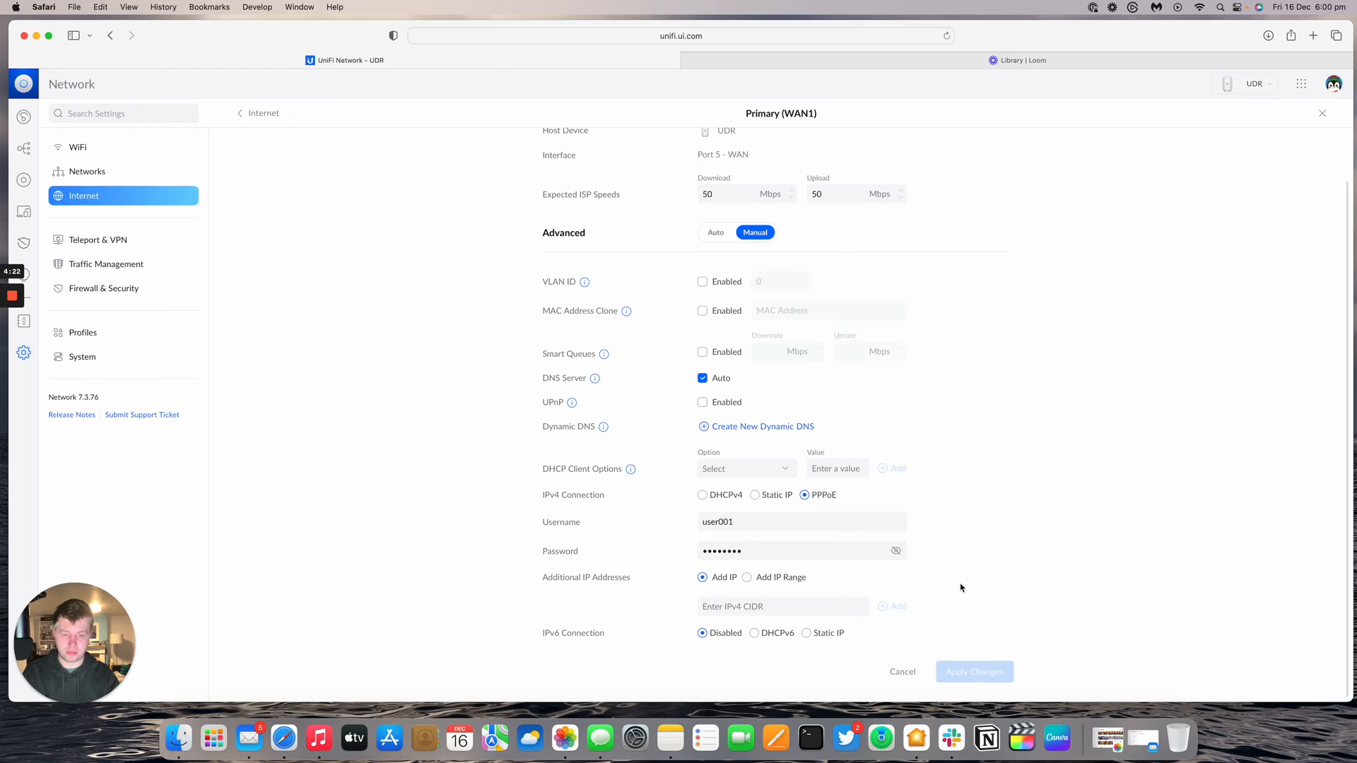
mouse_move(987, 117)
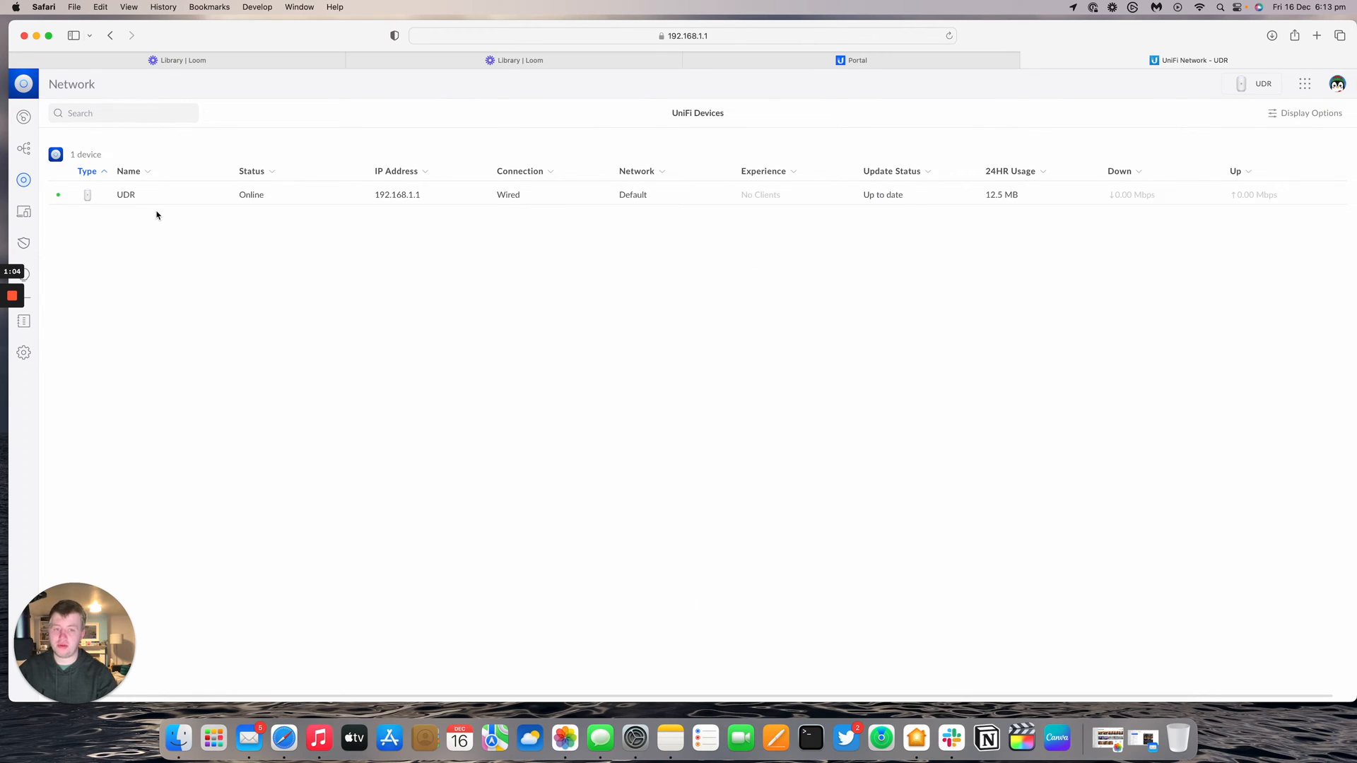
mouse_move(98, 269)
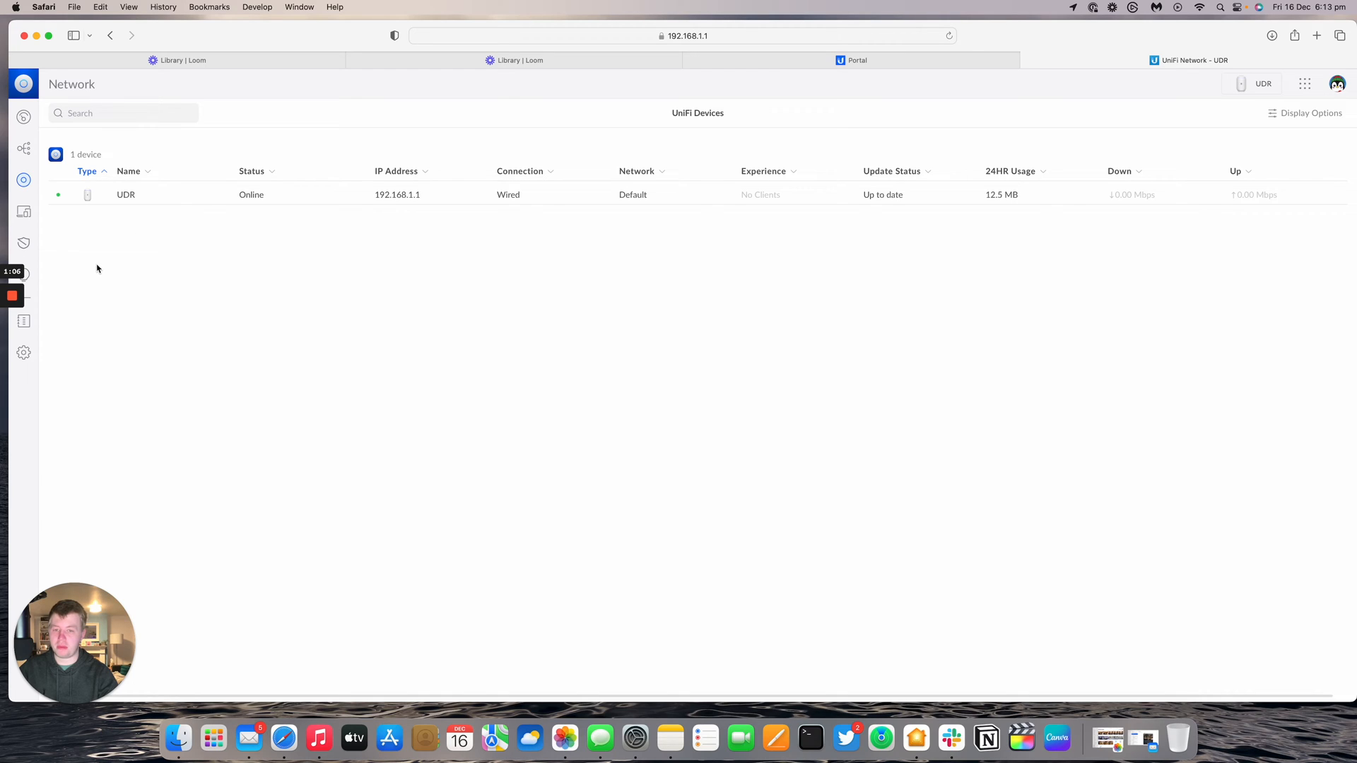
Review the UDR Port Manager showing ports 2 and 4 on WAN Bridge, then return to the dashboard
click(24, 352)
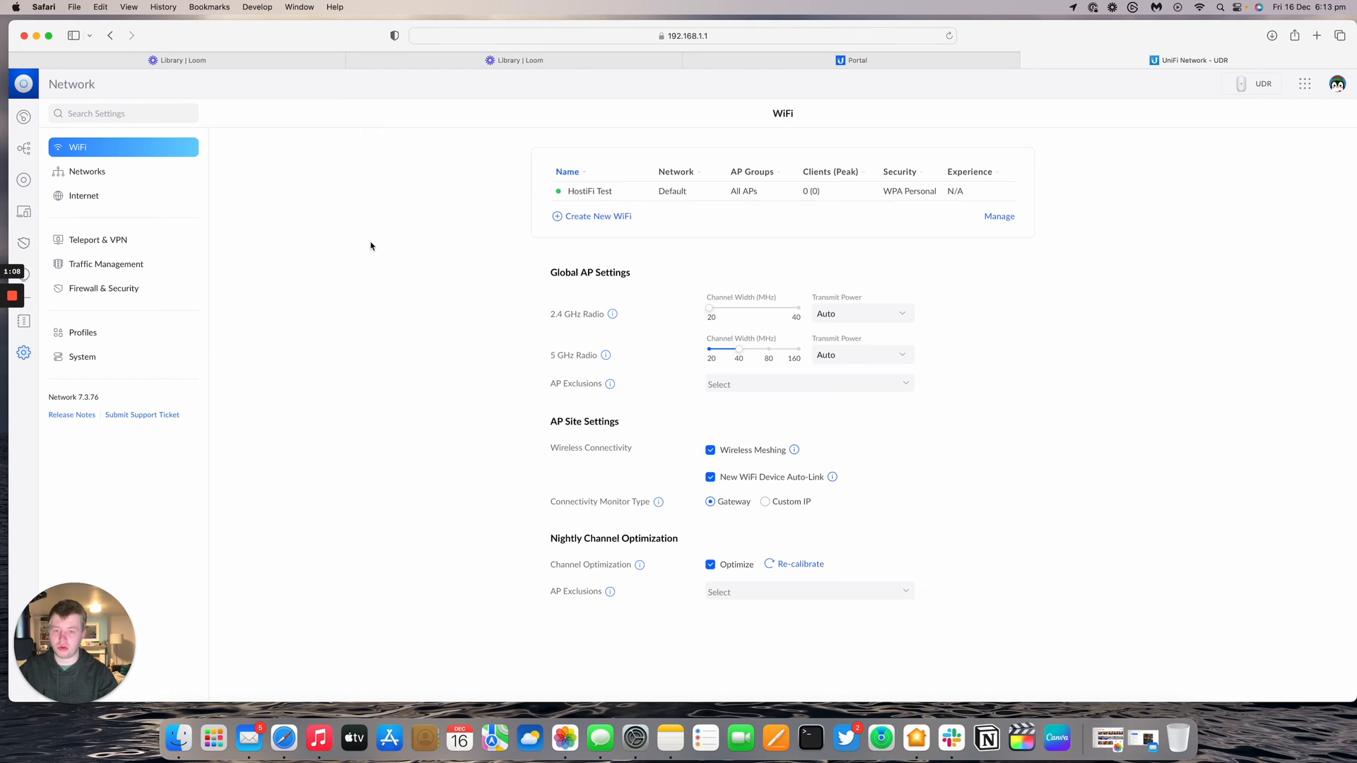
click(84, 195)
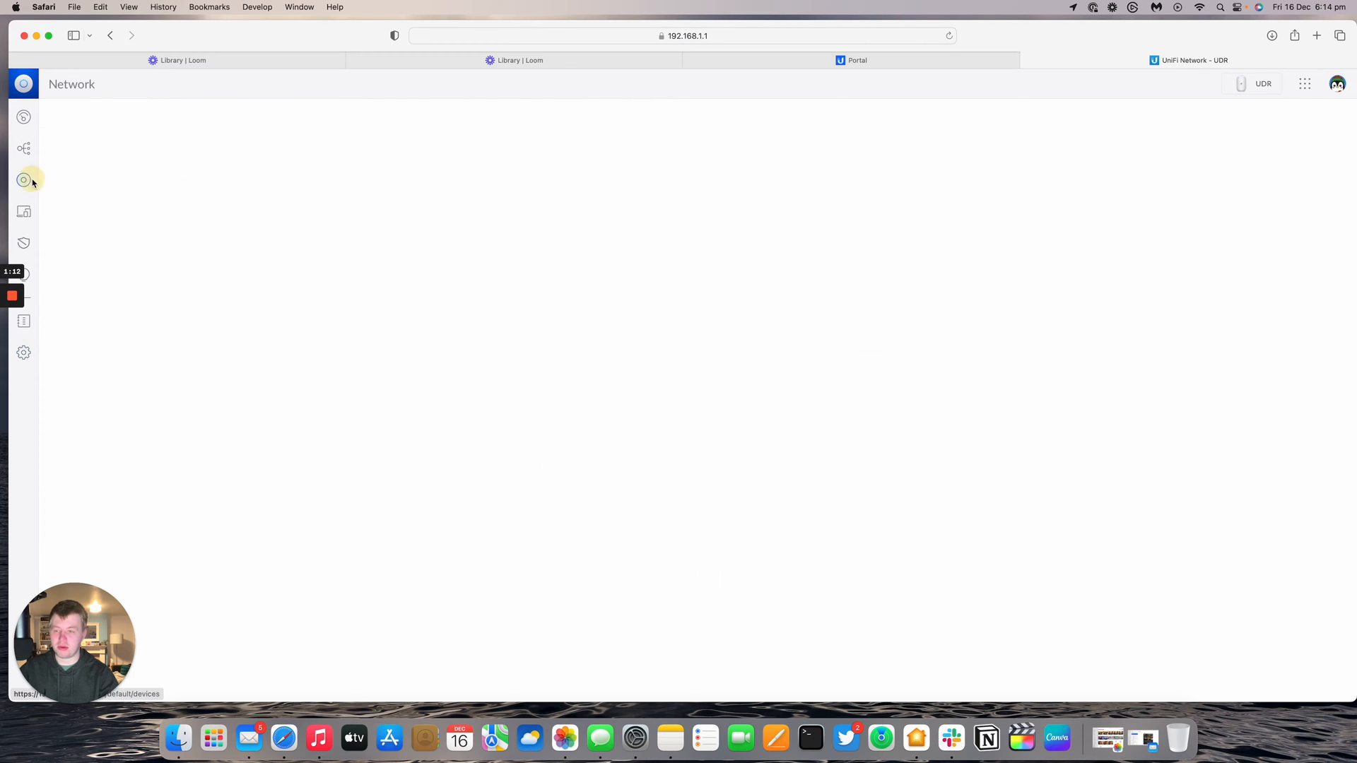
click(24, 180)
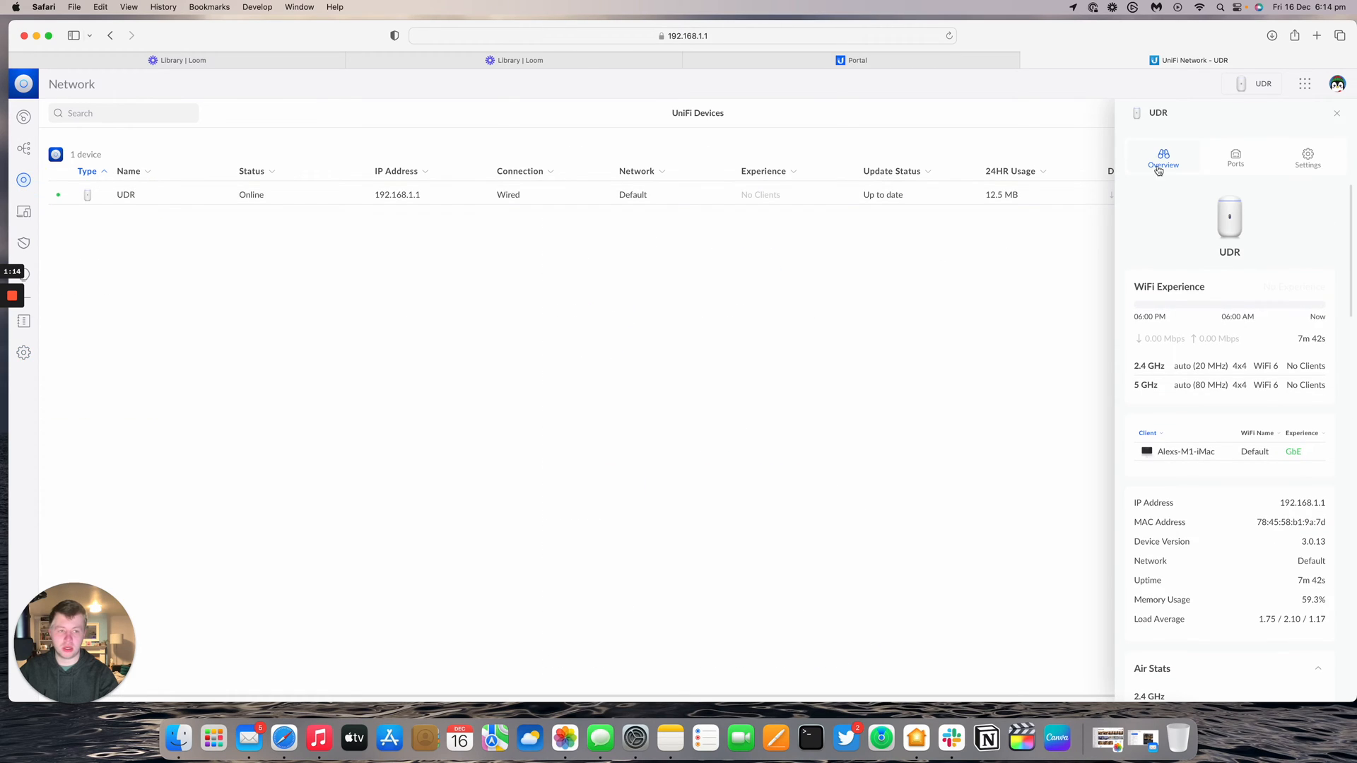
click(1236, 157)
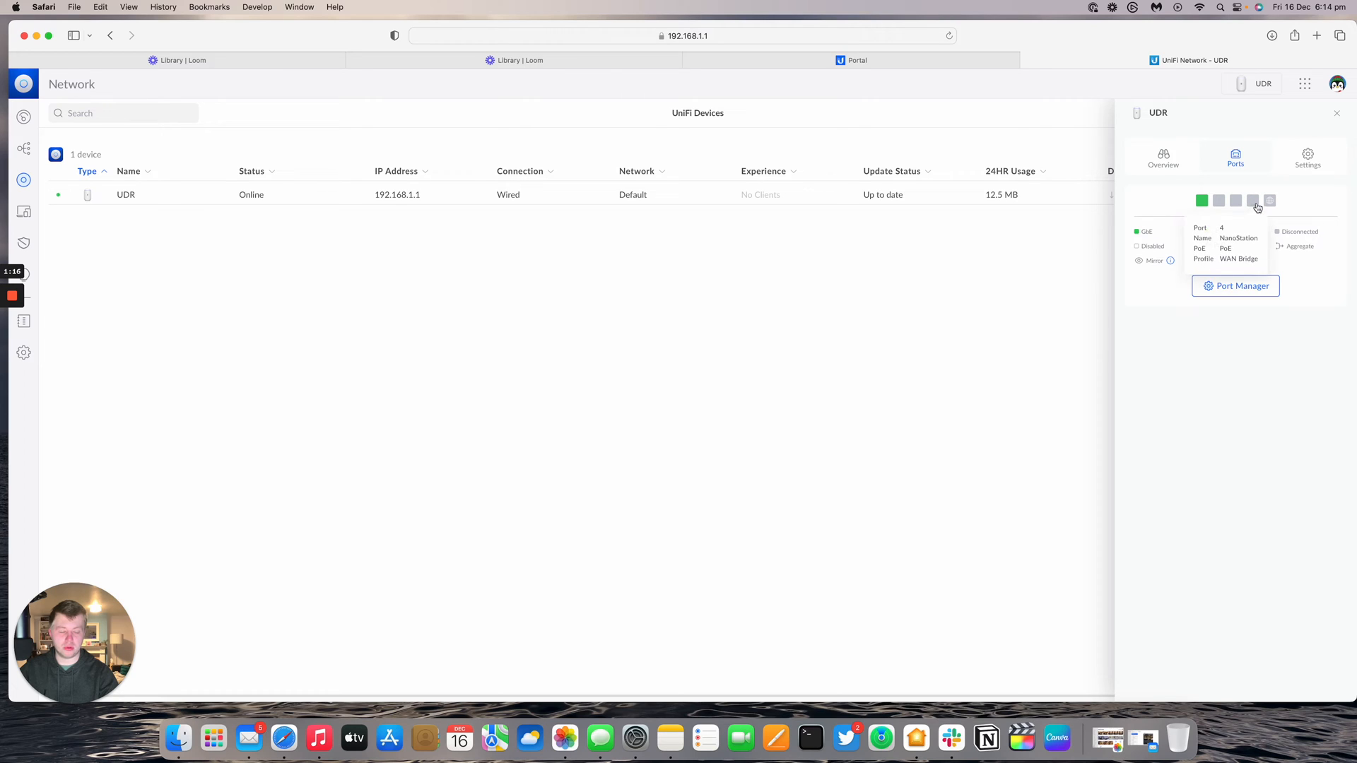
click(1164, 158)
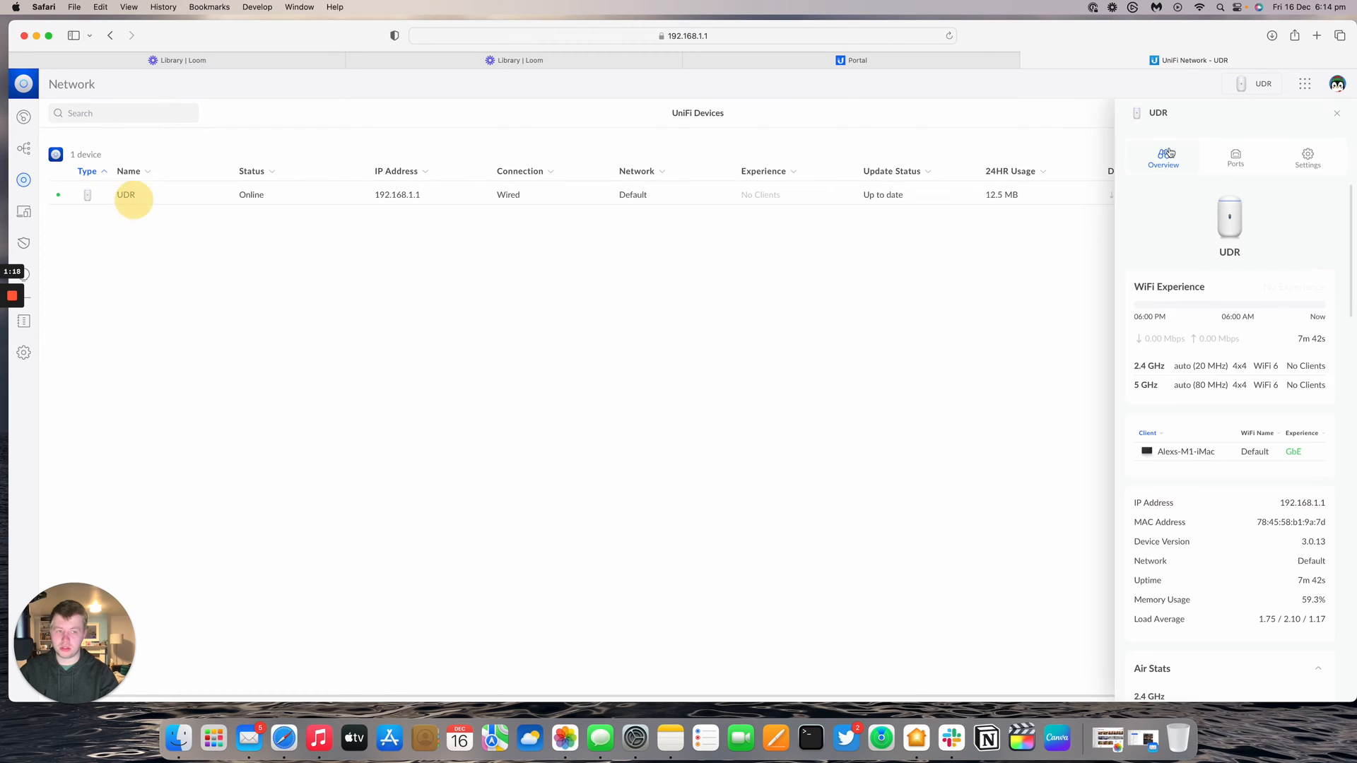
click(1235, 157)
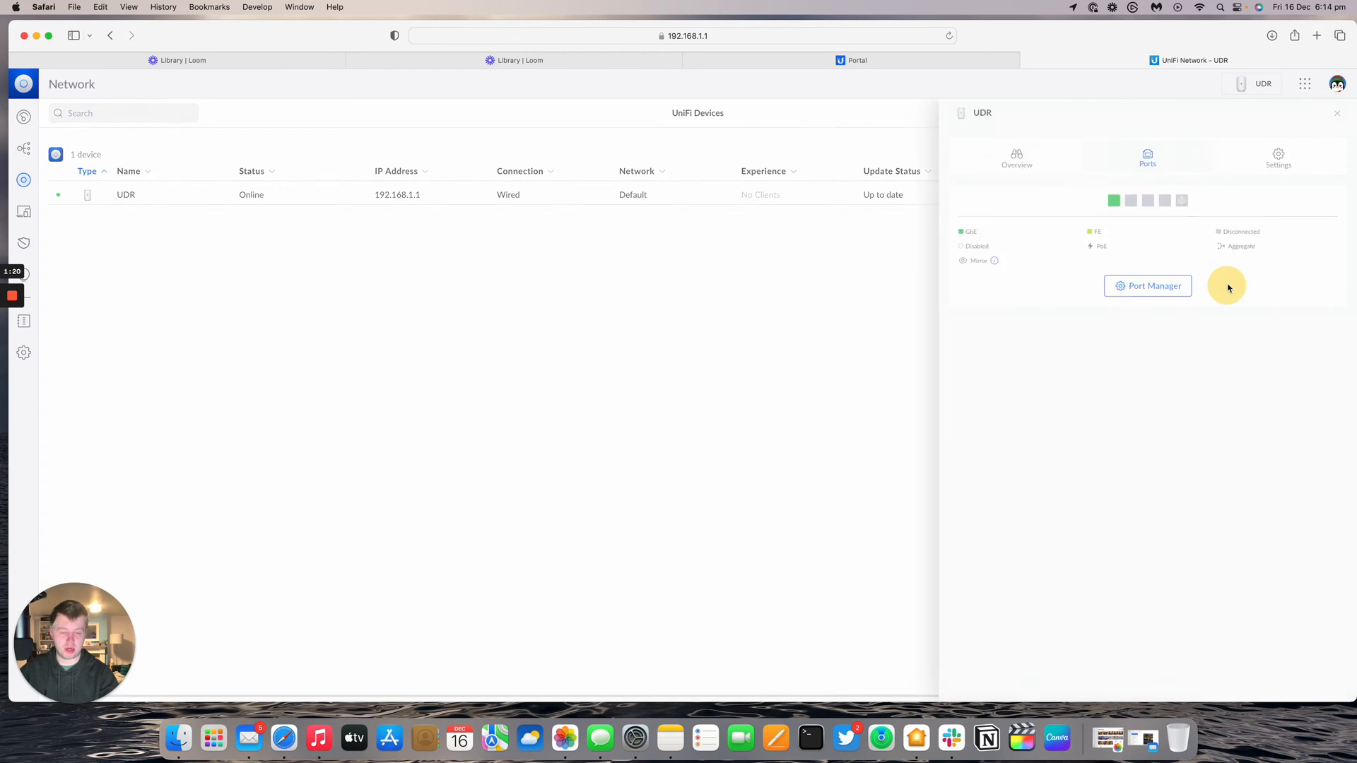
click(1148, 285)
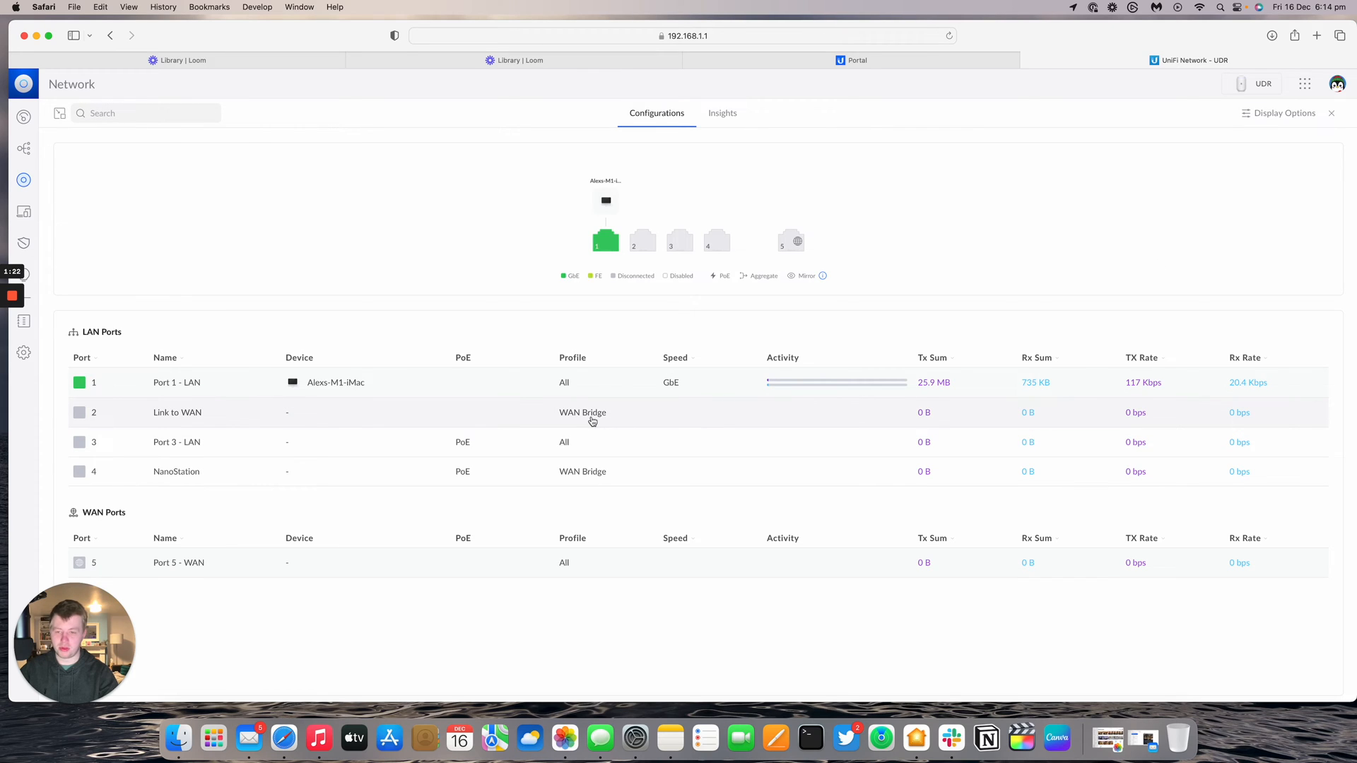
mouse_move(578, 575)
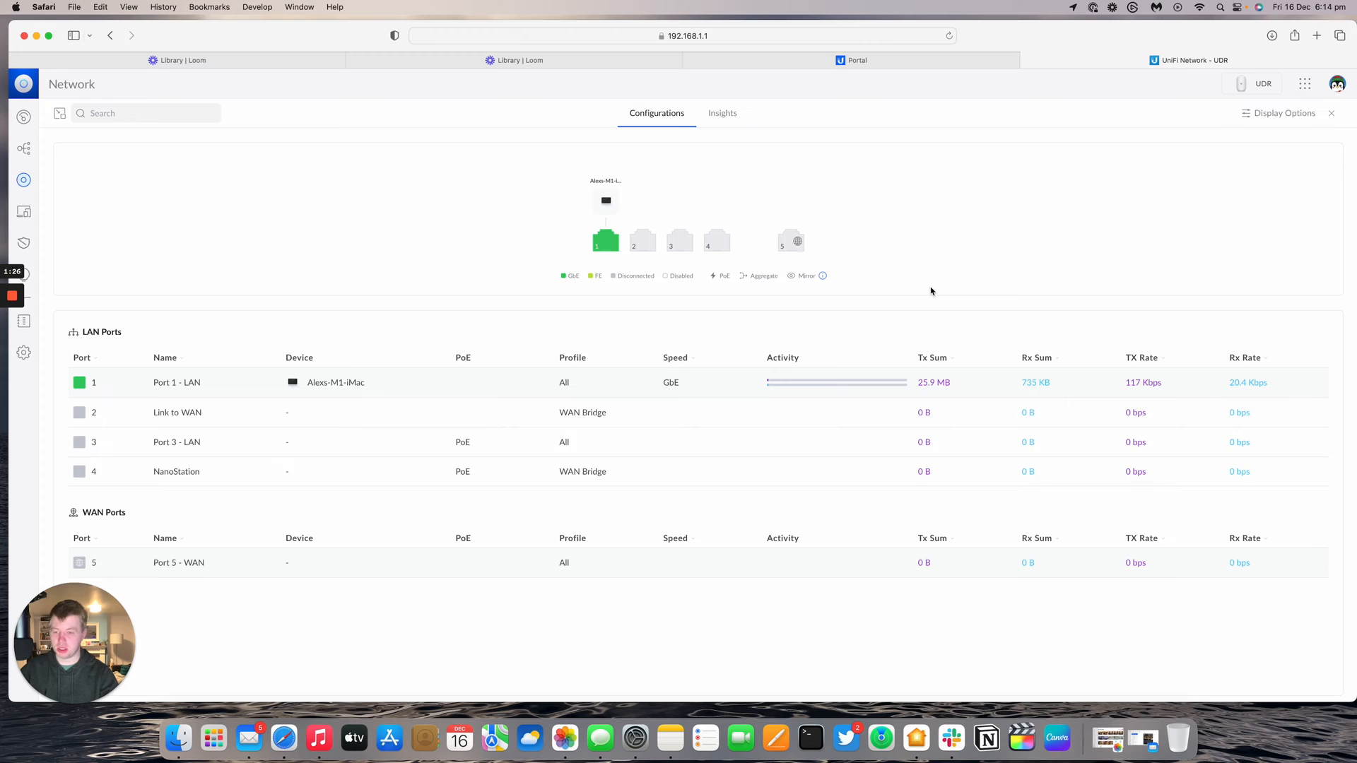
click(24, 117)
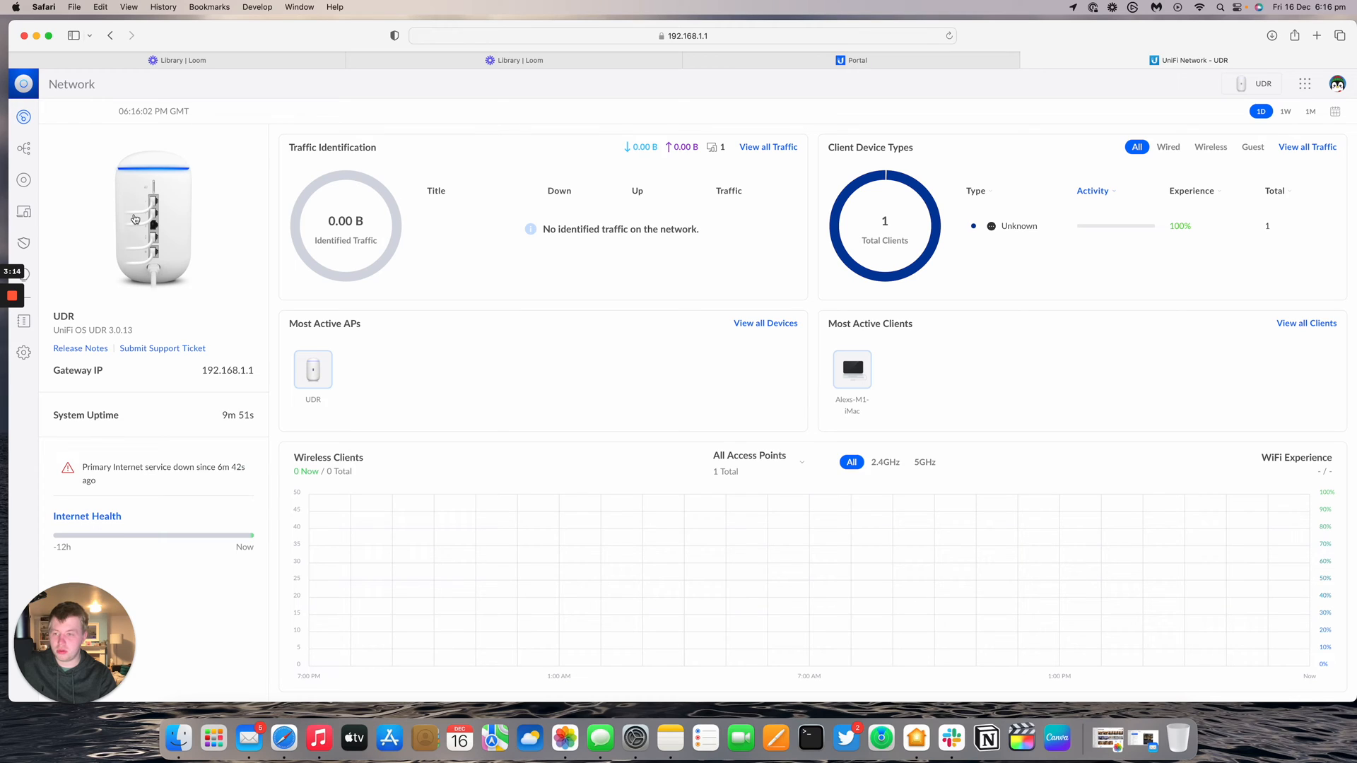
Check in the UDR Port Manager that ports 2, 4 and 5 link at GbE with PoE on port 4, then return to the dashboard
click(24, 179)
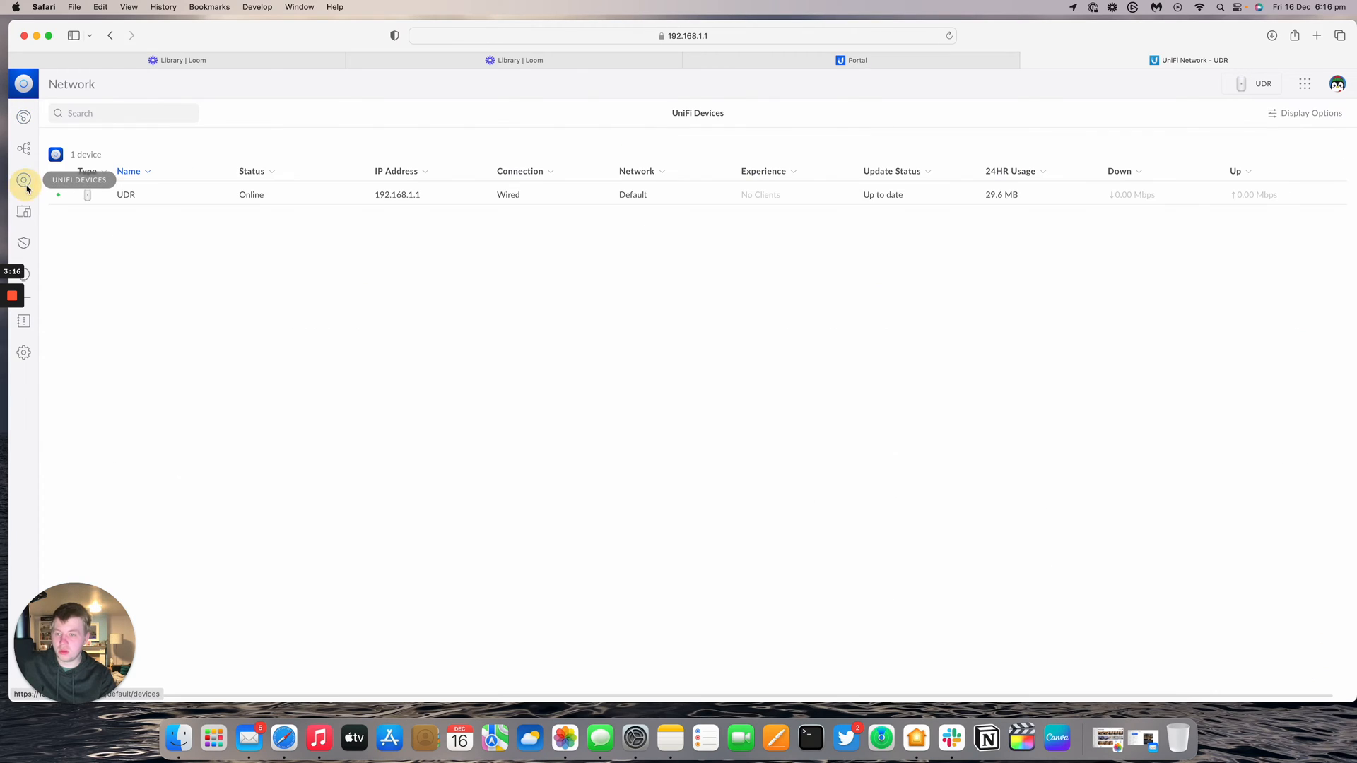
click(126, 194)
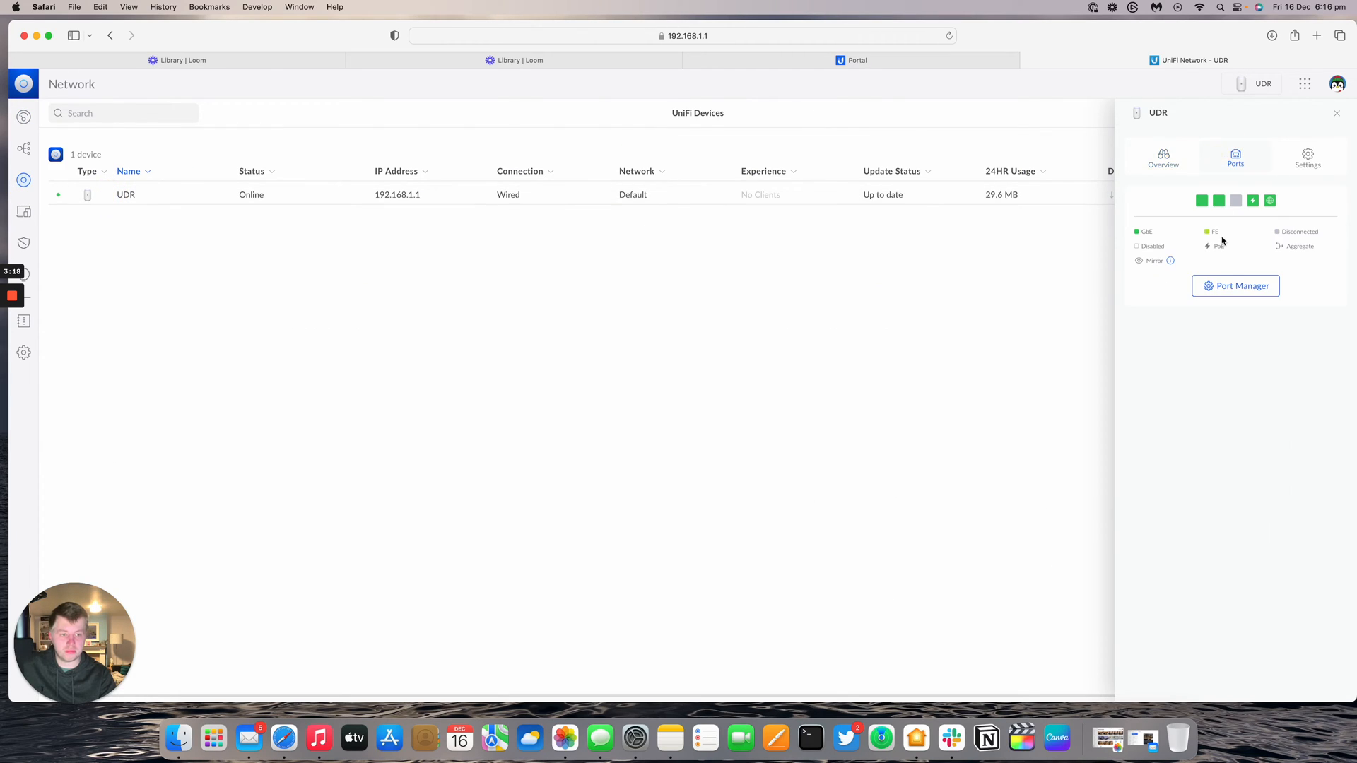
click(1235, 286)
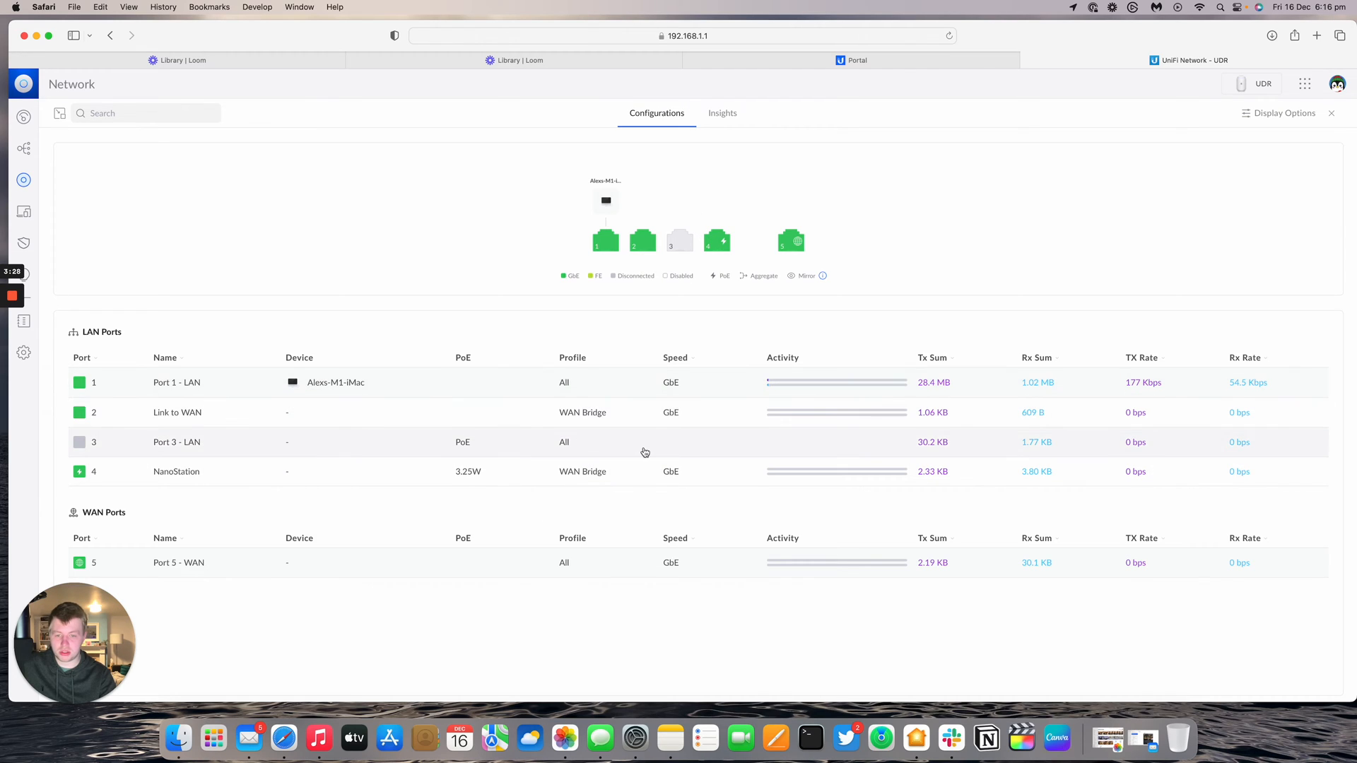
mouse_move(24, 119)
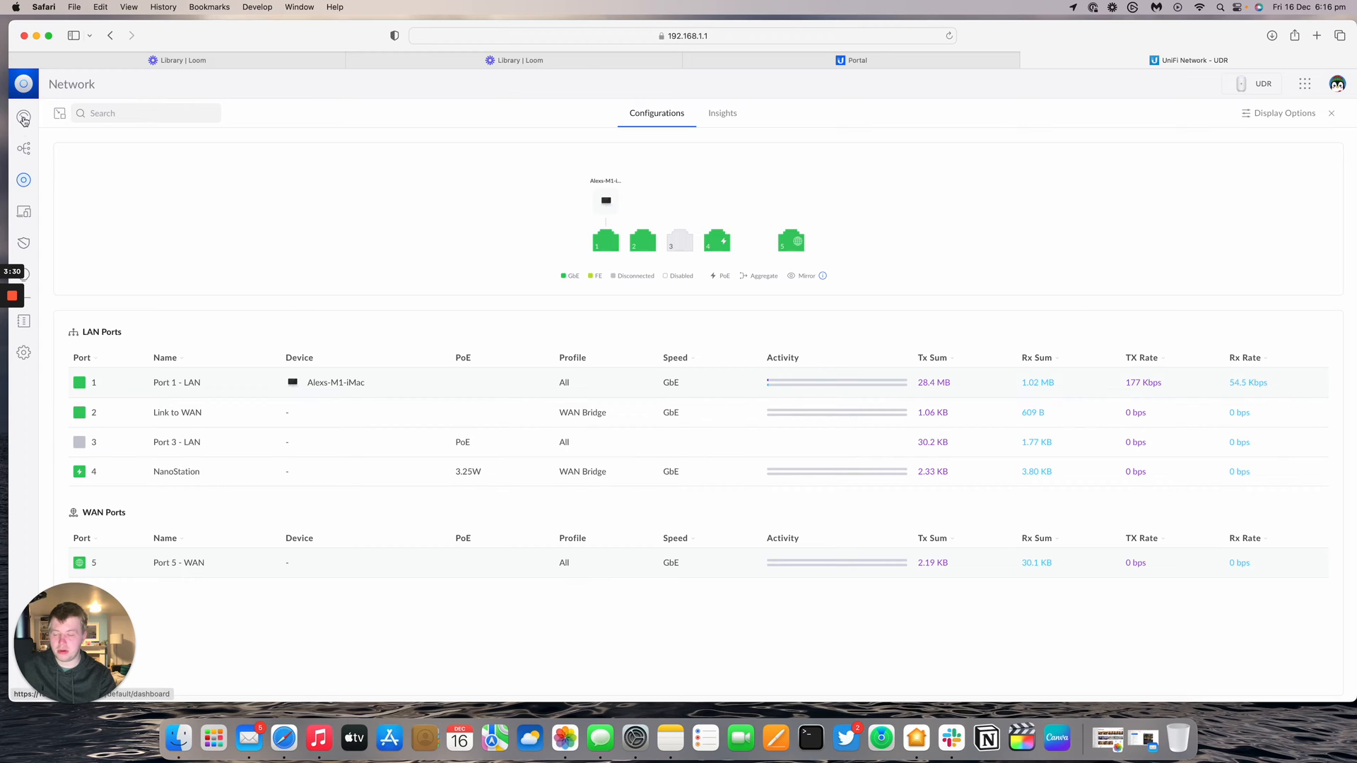
click(24, 119)
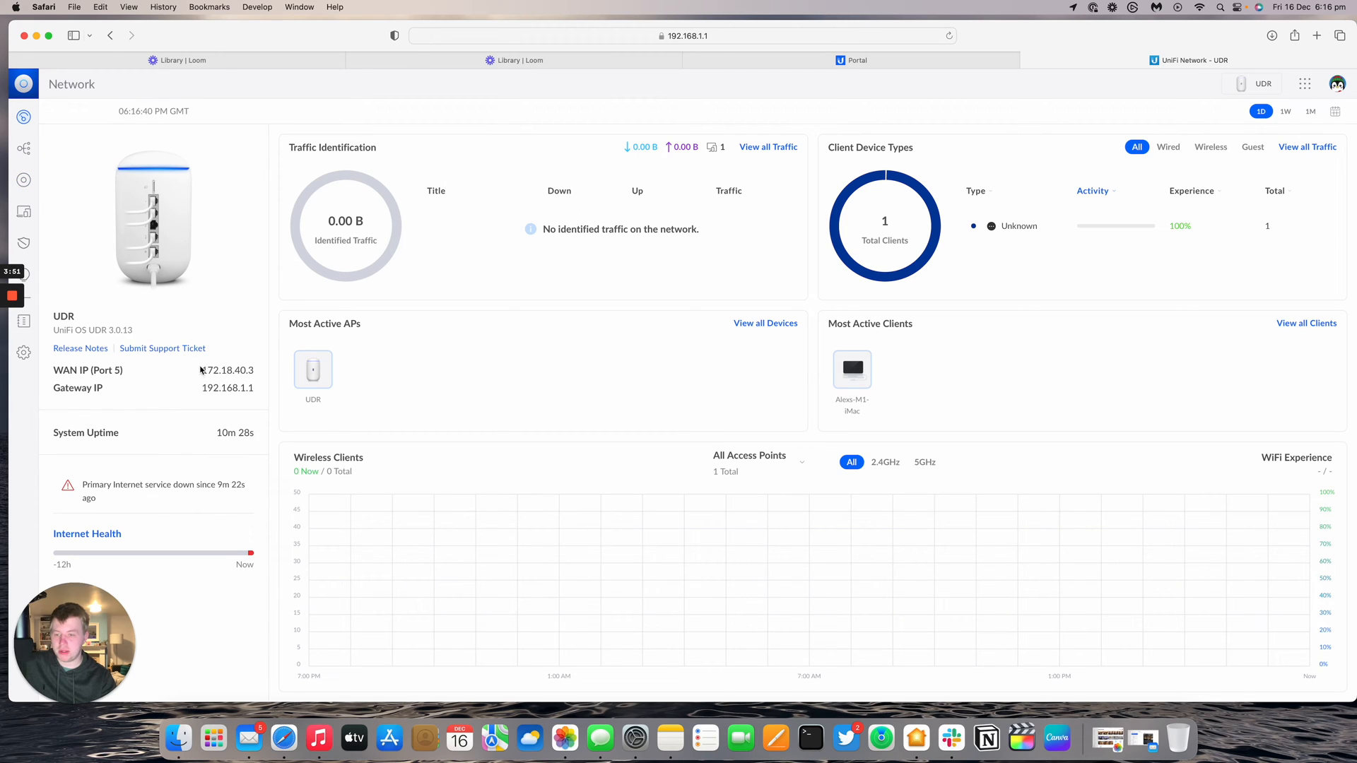
Note WAN IP 172.18.40.3 on the dashboard and run 'ping 4.2.2.2' in Terminal
double_click(228, 369)
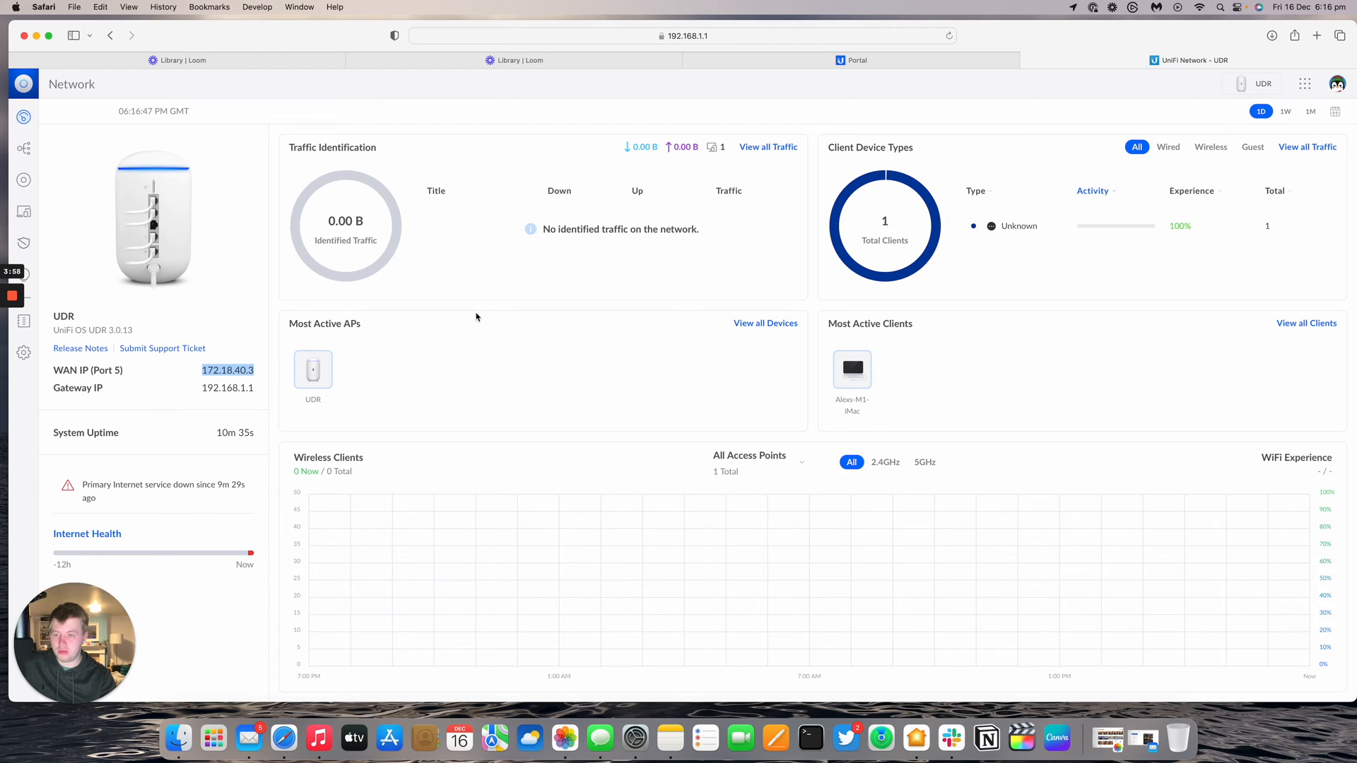
click(1200, 7)
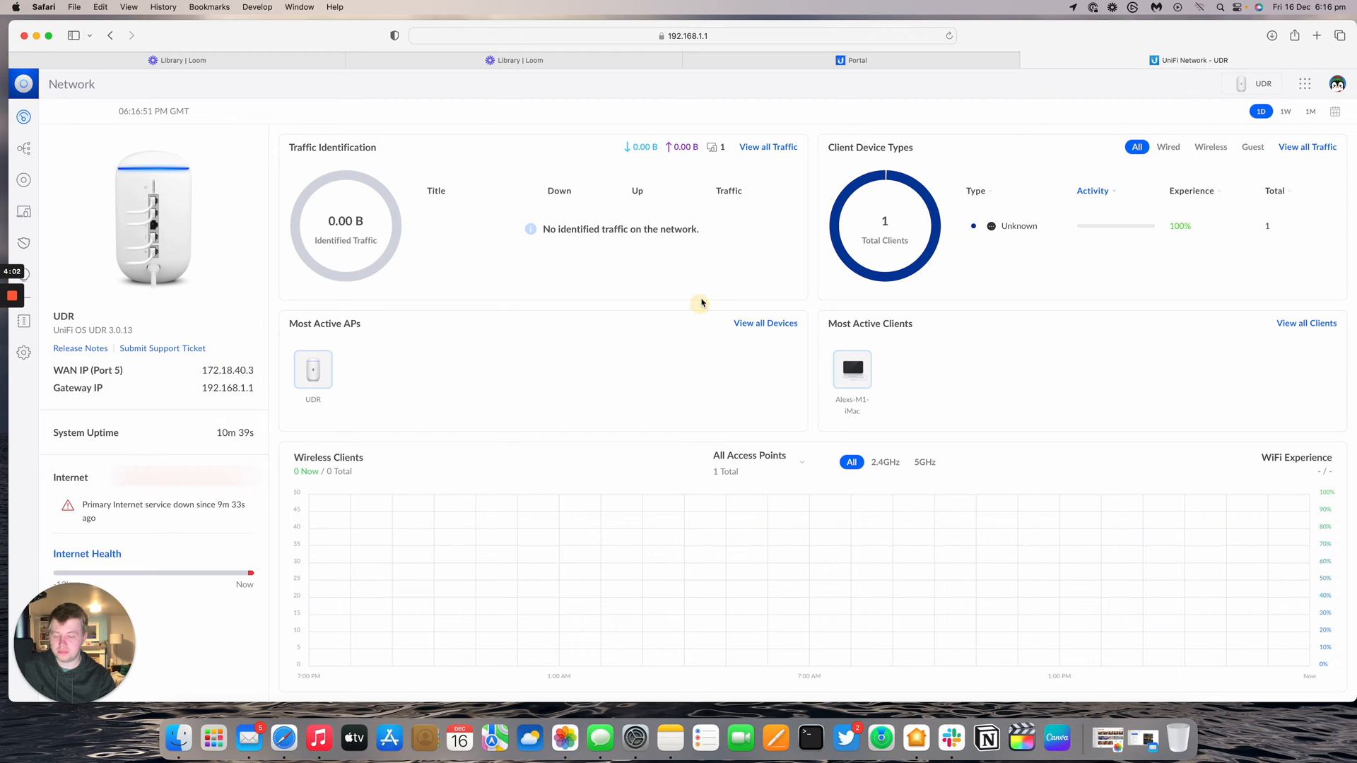
mouse_move(810, 738)
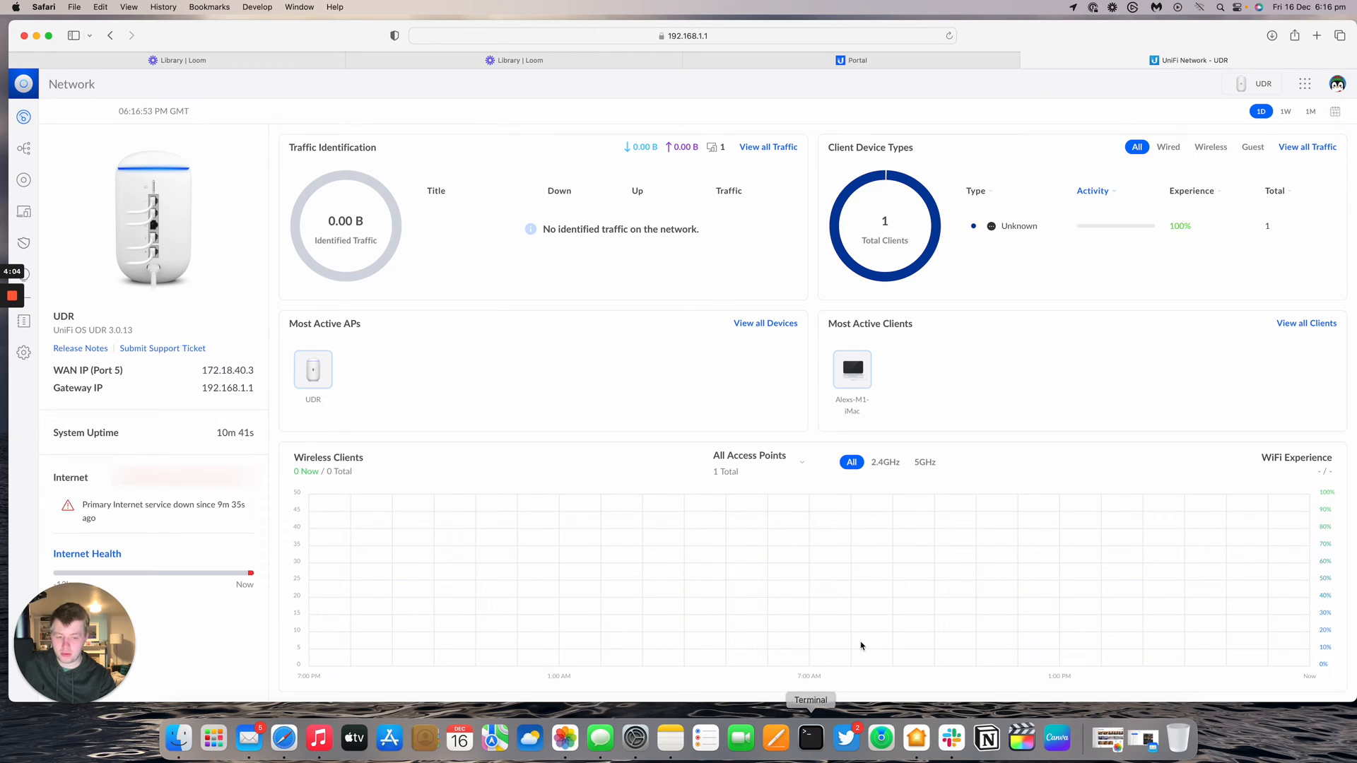
click(809, 738)
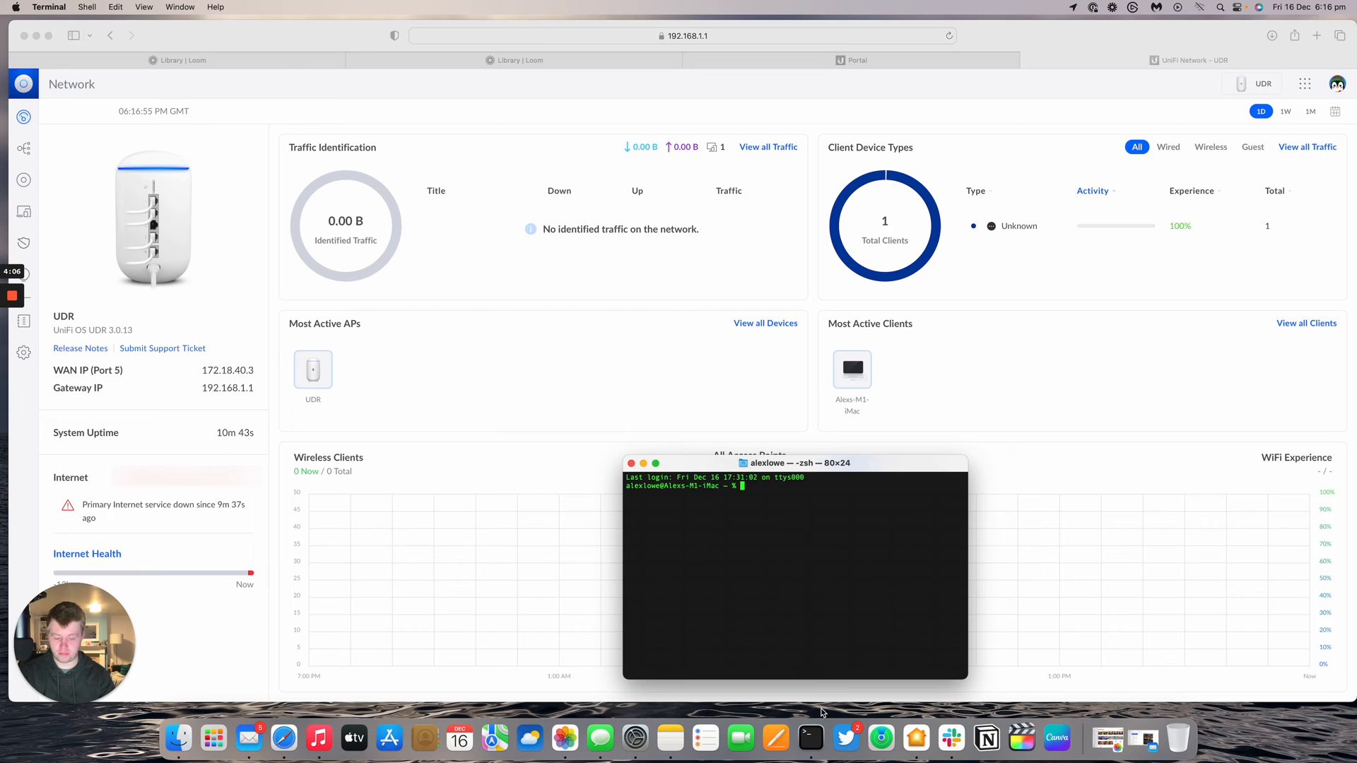
text(ping 4.2.2.2)
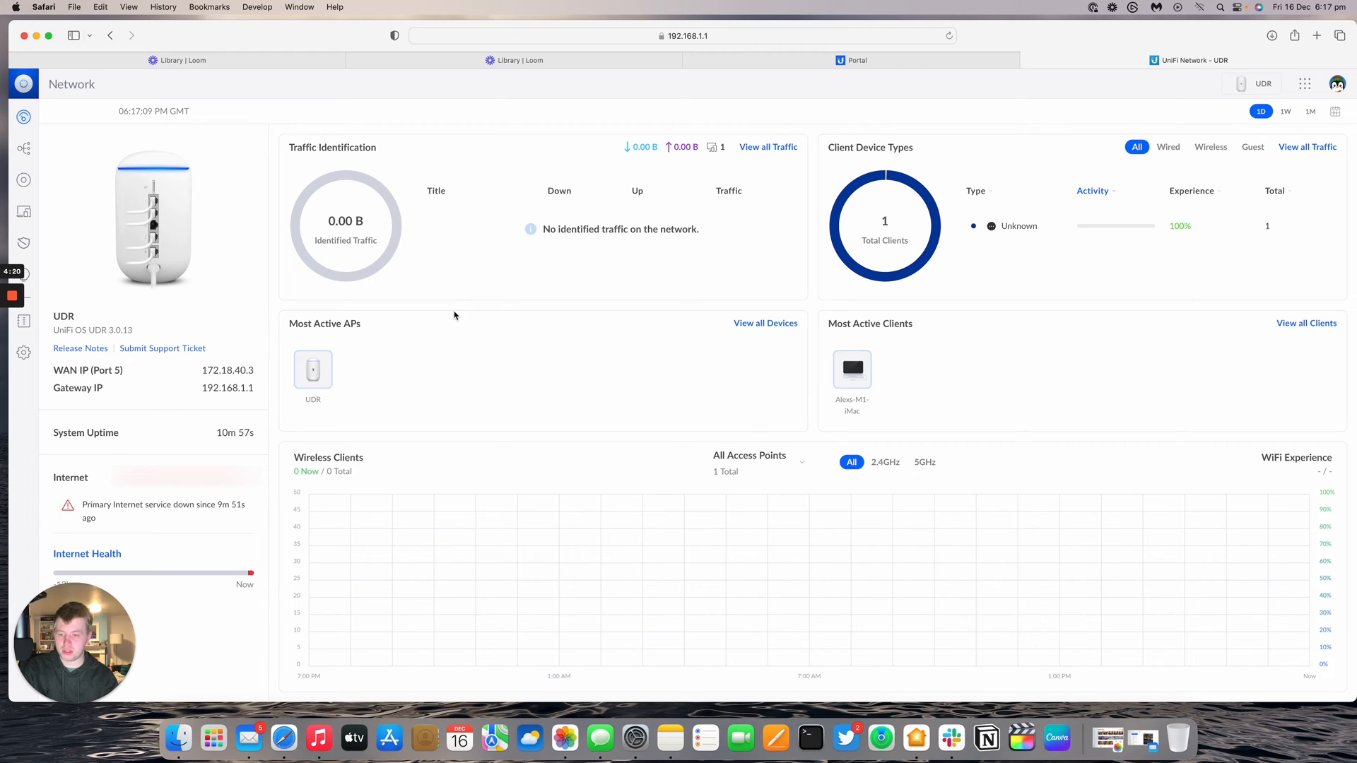
Review the UDR's Internet panel latency and expanded Internet Event Logs, then close it
click(24, 179)
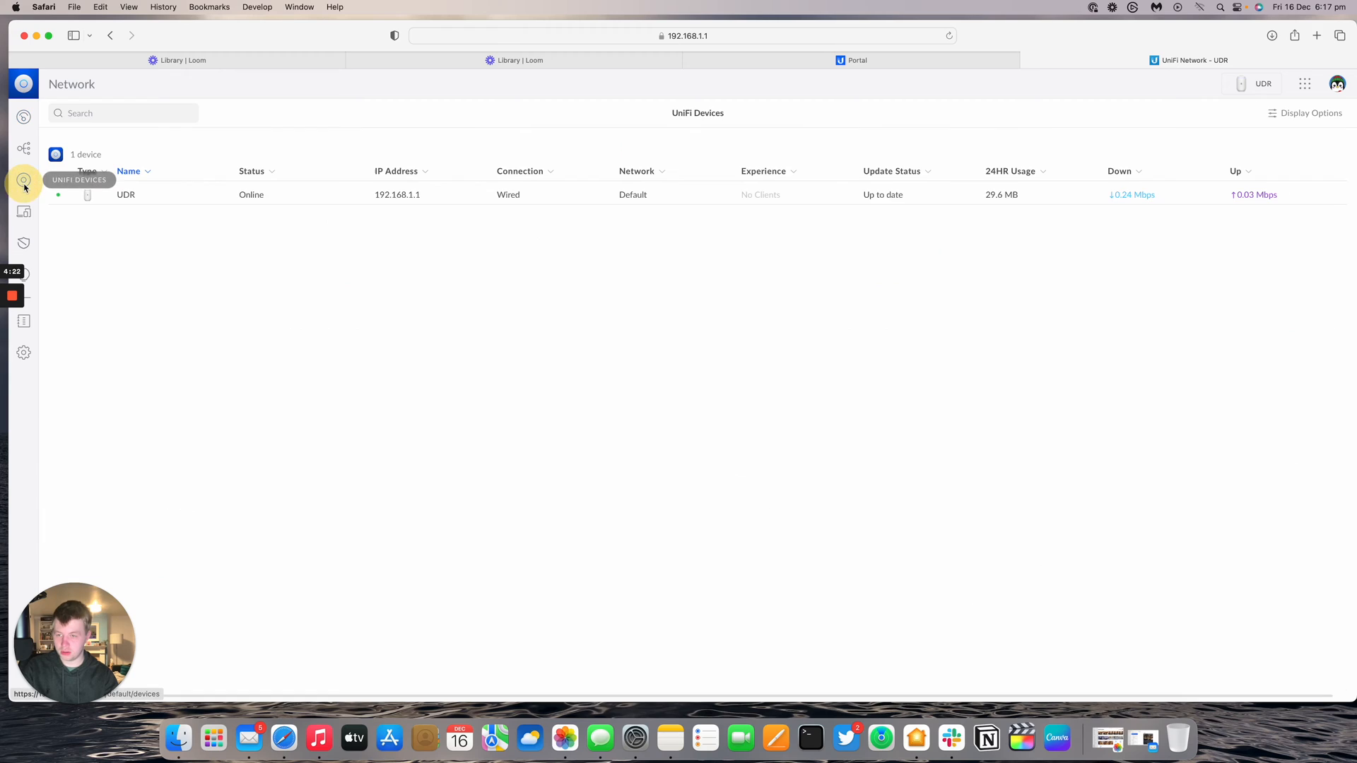
click(126, 193)
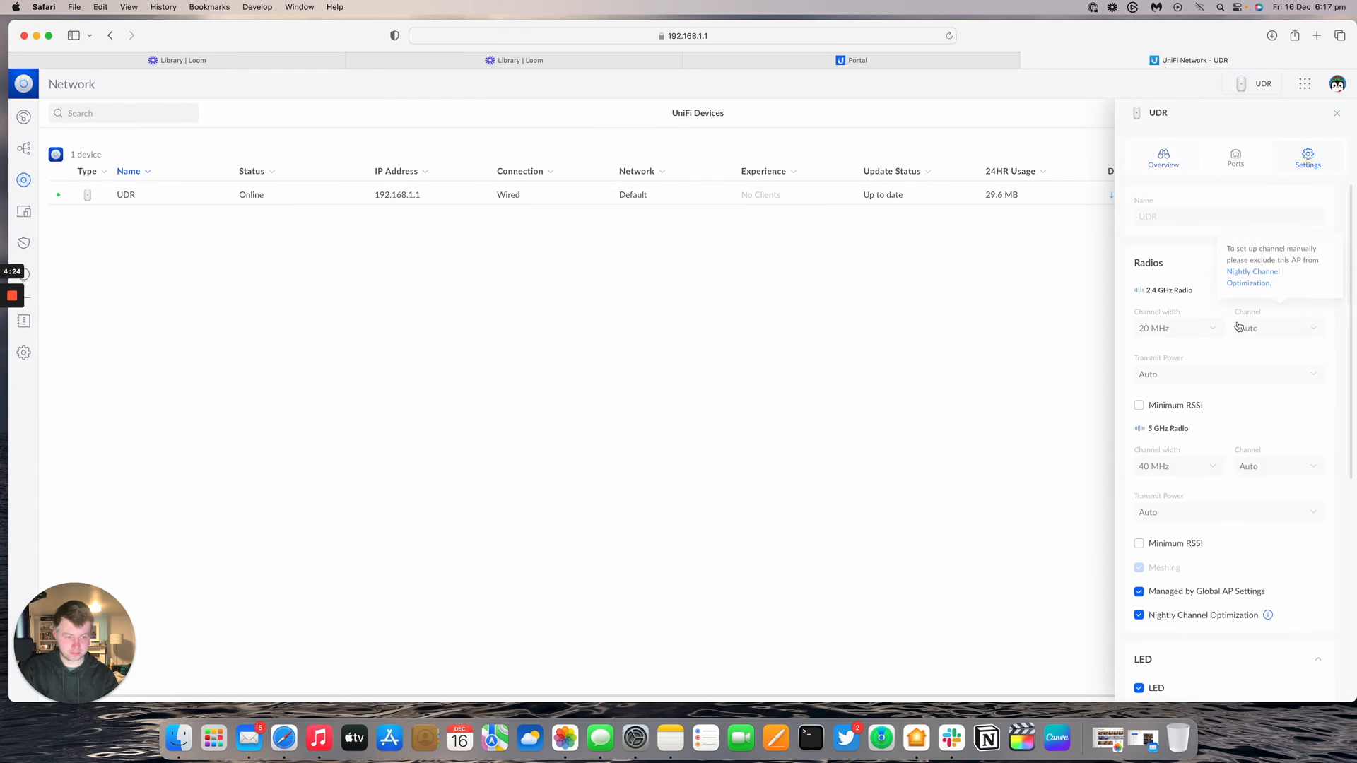
scroll(down, 3)
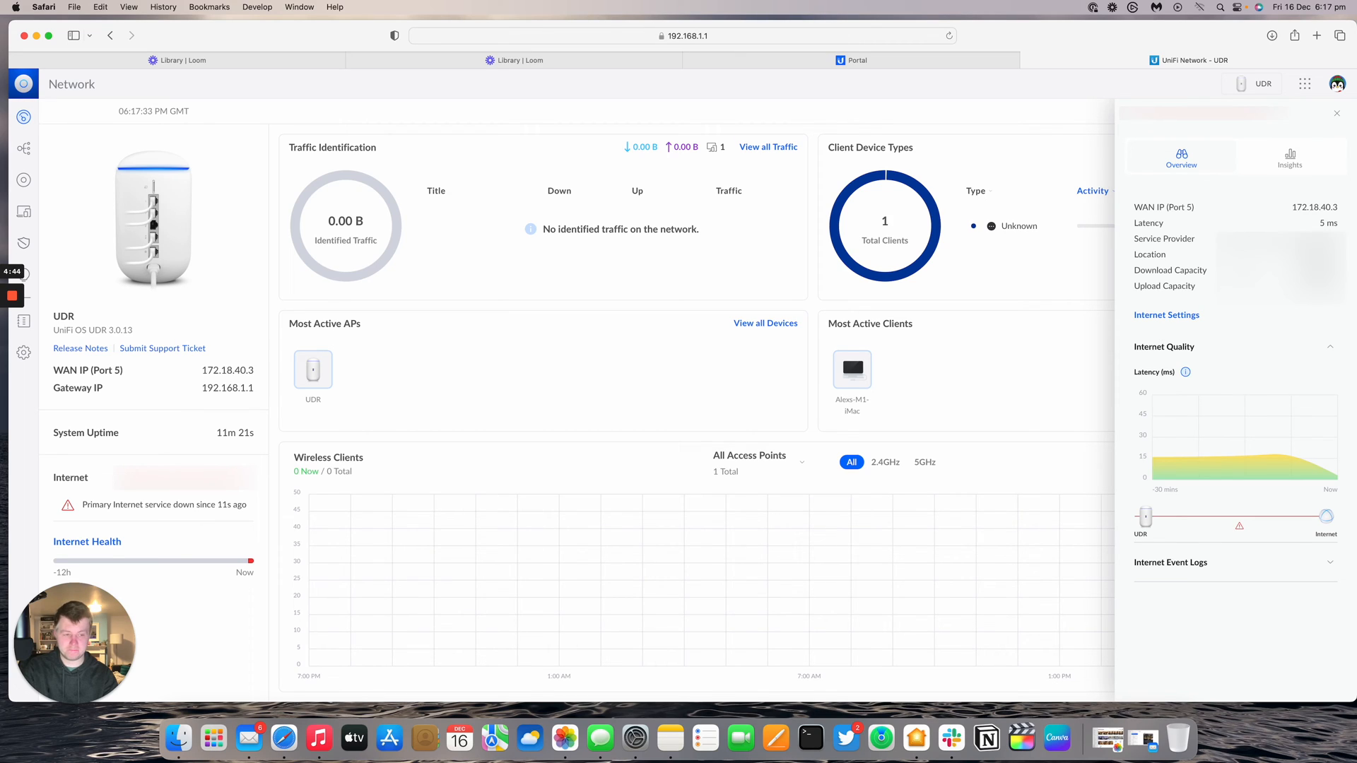
click(1169, 562)
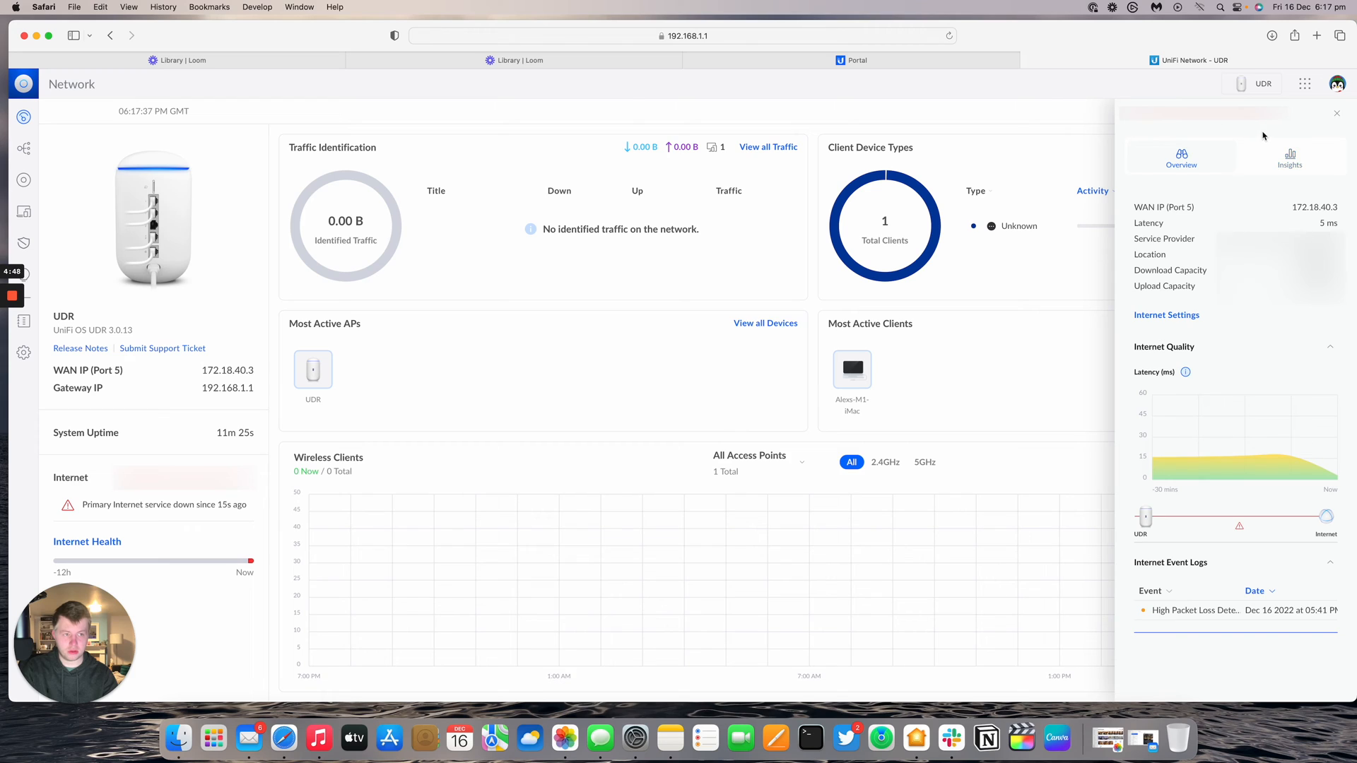
click(1335, 113)
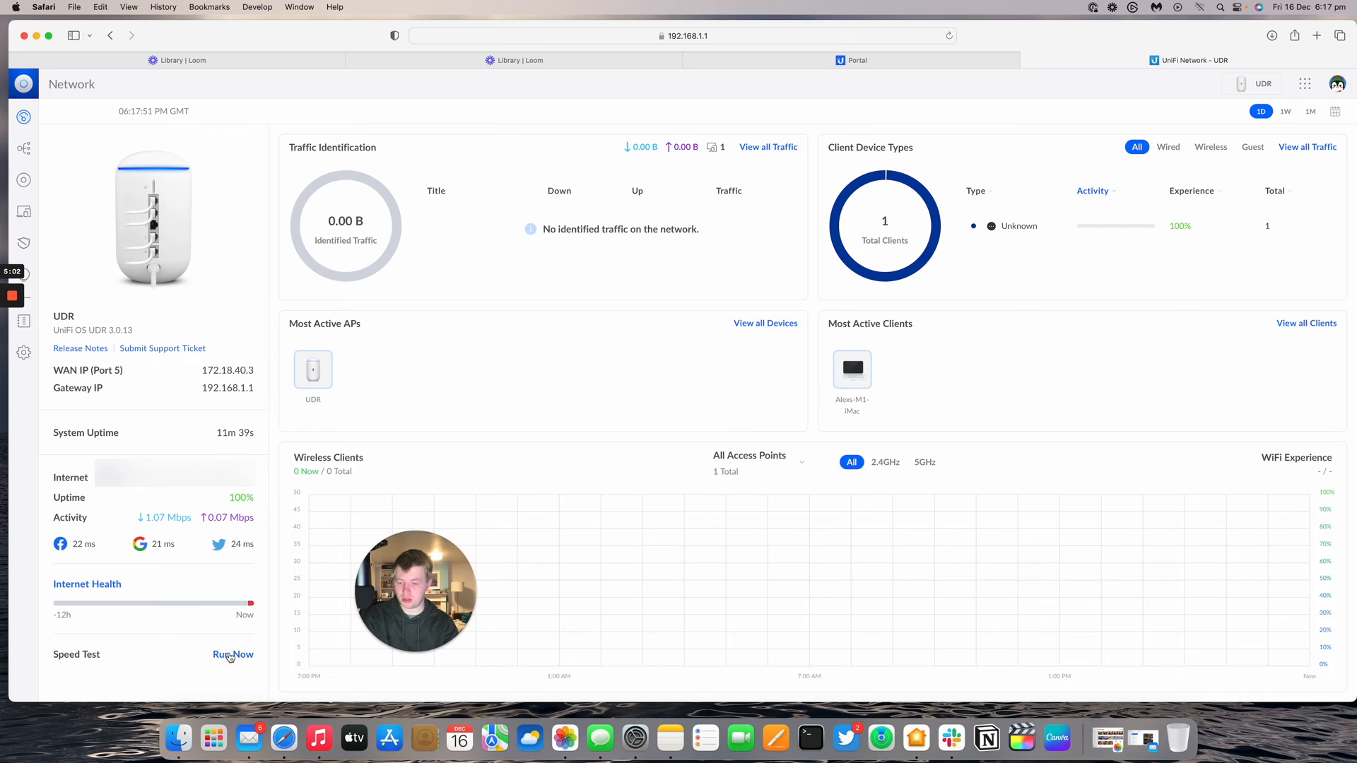
Run a dashboard speed test measuring about 40.0 Mbps down and 41.9 Mbps up
click(233, 655)
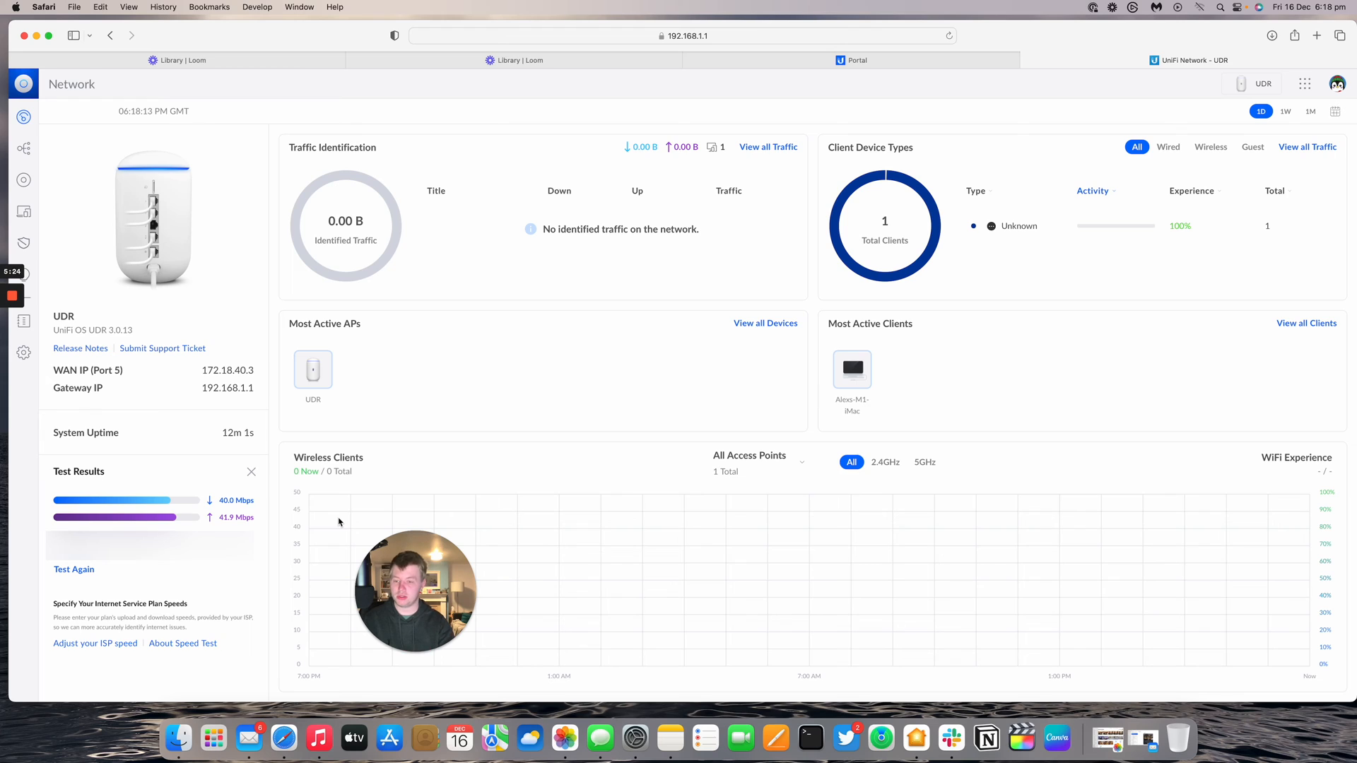
mouse_move(411, 421)
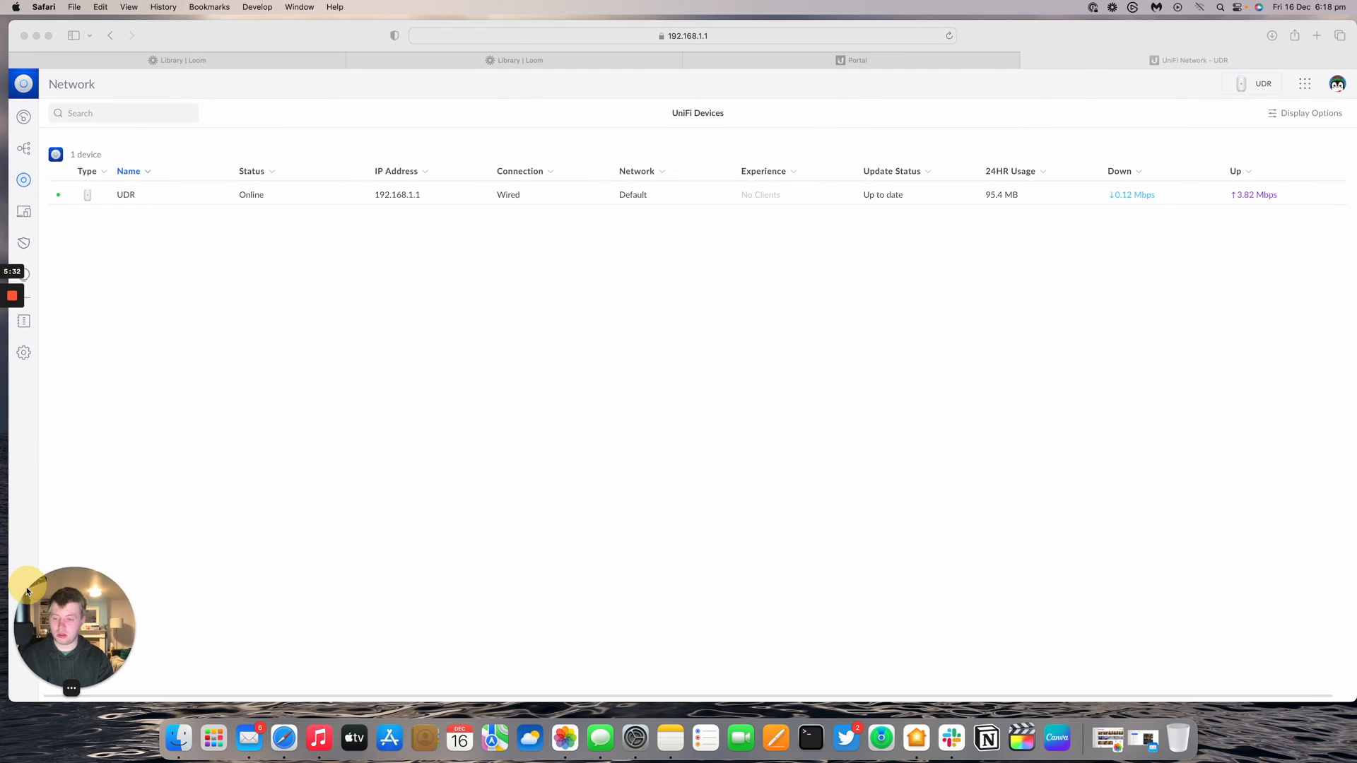
Show the UDR's Port Manager table with NanoStation on port 4 at 3.54W and WAN Bridge ports
click(126, 194)
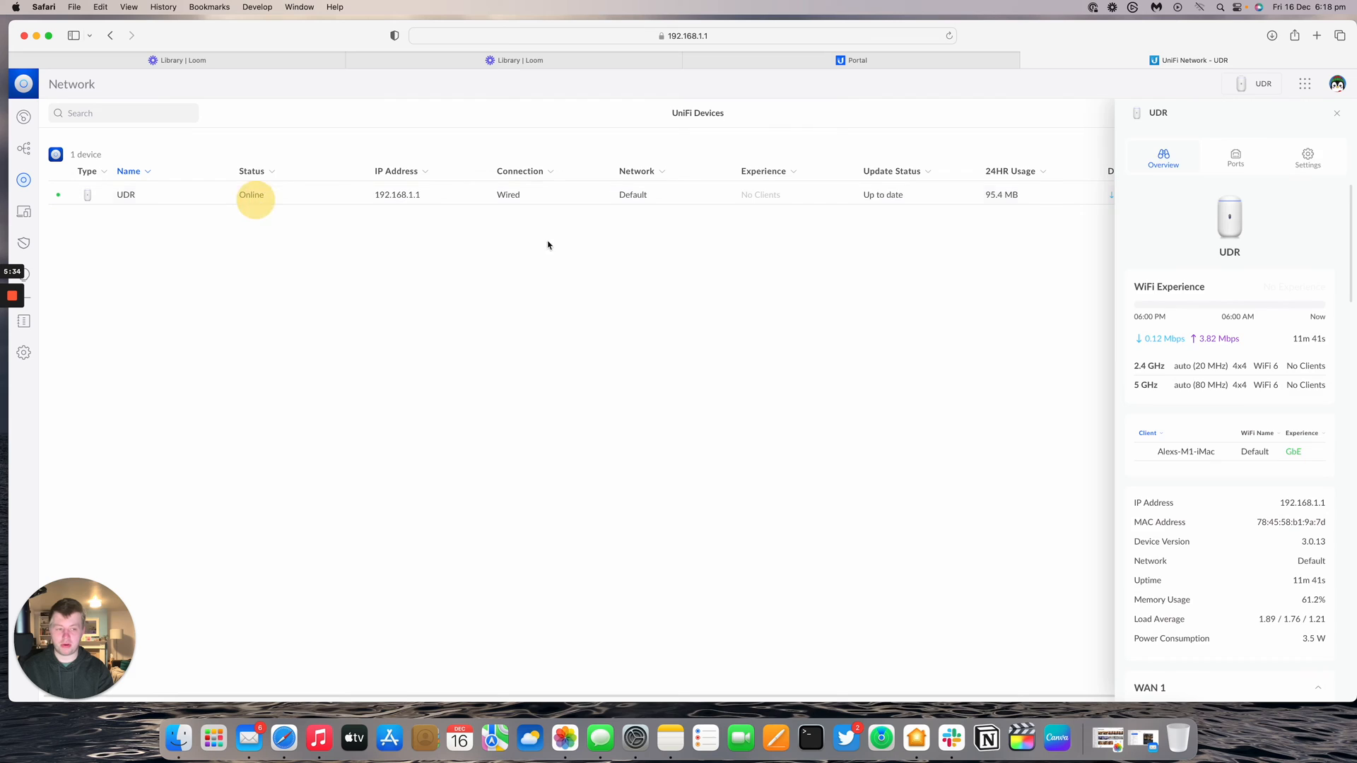
click(1235, 157)
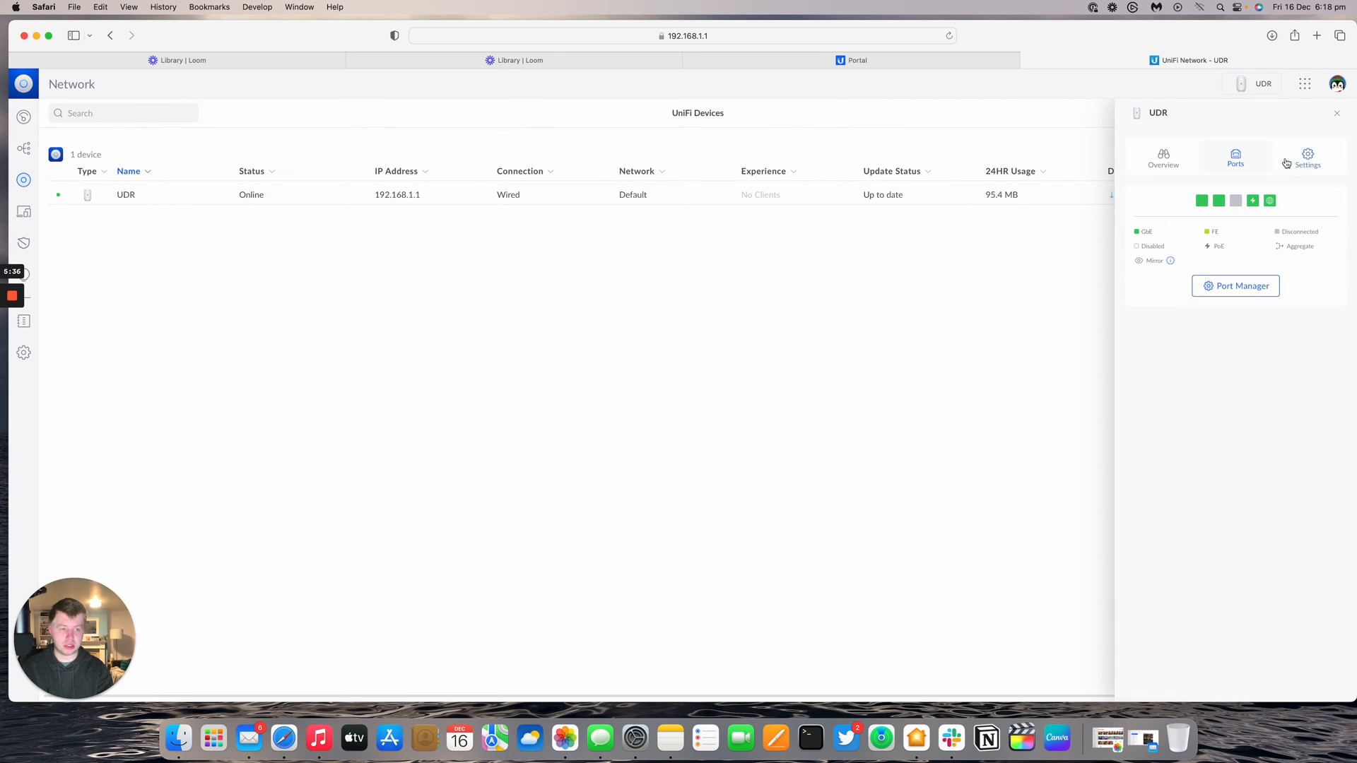
click(1236, 286)
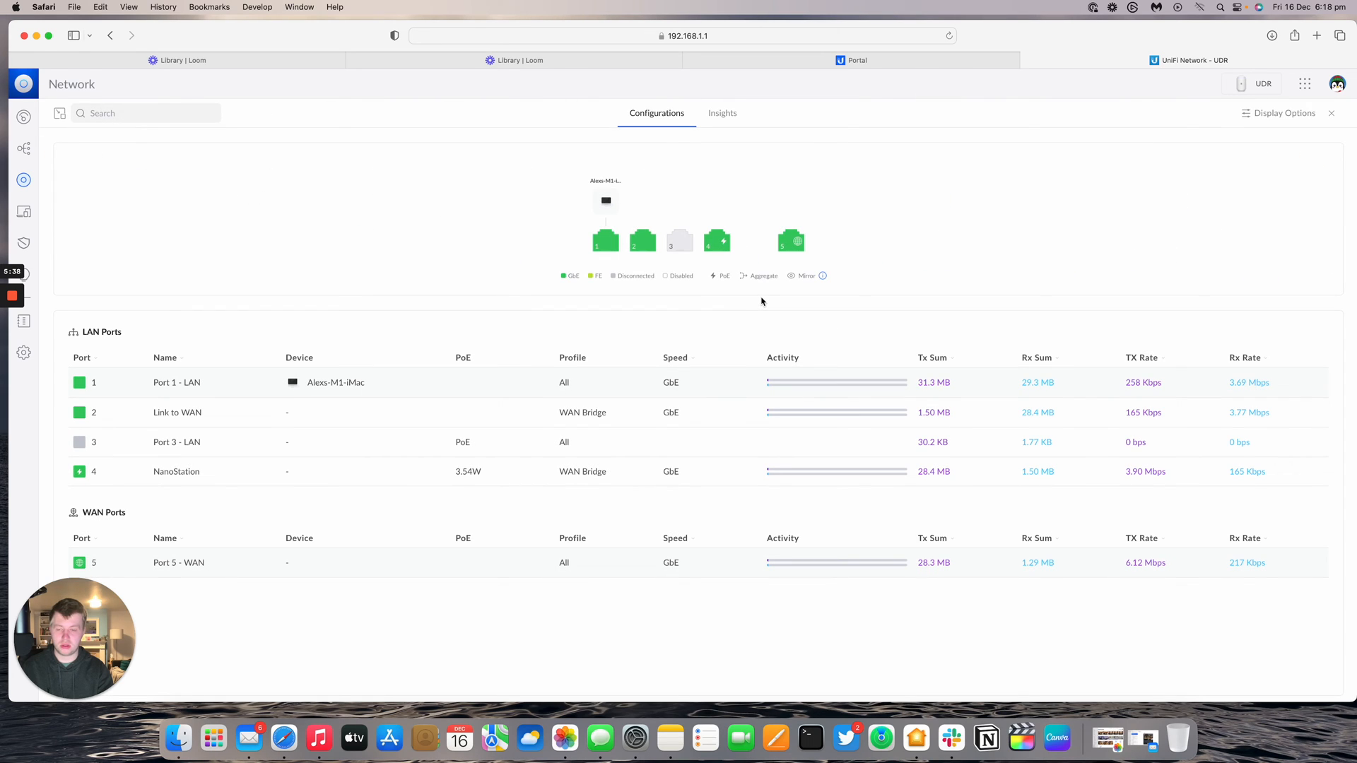
mouse_move(623, 326)
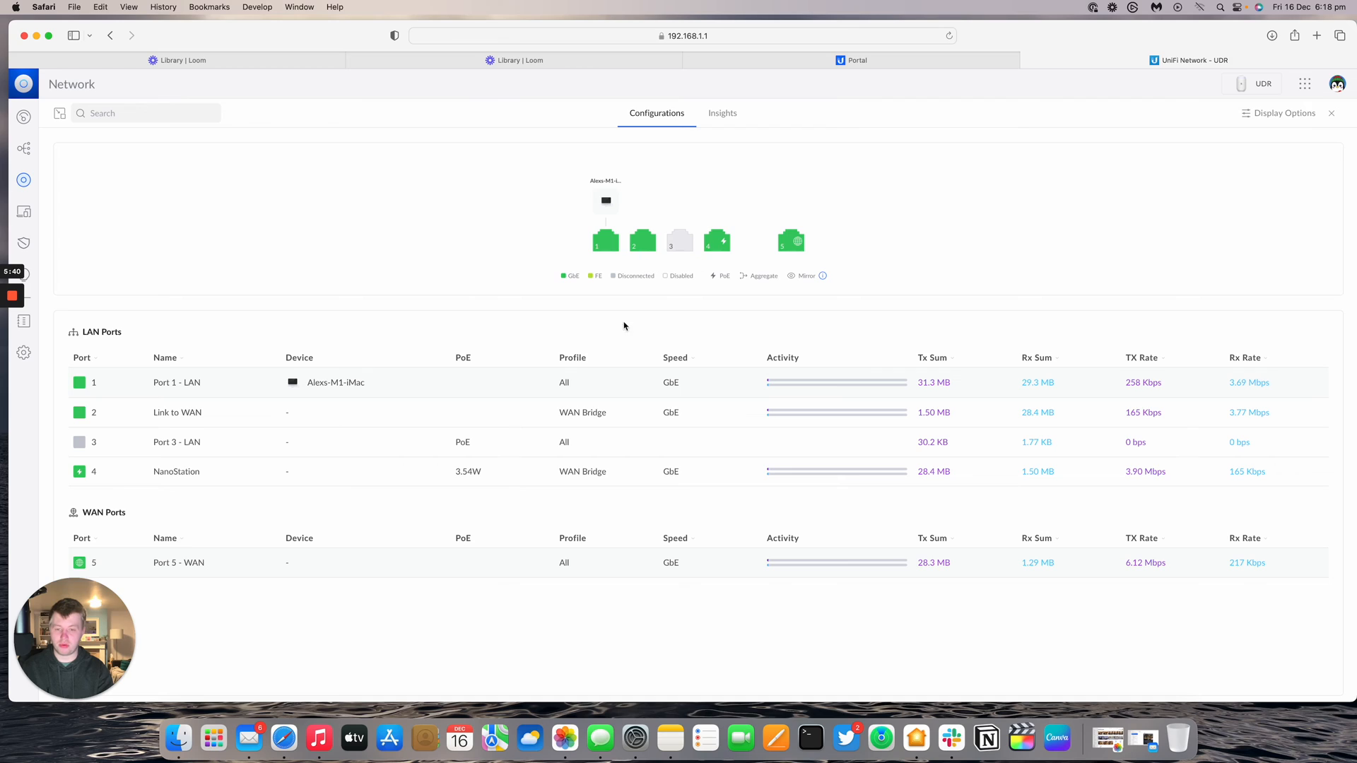
mouse_move(643, 245)
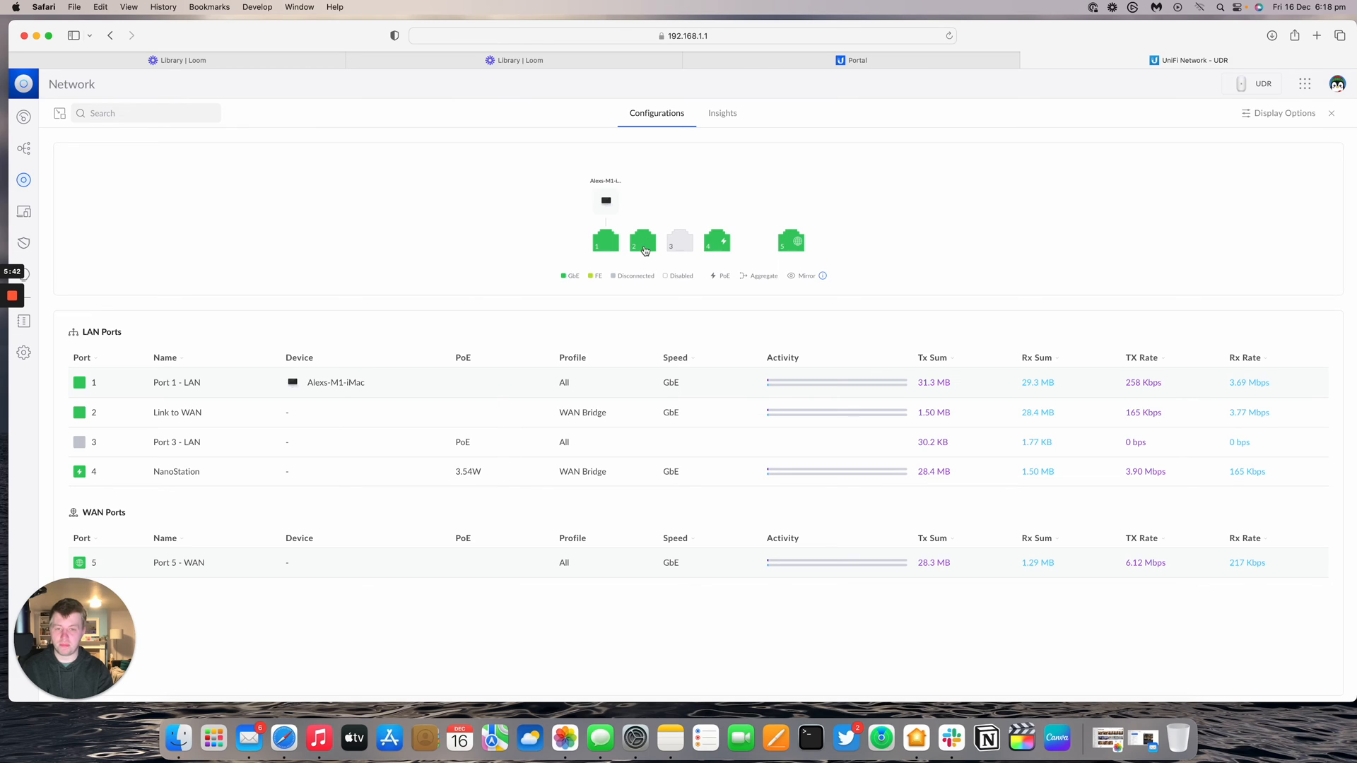
mouse_move(645, 238)
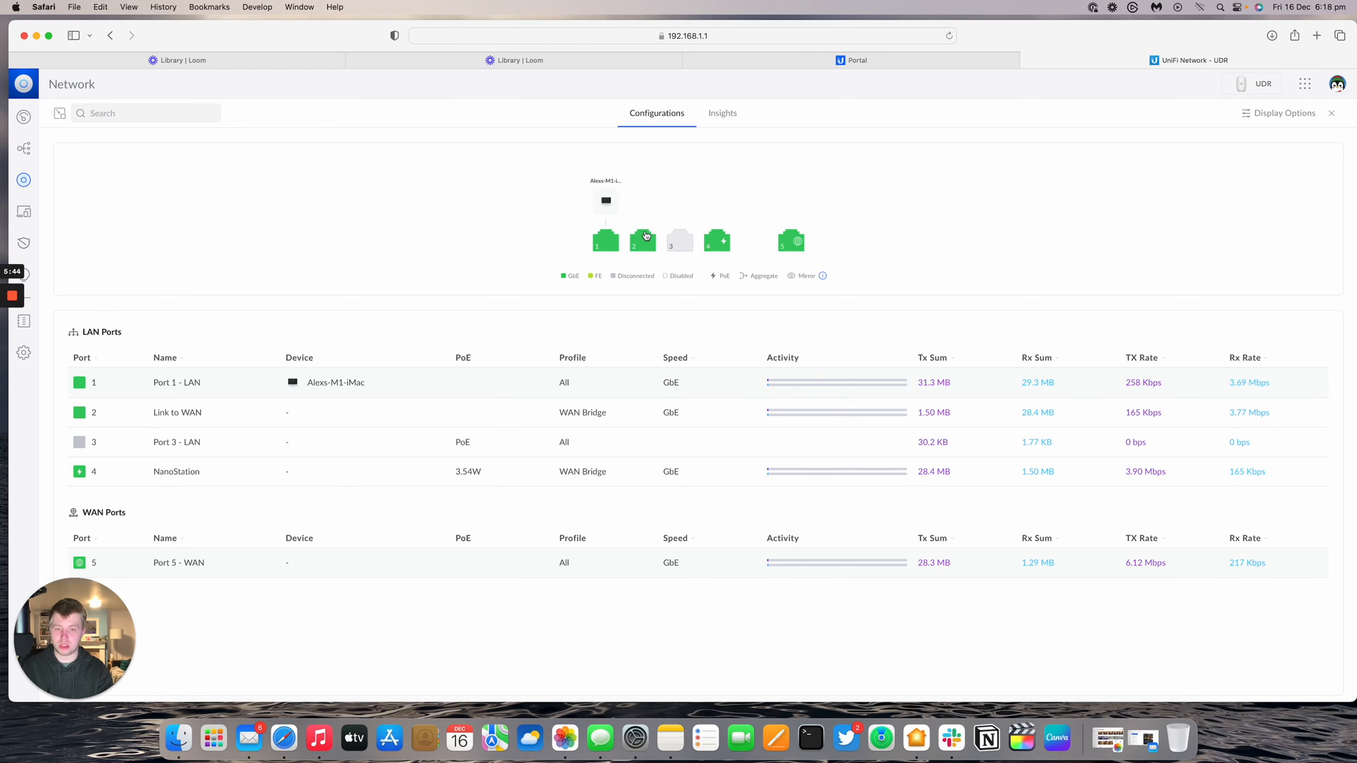
mouse_move(796, 242)
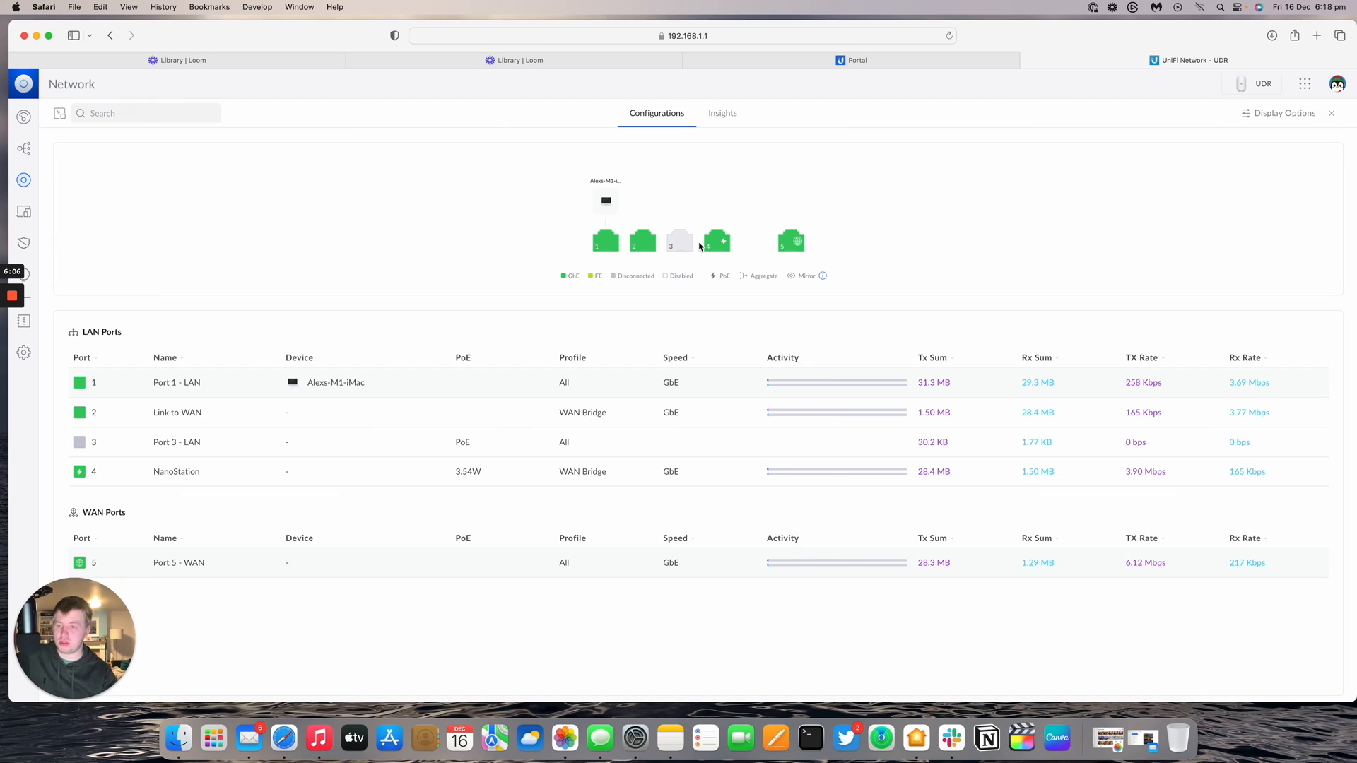
mouse_move(717, 241)
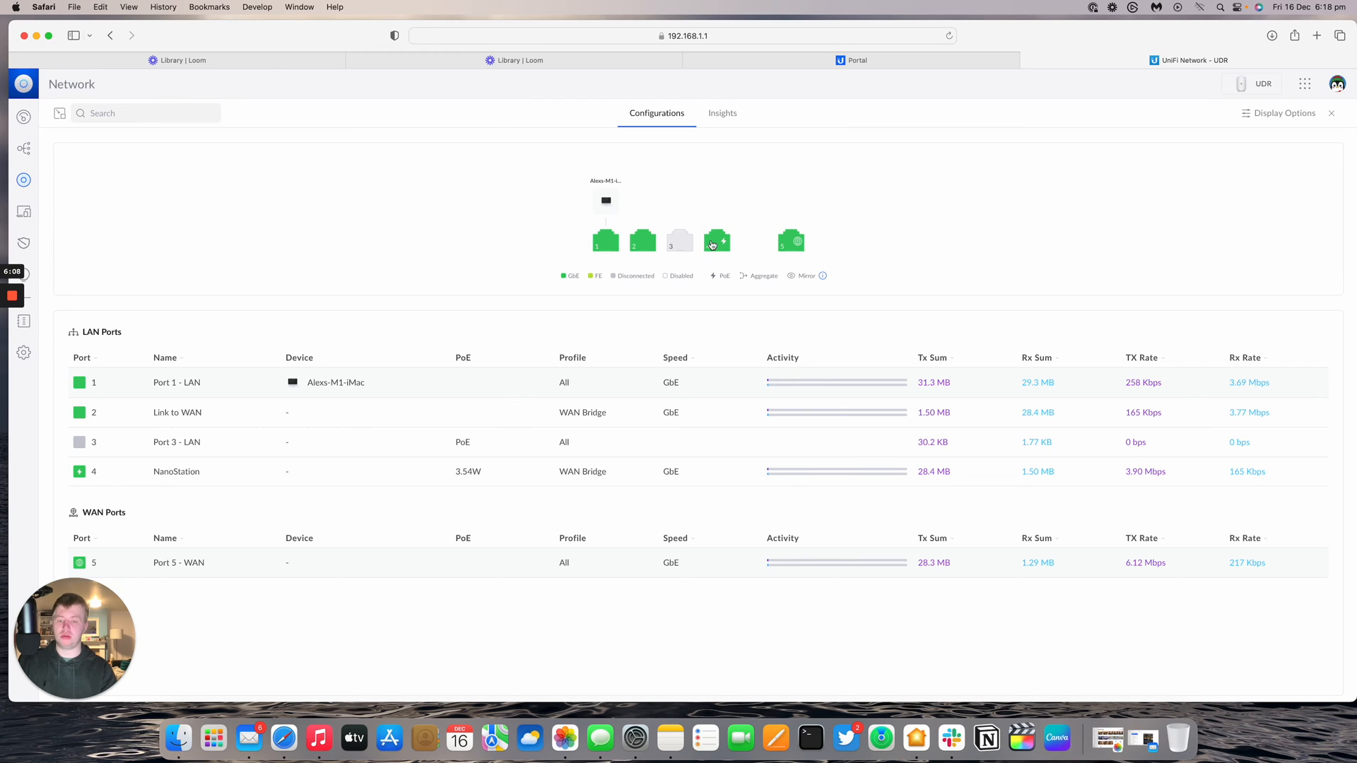
mouse_move(748, 248)
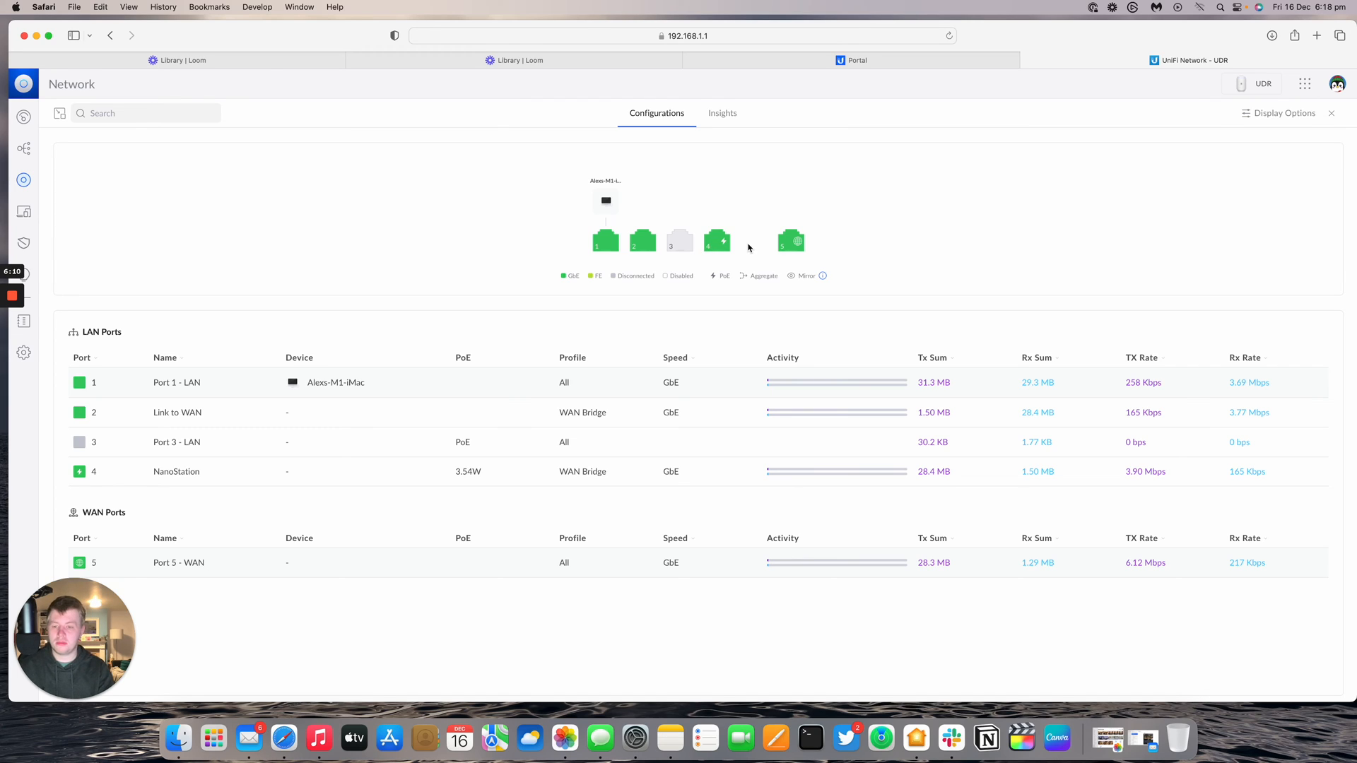